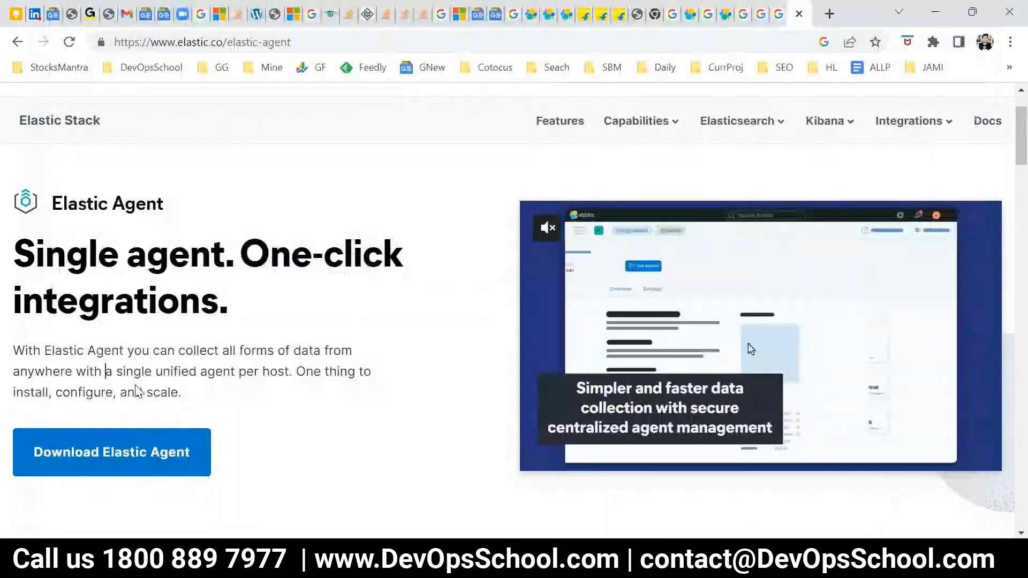
# Select the Elastic Agent description sentence on the elastic.co page before returning to ELK.txt.
pyautogui.moveTo(44, 350); pyautogui.dragTo(176, 392)
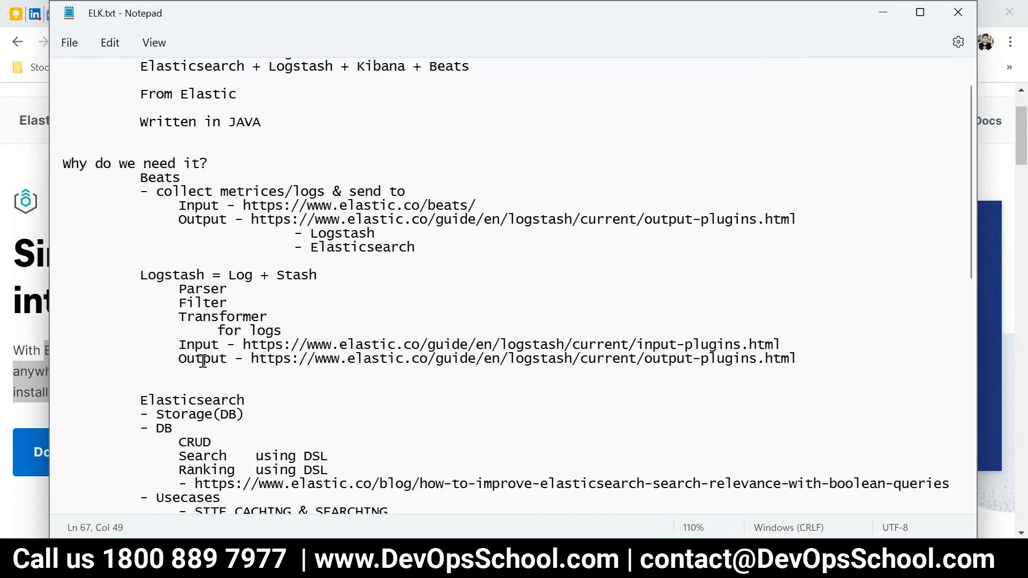
# Add a row of equals signs closing the Elastic 8 agents section and save.
pyautogui.scroll(-3)
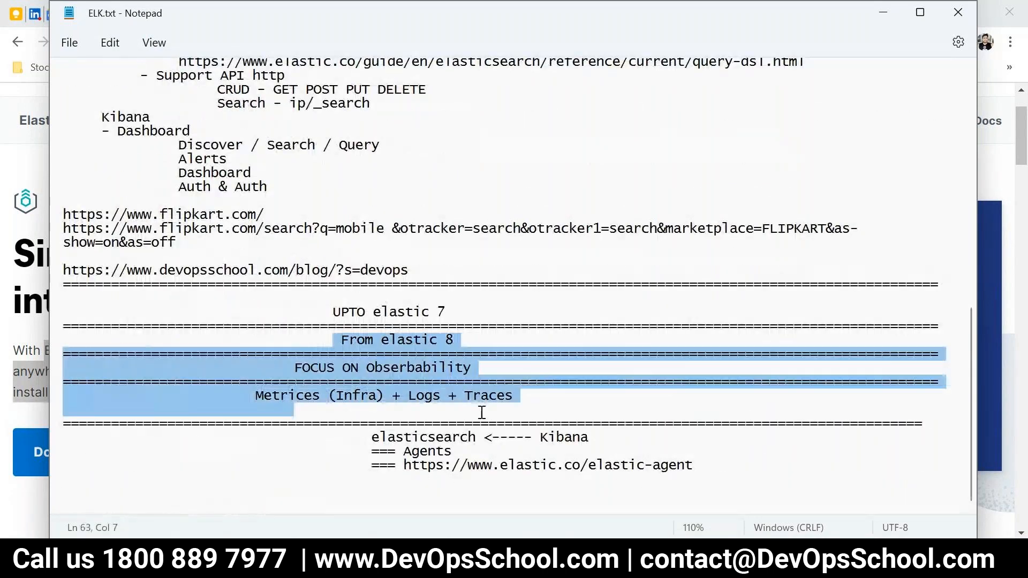
pyautogui.click(419, 339)
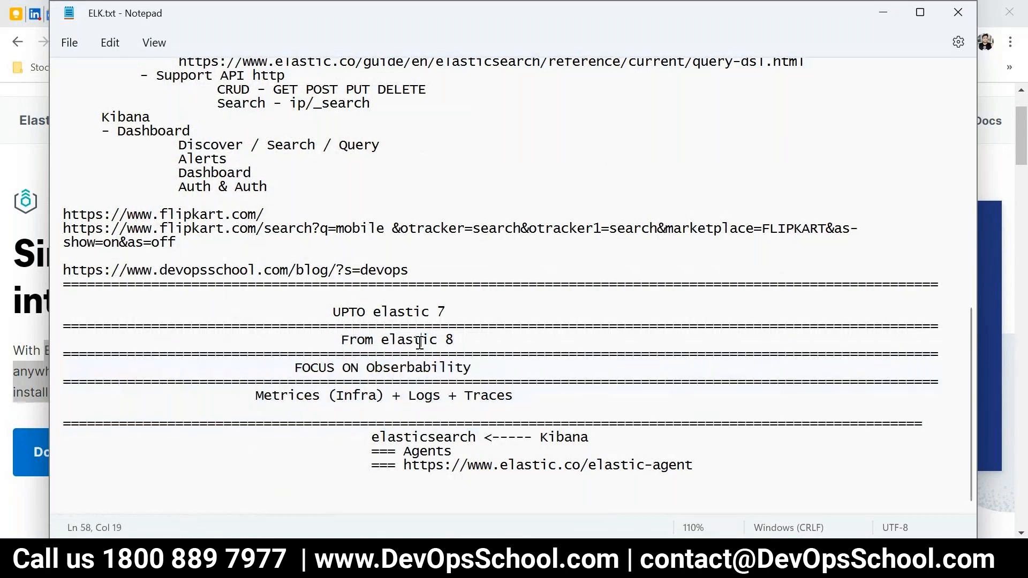
pyautogui.moveTo(710, 487)
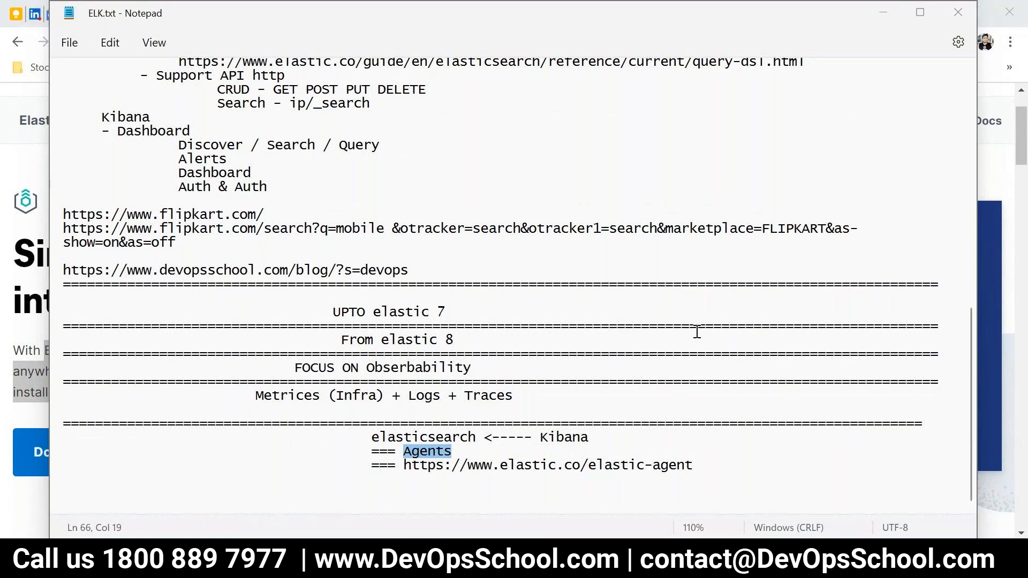
pyautogui.moveTo(868, 125)
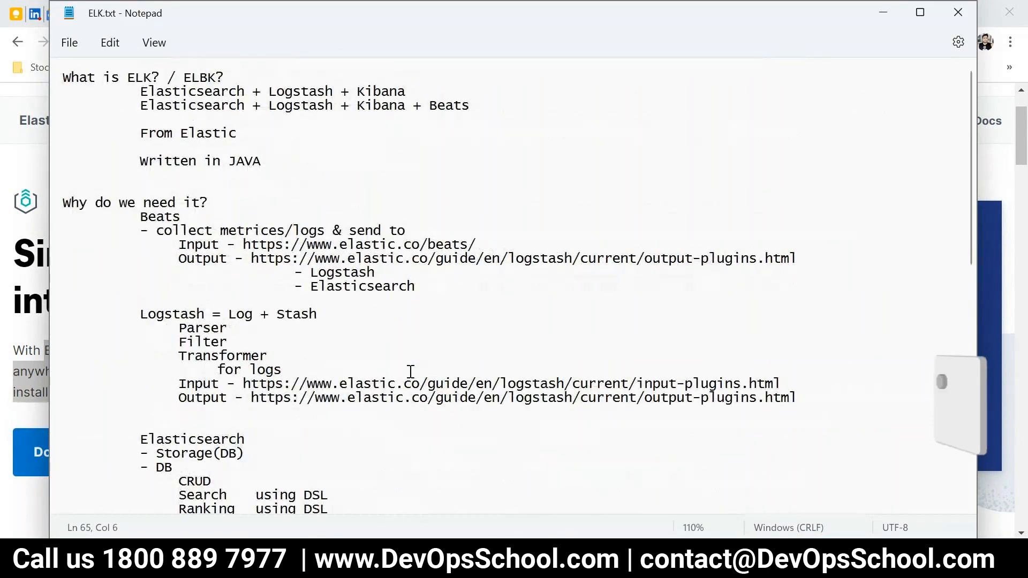
pyautogui.scroll(-3)
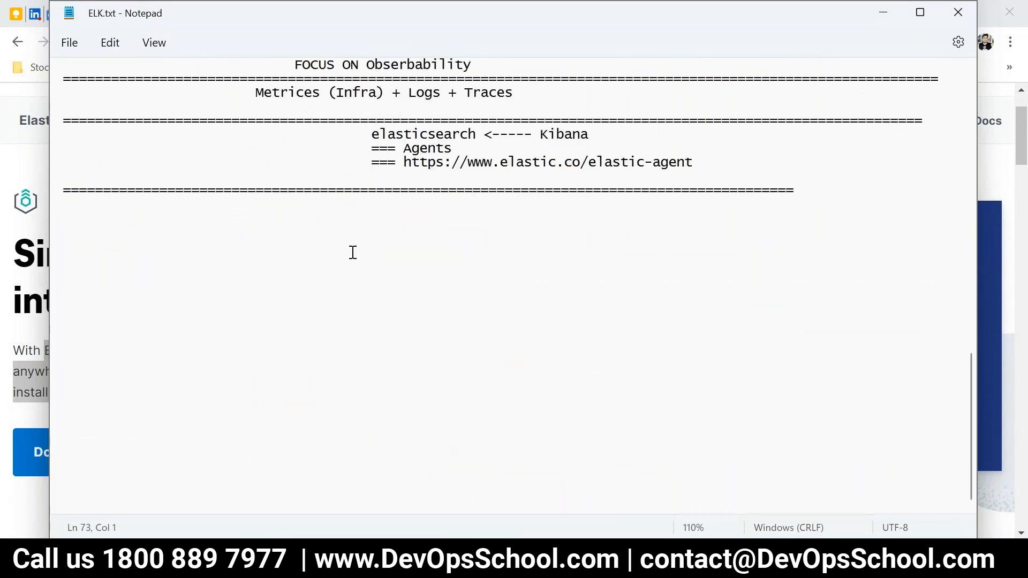
# Write placeholder lines 'Step 1 -' through 'Step 5 -' below the separator and save.
pyautogui.write('S')
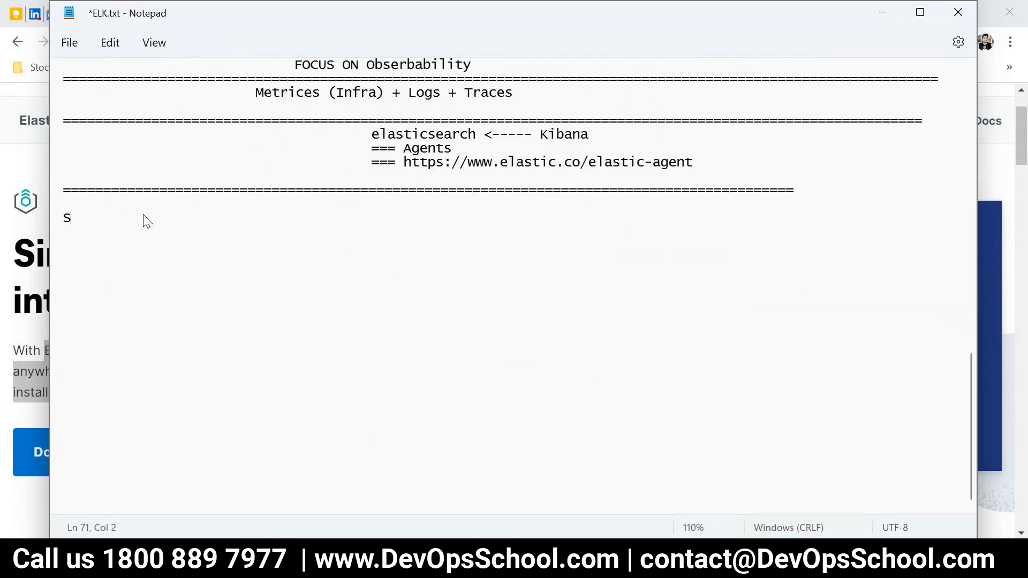
pyautogui.write('tep 1 -')
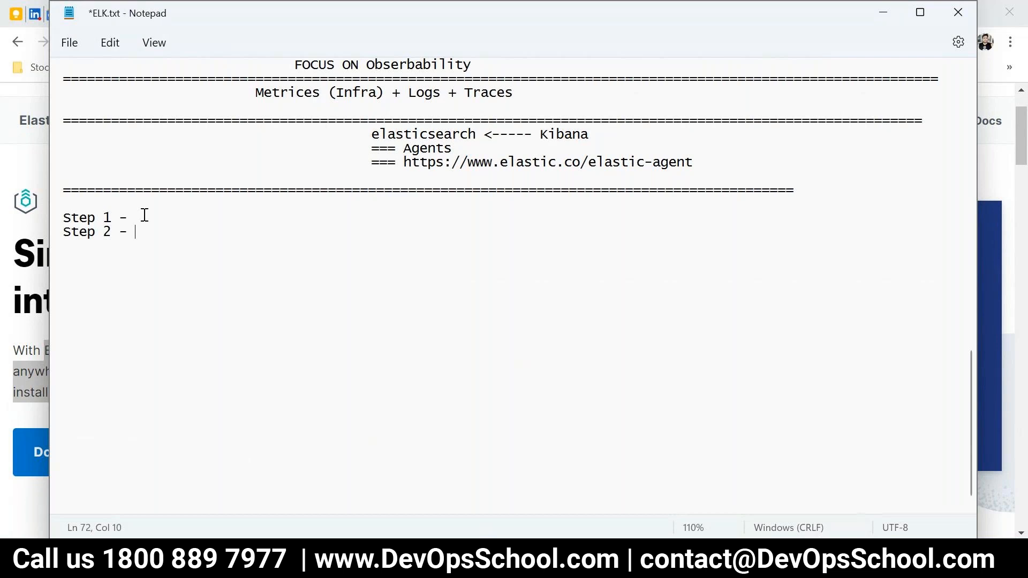
pyautogui.write('Step 5 -')
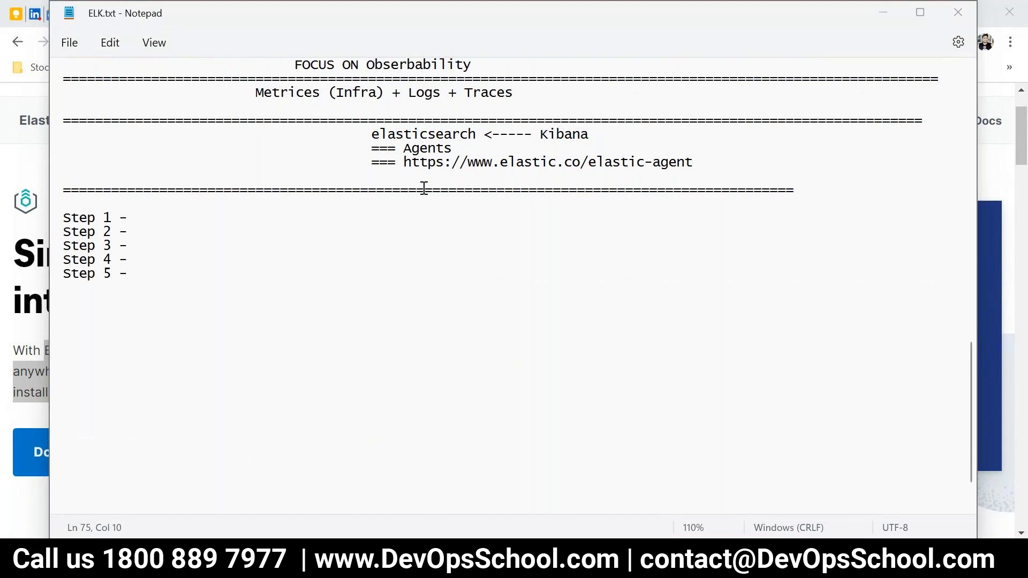
pyautogui.moveTo(404, 303)
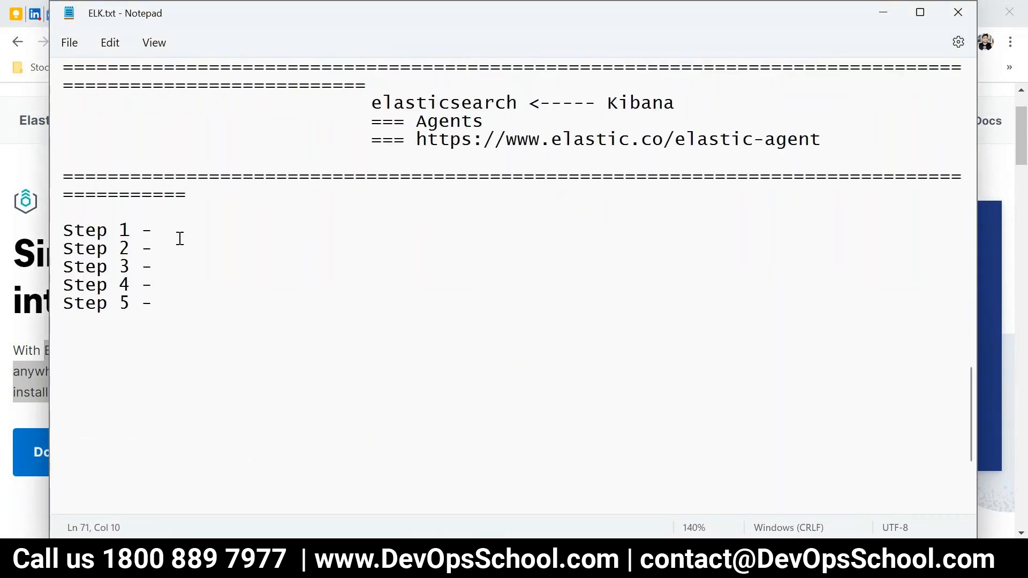
# Fill Steps 1-3 with 'Setup es', 'Setup logstash' and 'Setup beats'.
pyautogui.write('Se')
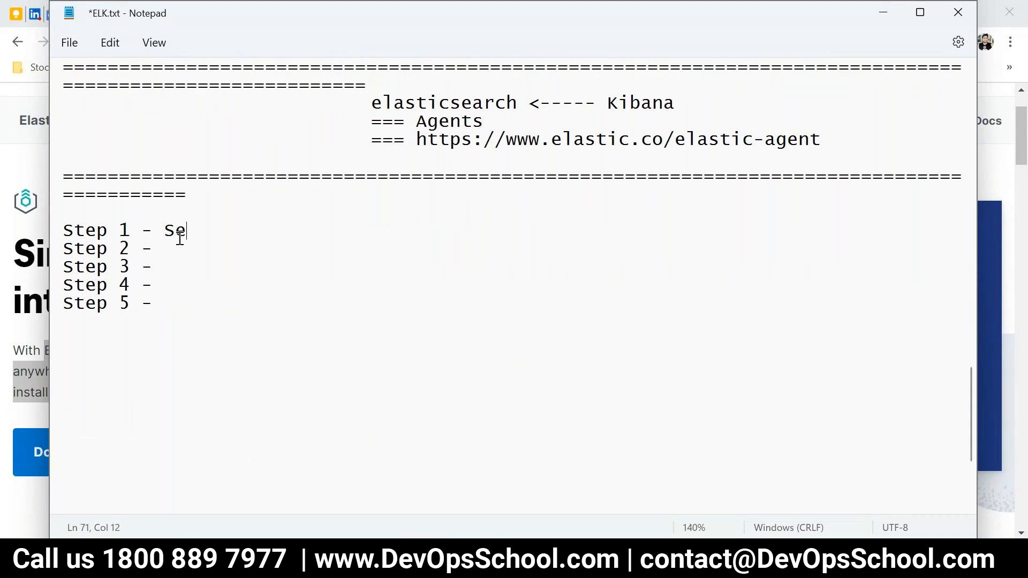
pyautogui.write('tup es')
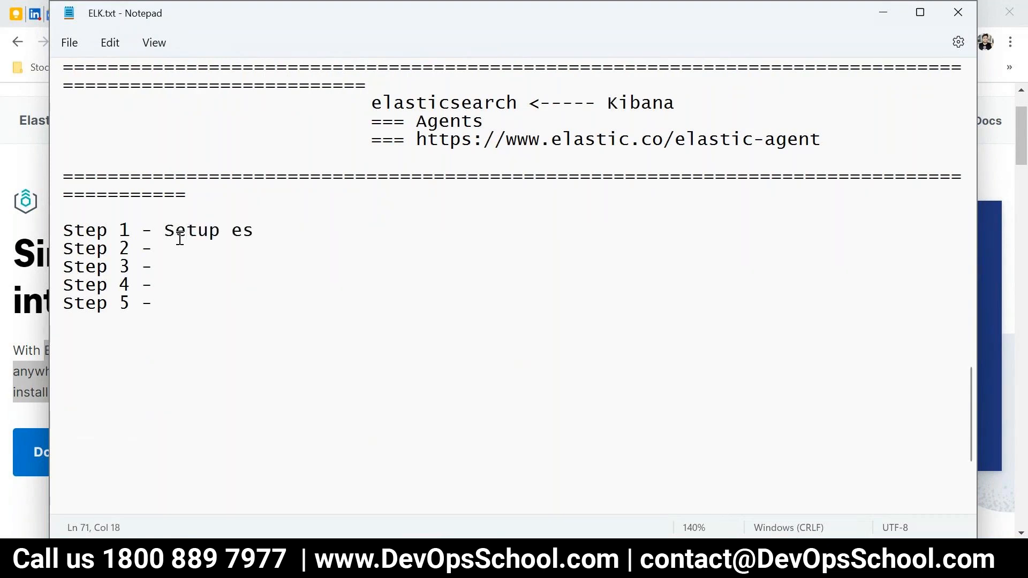
pyautogui.moveTo(129, 230); pyautogui.dragTo(253, 231)
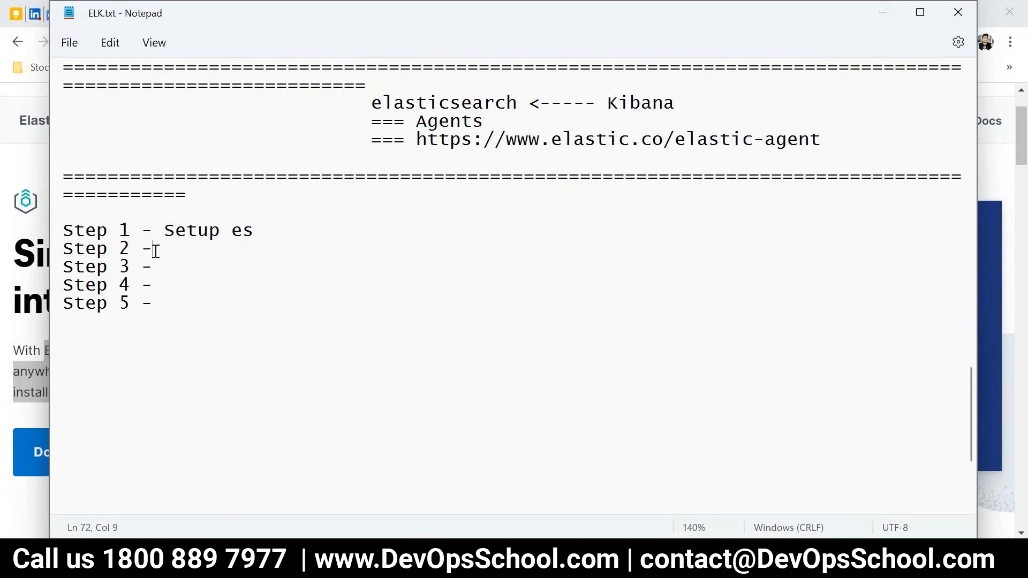
pyautogui.write('Setup es')
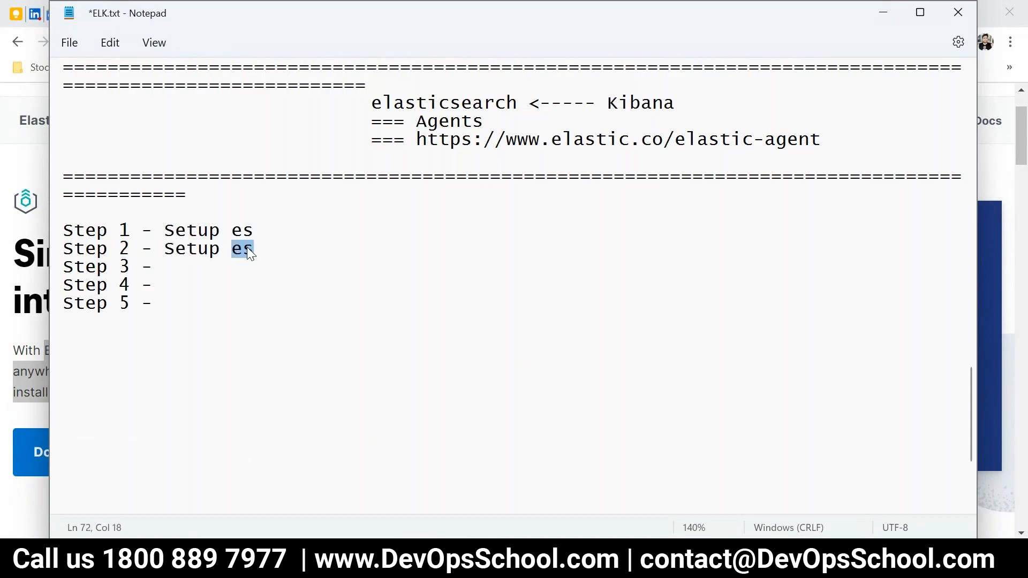
pyautogui.write('logstah')
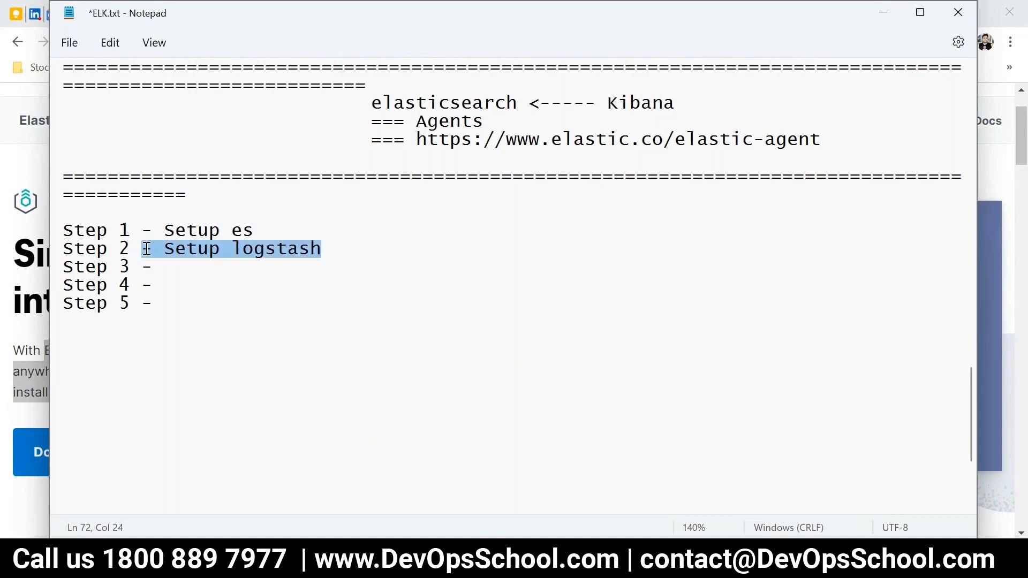
pyautogui.click(157, 267)
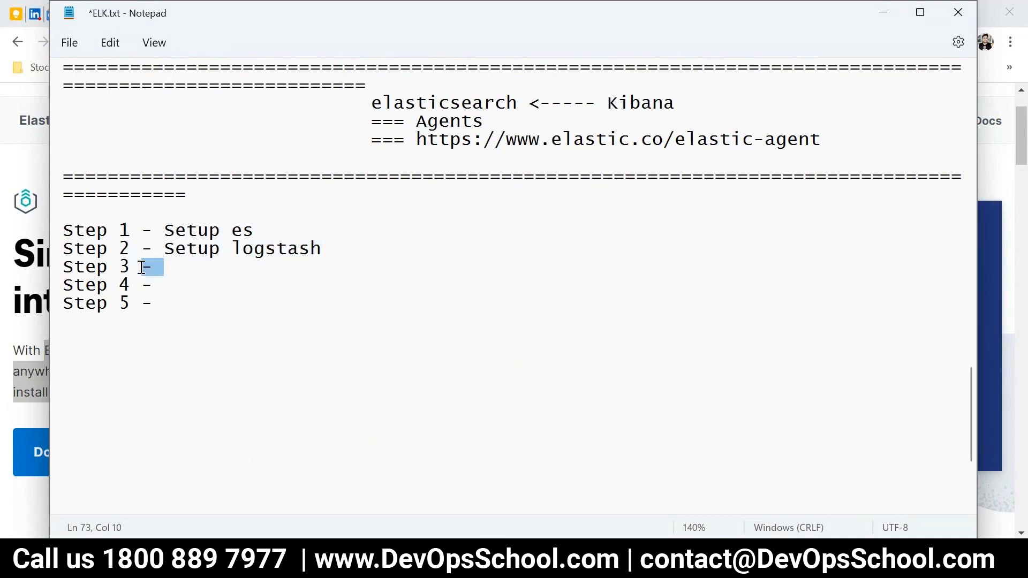
pyautogui.write('Setup beats')
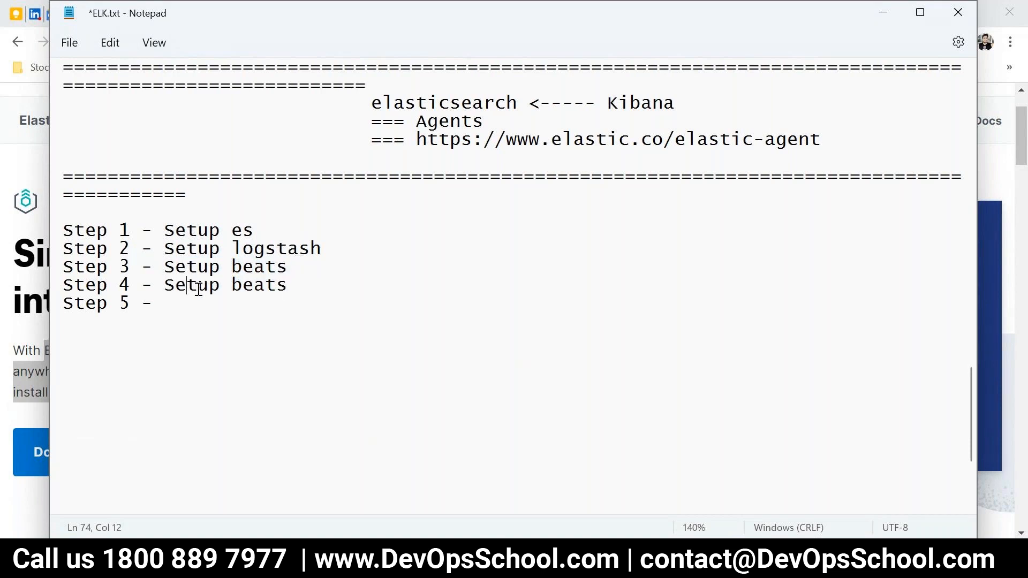
# Fill Steps 4-5 with 'Setup Kibana' and 'Setup Agent', marking Kibana '<------ HUMAN'.
pyautogui.write('Ki')
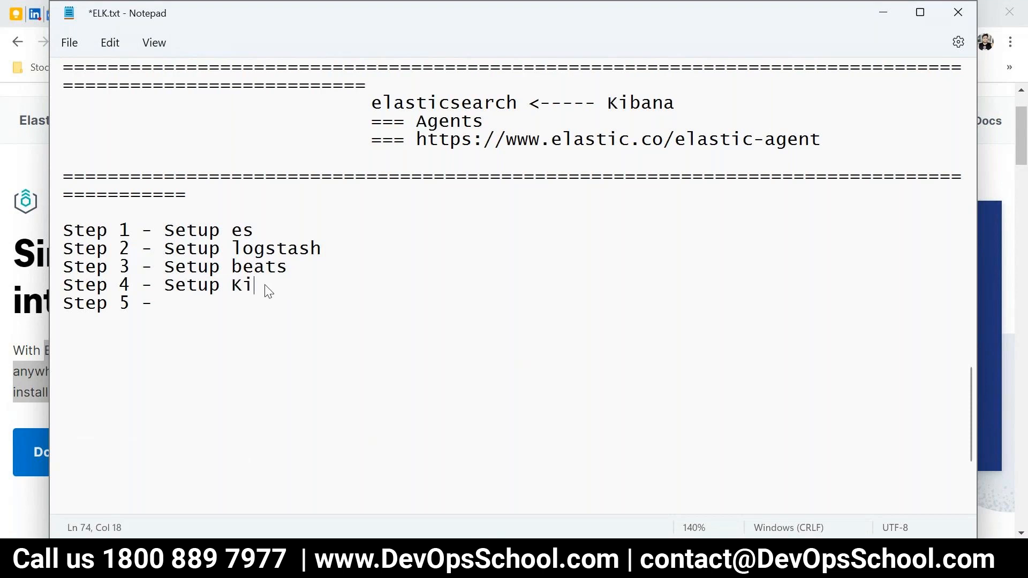
pyautogui.write('bana')
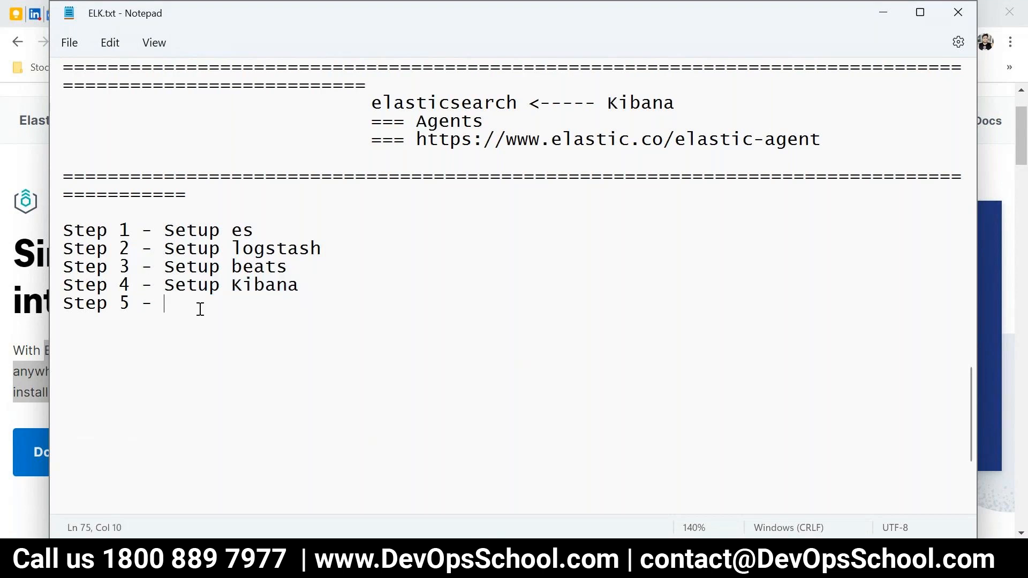
pyautogui.write('Setup Kibana')
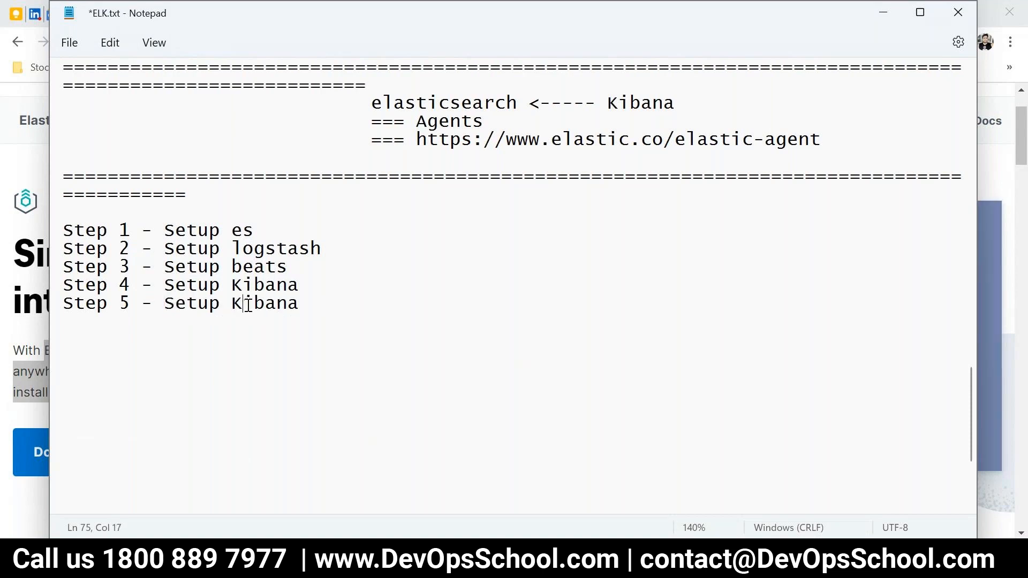
pyautogui.write('A')
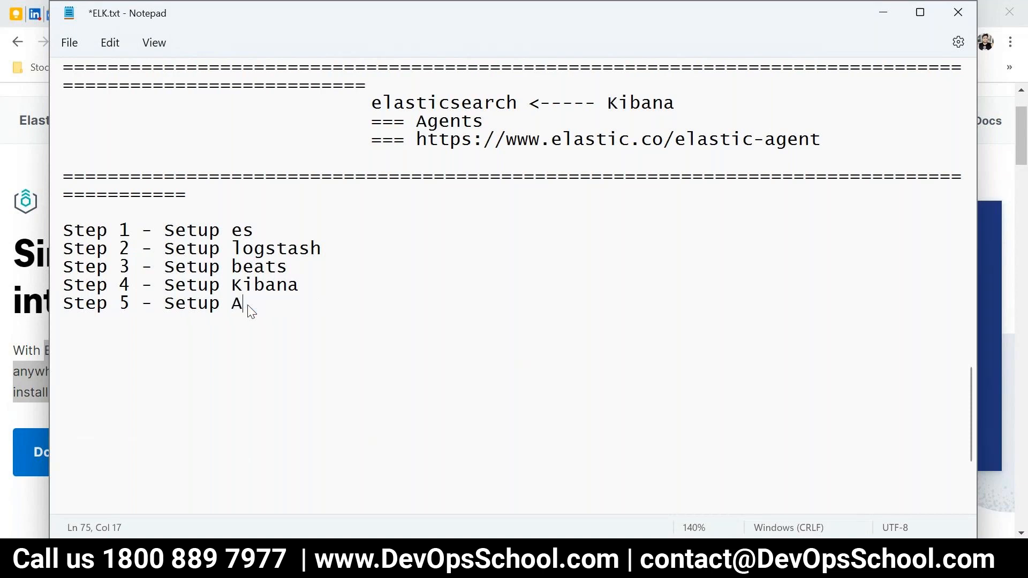
pyautogui.write('gent')
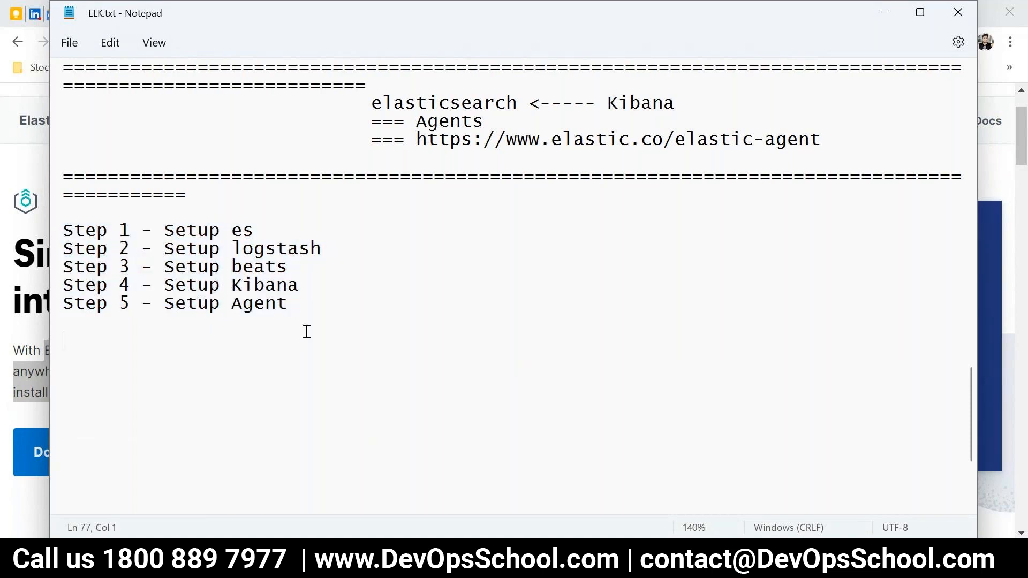
pyautogui.write('<')
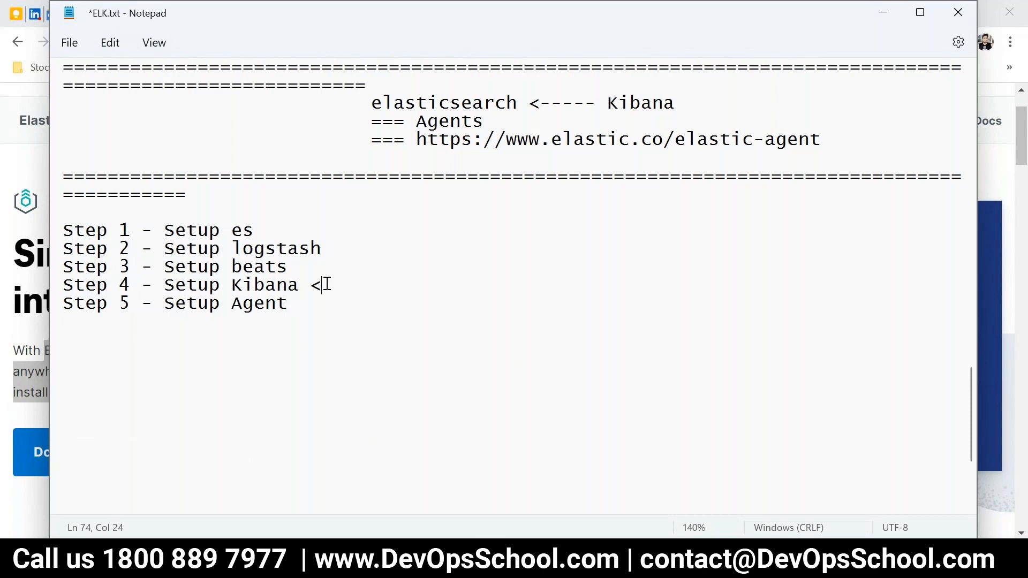
pyautogui.write('------')
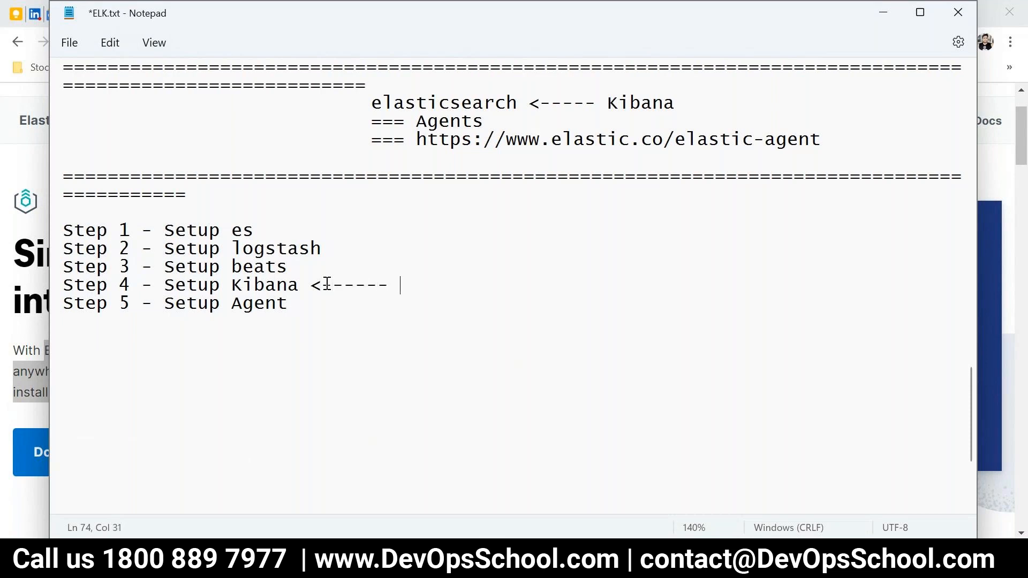
pyautogui.write('HUMAN')
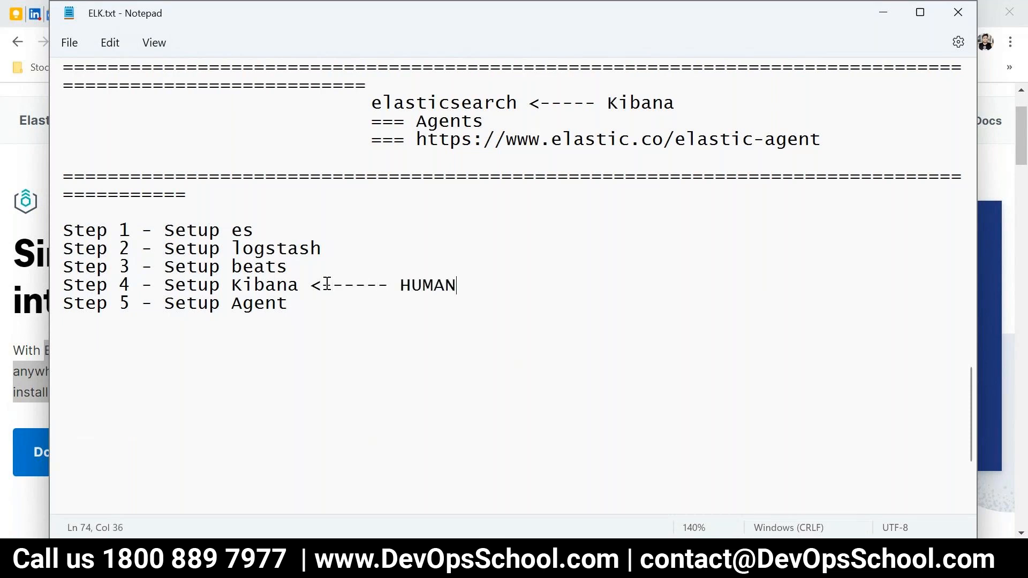
# Highlight the Kibana HUMAN step and the remaining step lines for emphasis.
pyautogui.moveTo(113, 284); pyautogui.dragTo(456, 284)
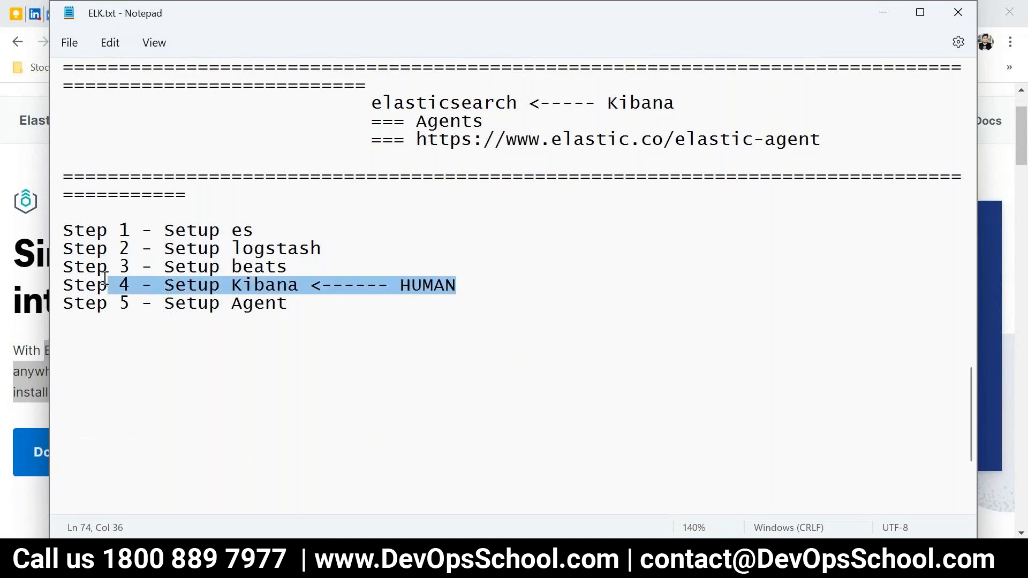
pyautogui.click(469, 284)
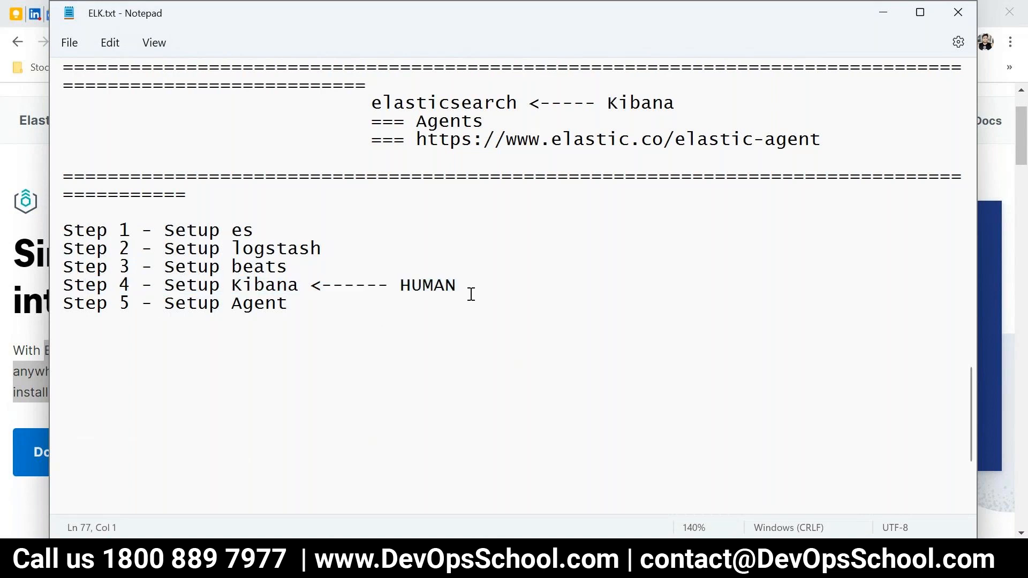
pyautogui.moveTo(140, 285); pyautogui.dragTo(456, 335)
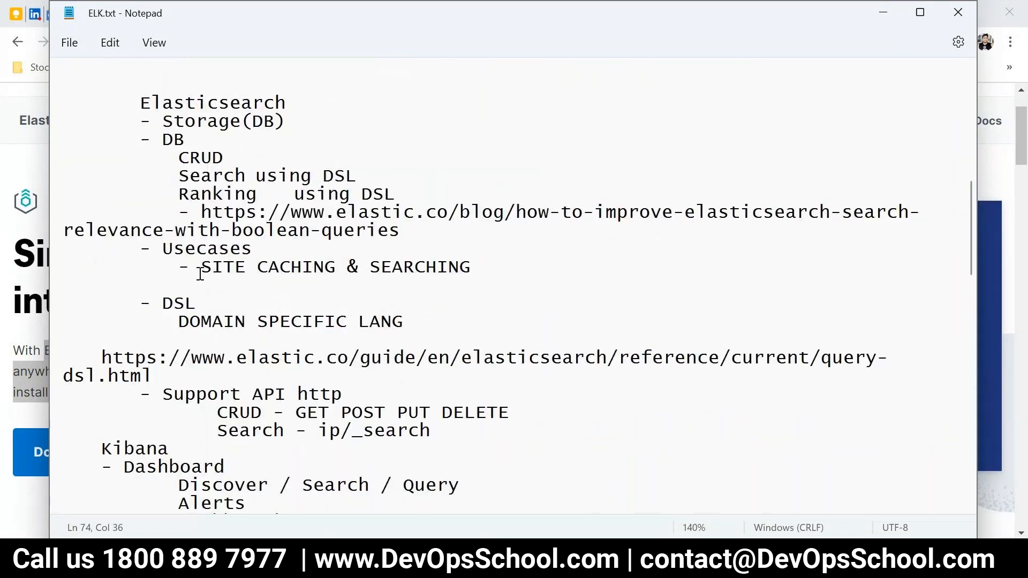
pyautogui.moveTo(163, 303); pyautogui.dragTo(357, 322)
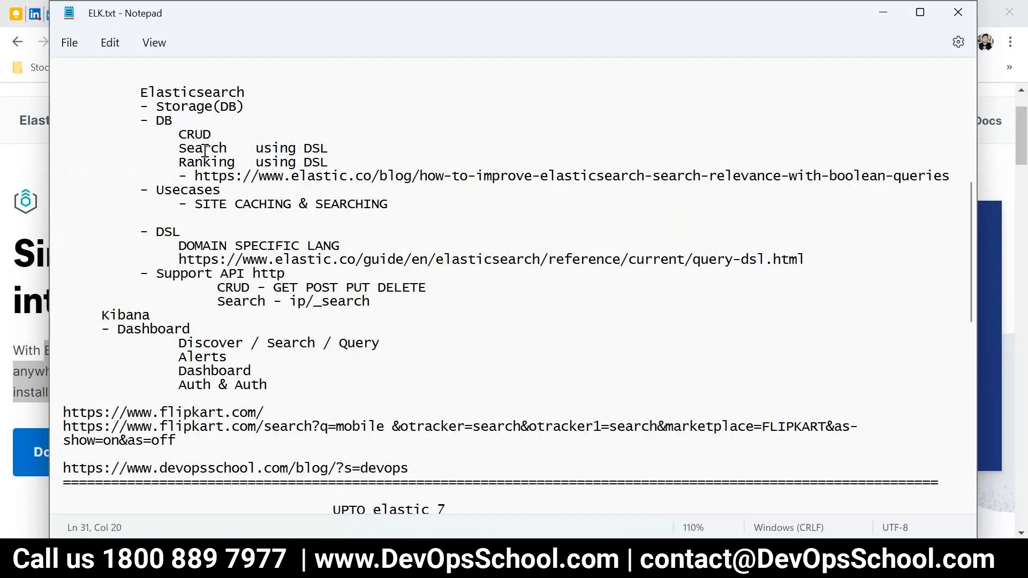
pyautogui.scroll(-3)
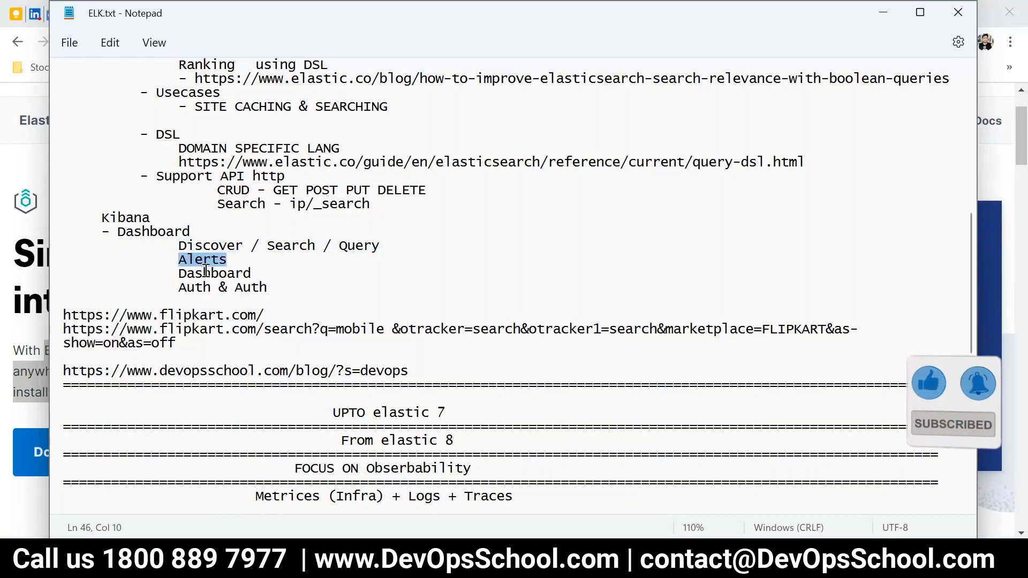
pyautogui.doubleClick(213, 272)
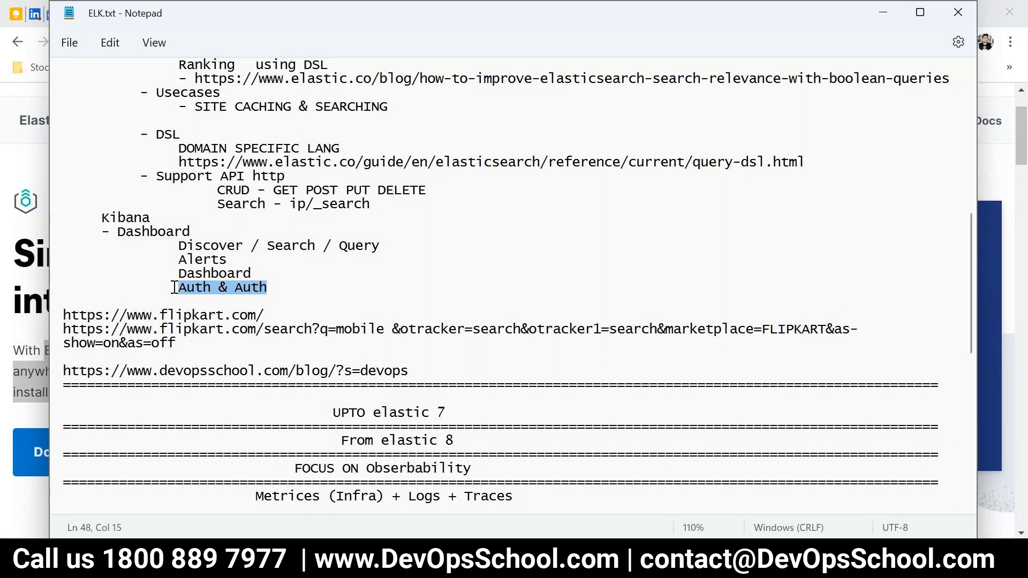
pyautogui.doubleClick(202, 259)
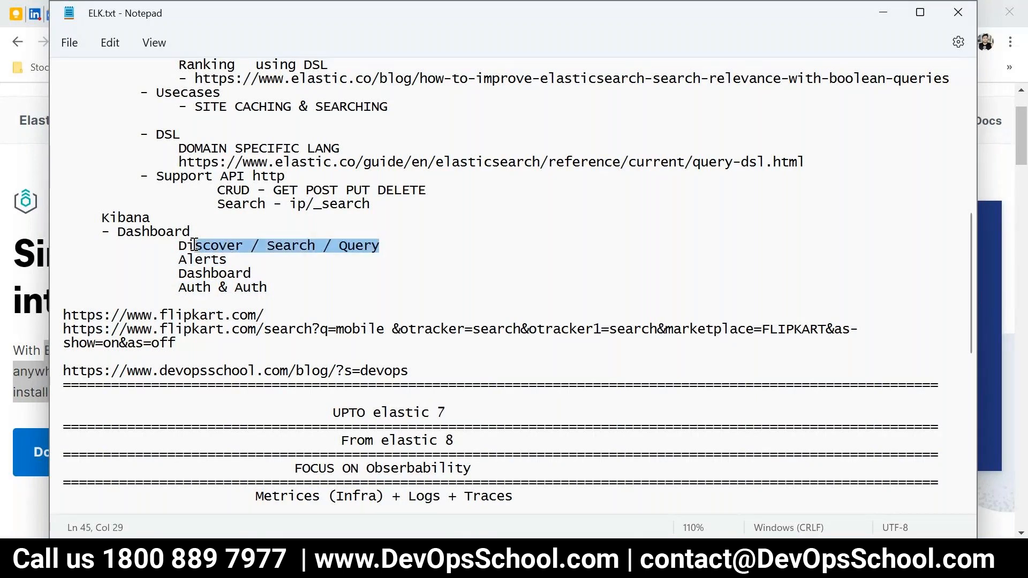
pyautogui.doubleClick(203, 259)
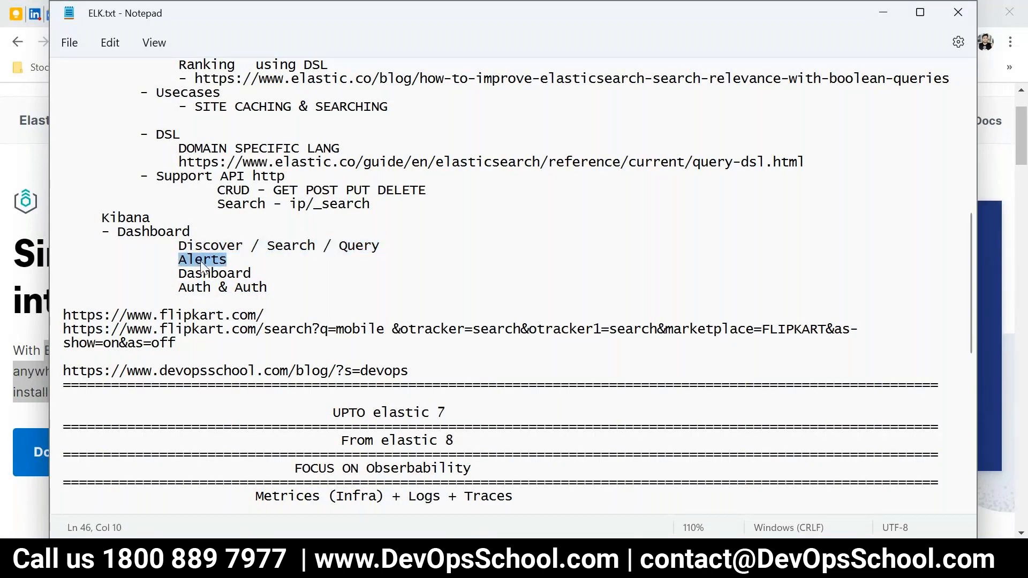
pyautogui.doubleClick(214, 274)
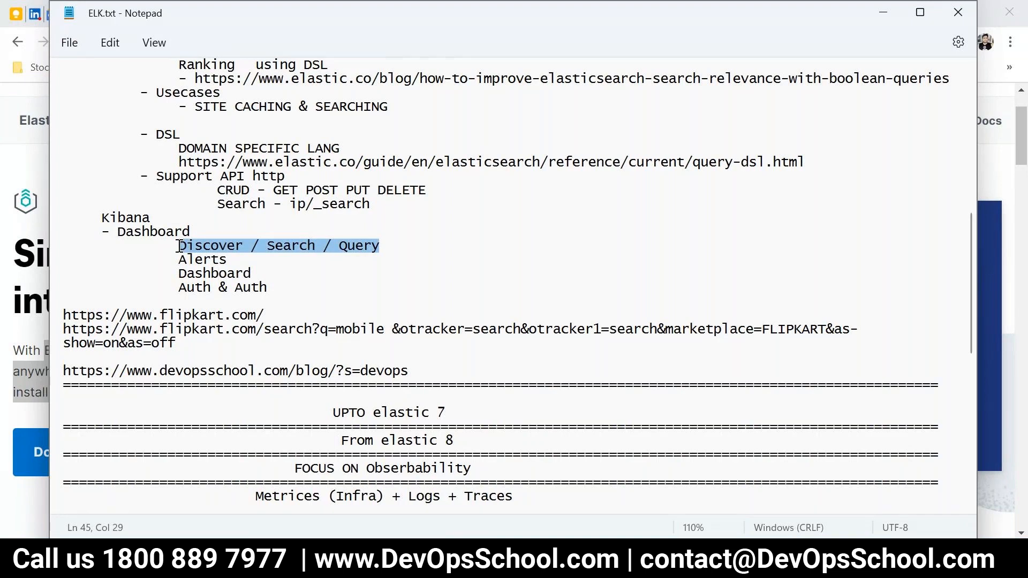
pyautogui.moveTo(216, 256)
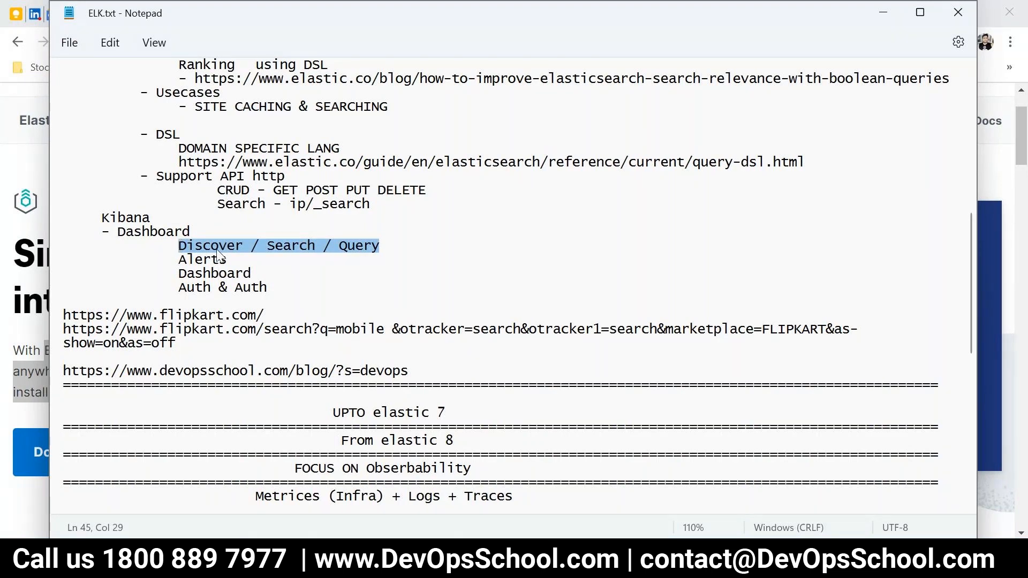
pyautogui.moveTo(394, 80)
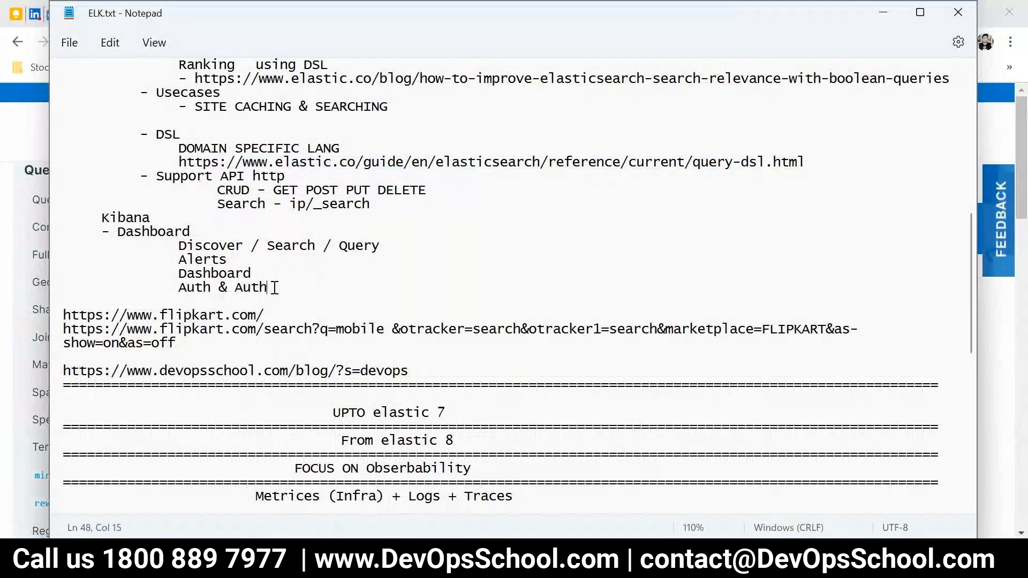
# Add 'using KQL & DSL' as a new indented item under Auth & Auth in the Kibana Dashboard list.
pyautogui.write('KQL')
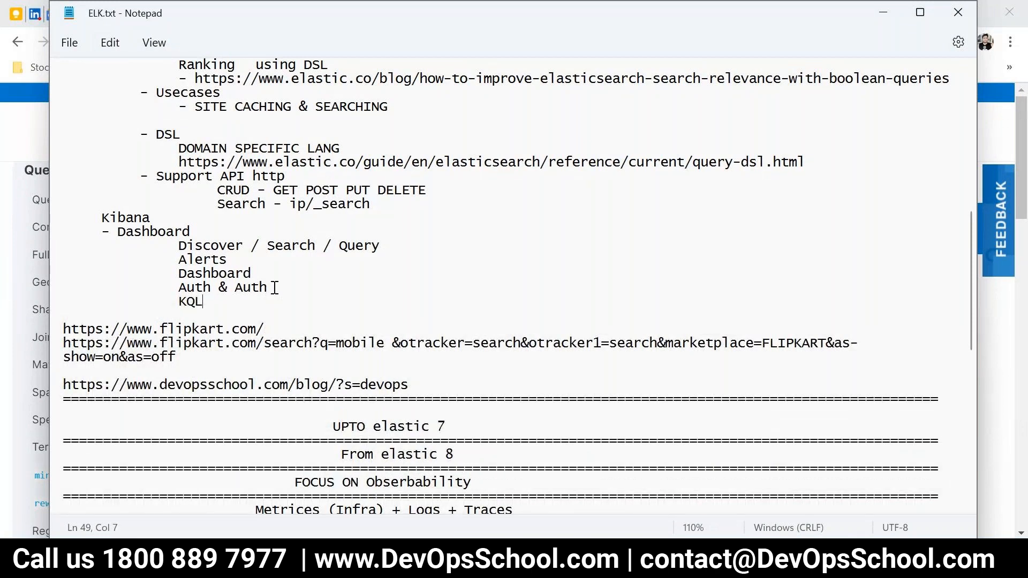
pyautogui.click(182, 301)
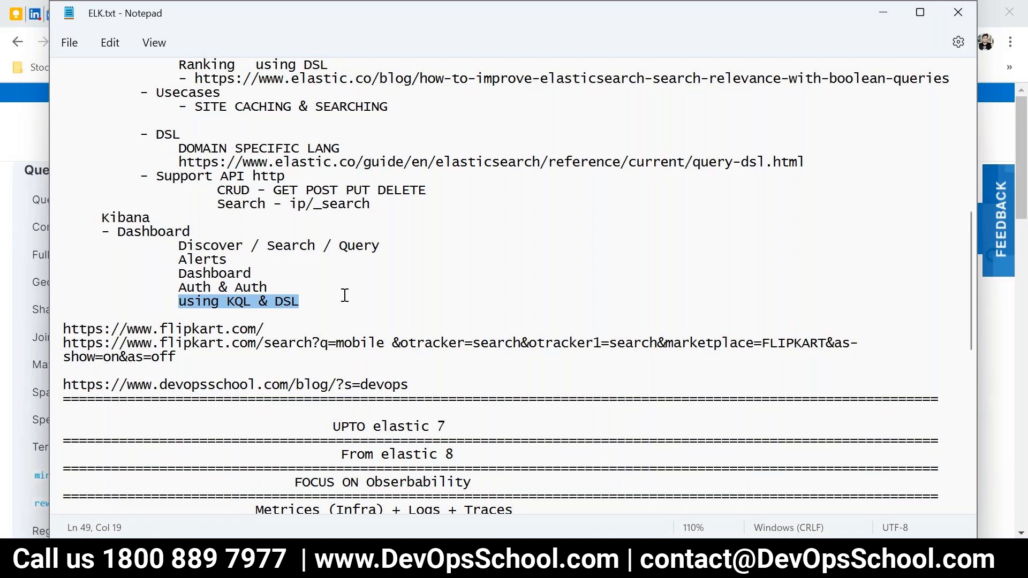
pyautogui.moveTo(521, 267)
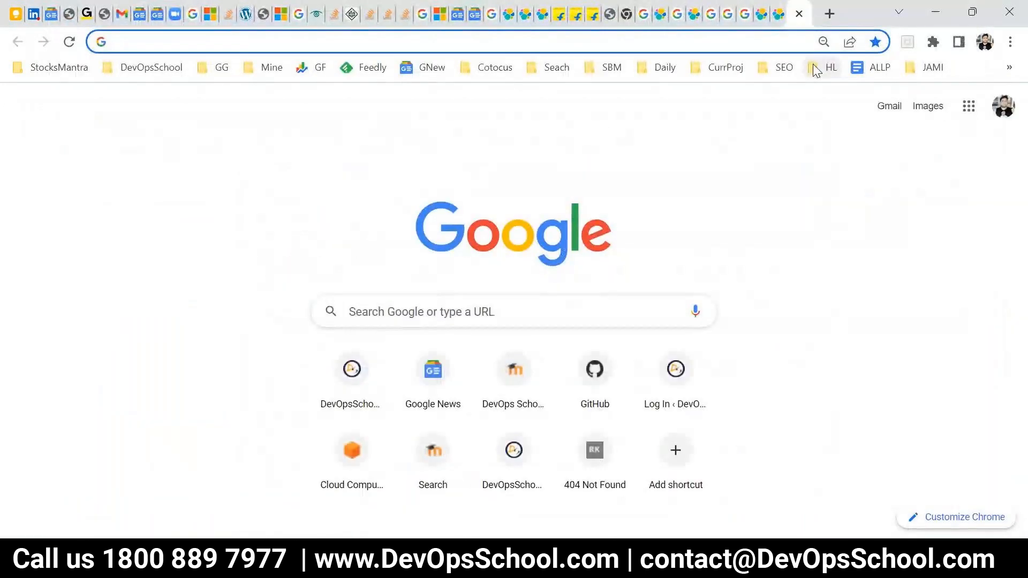
# Search Google for 'elastic certified analyst' and open the official Elastic certification result.
pyautogui.write('elastic ag')
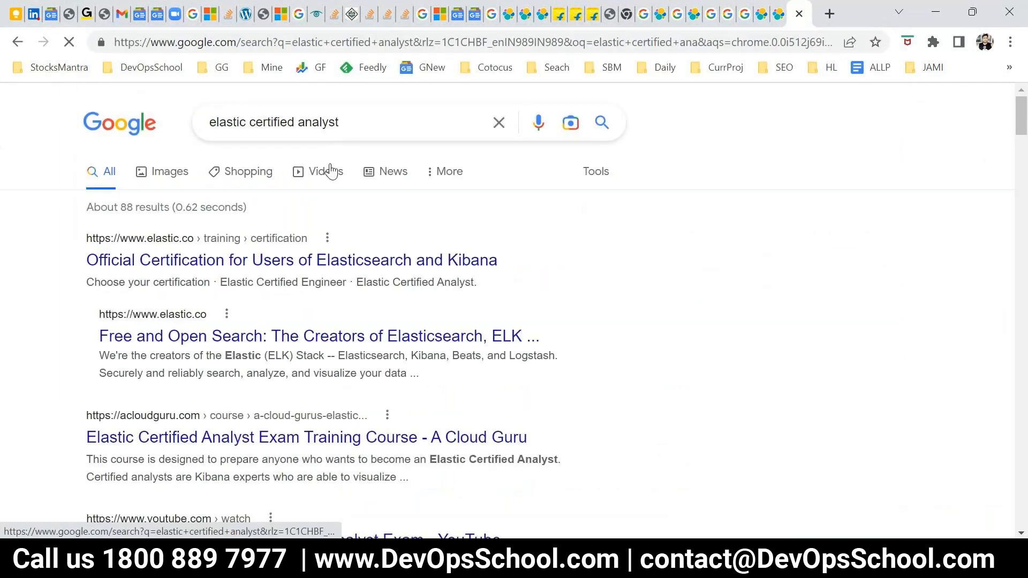
pyautogui.click(291, 260)
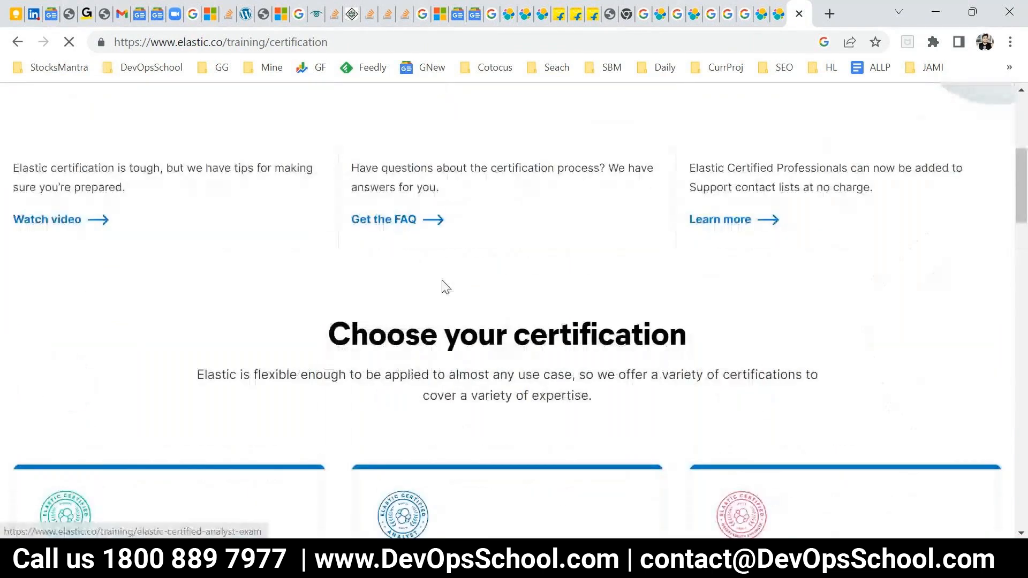
# Open the Elastic Certified Analyst exam page from Choose your certification and reach its Topics.
pyautogui.scroll(-3)
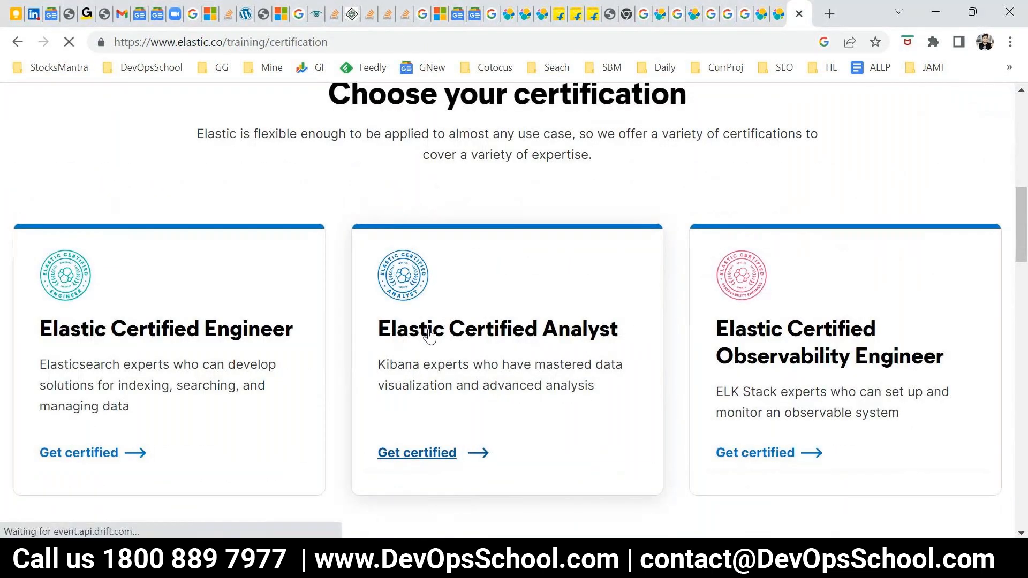
pyautogui.click(416, 453)
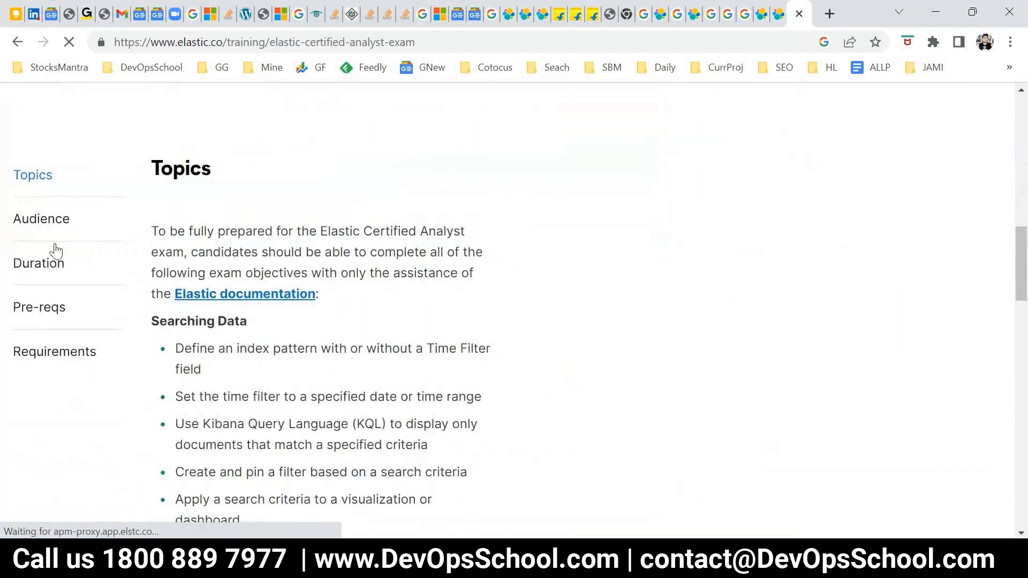
pyautogui.scroll(-3)
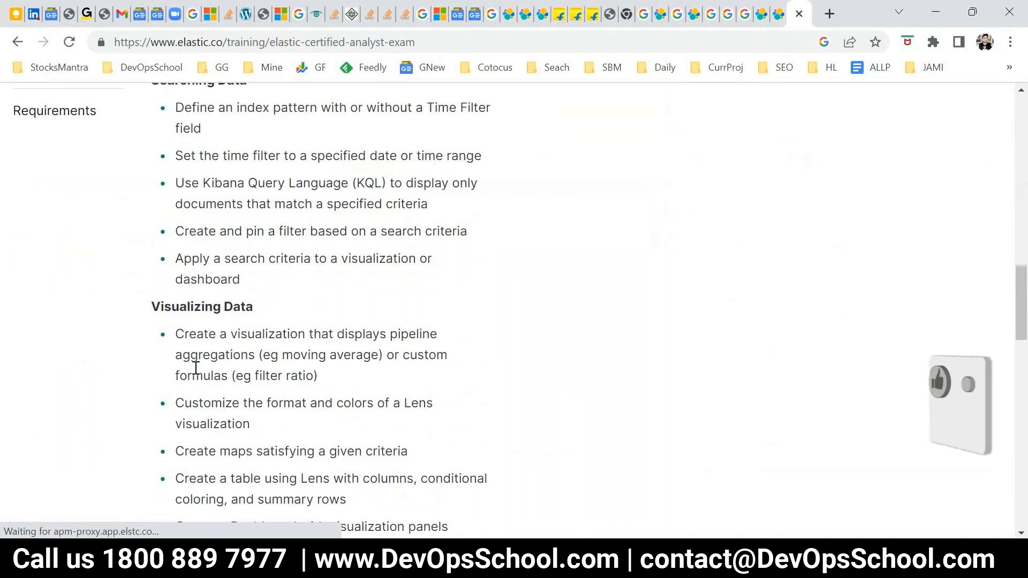
pyautogui.scroll(3)
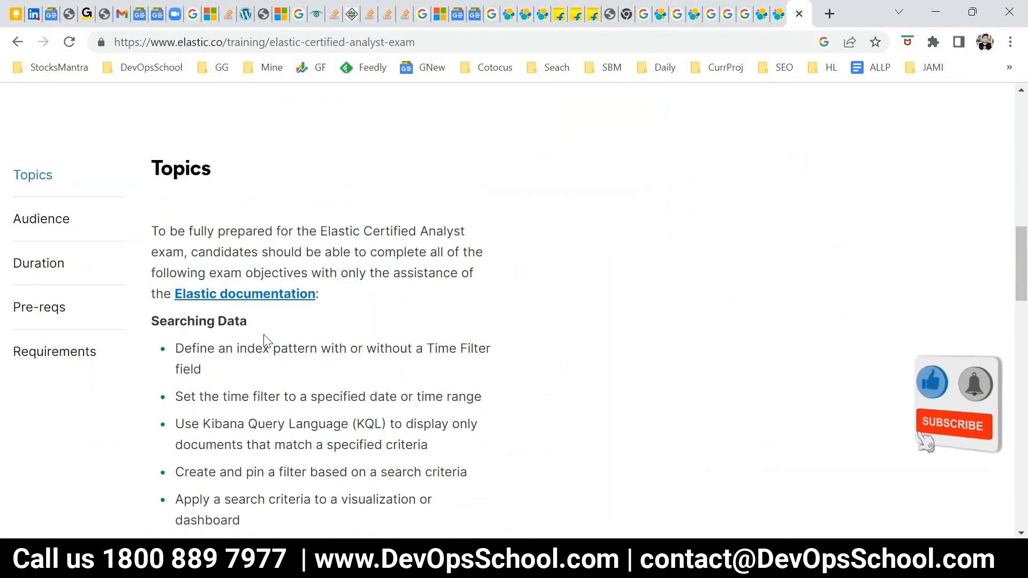
pyautogui.scroll(-3)
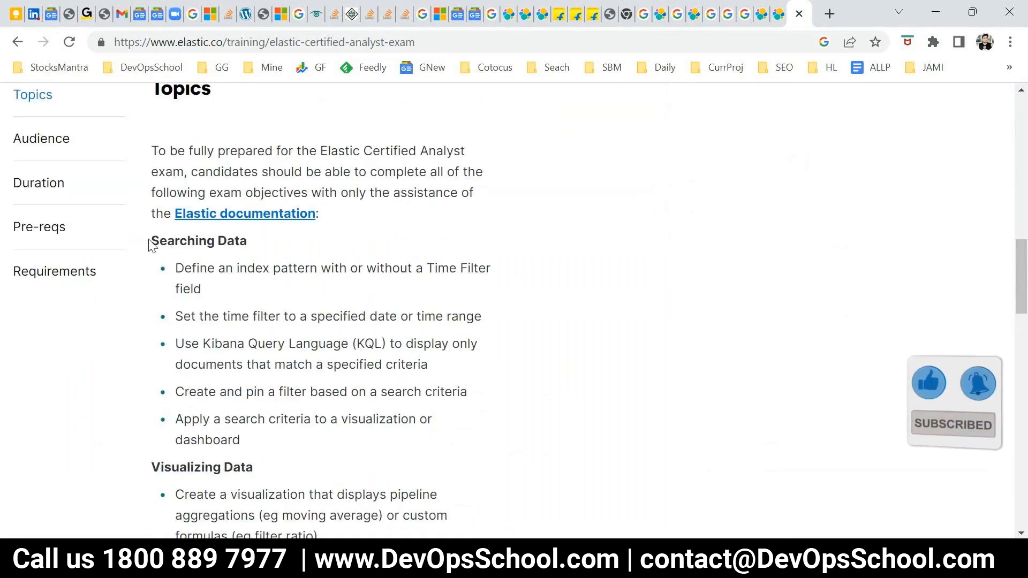
# Highlight the Searching Data heading among the exam topics.
pyautogui.doubleClick(169, 241)
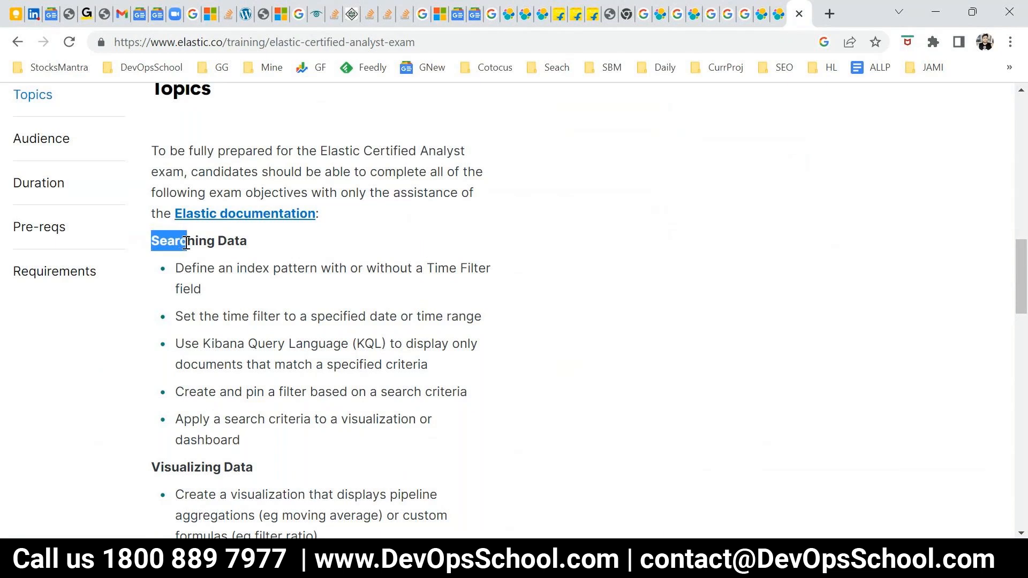
pyautogui.click(232, 290)
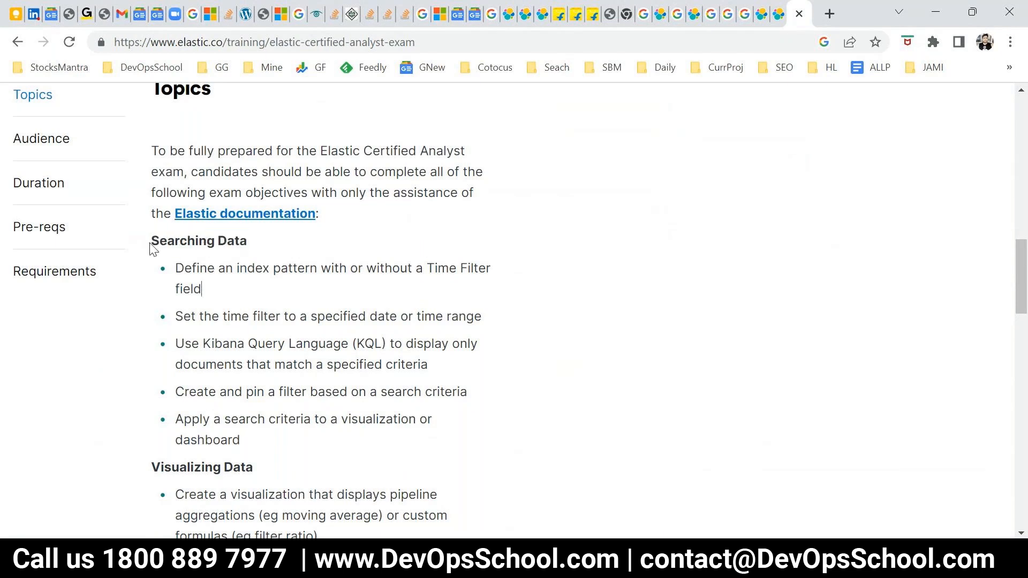
pyautogui.doubleClick(198, 240)
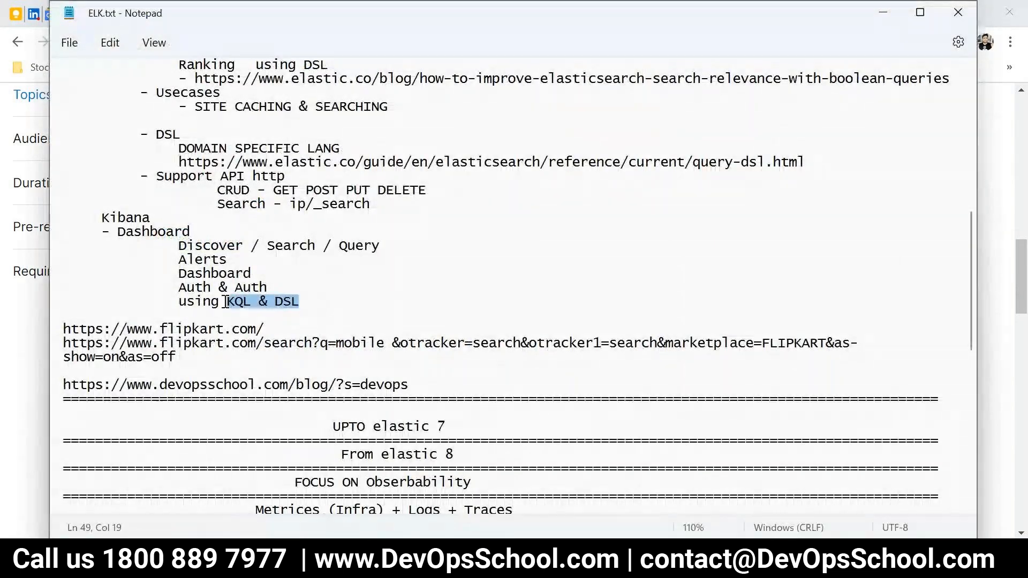
pyautogui.moveTo(223, 301); pyautogui.dragTo(177, 301)
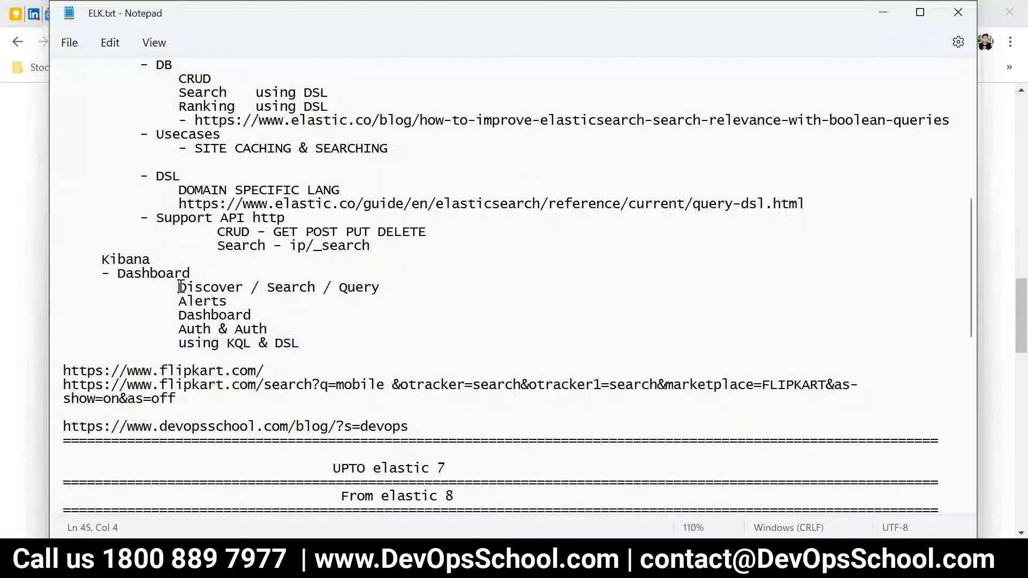
pyautogui.moveTo(178, 287); pyautogui.dragTo(379, 287)
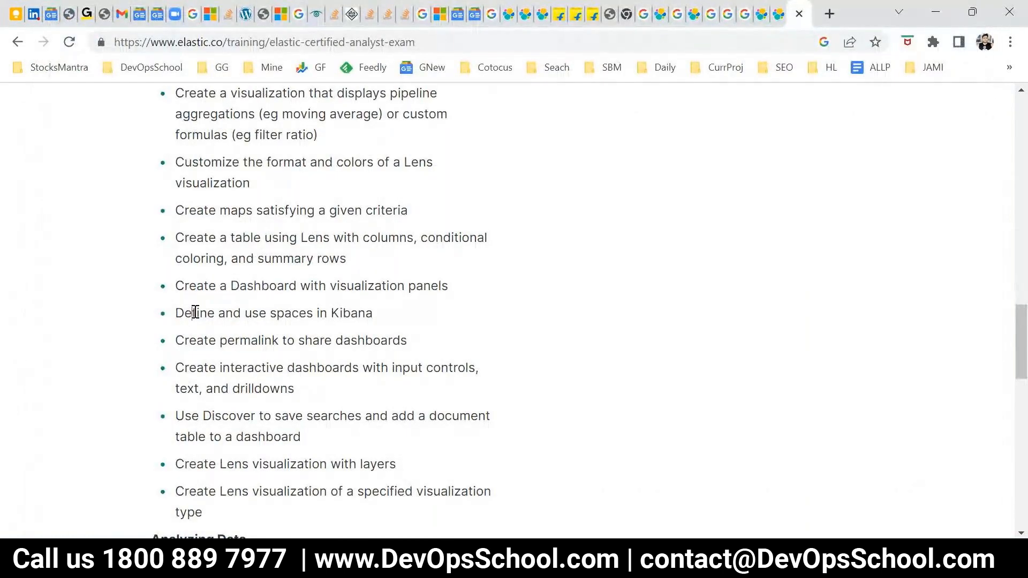
pyautogui.moveTo(194, 313); pyautogui.dragTo(274, 254)
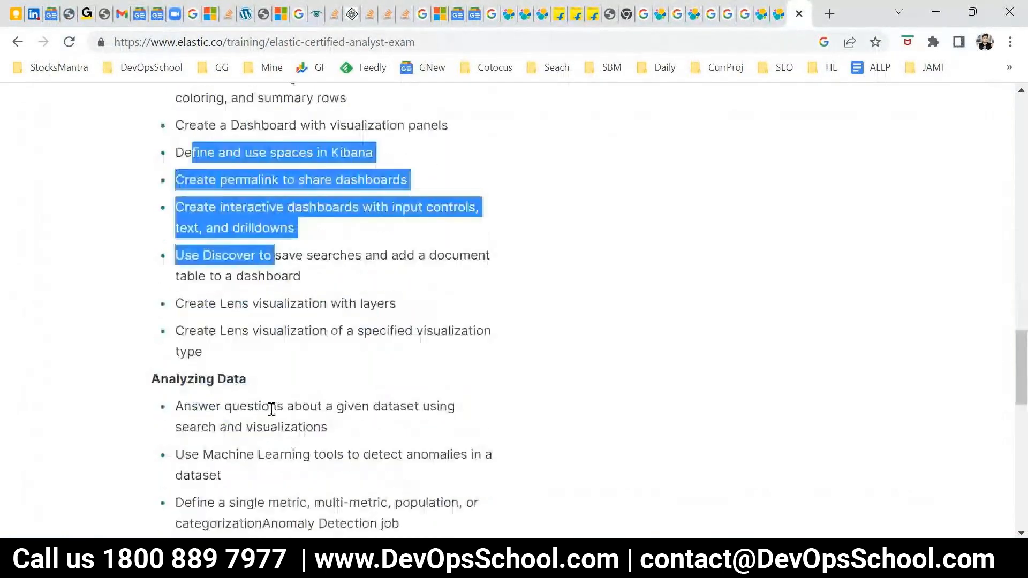
pyautogui.scroll(-3)
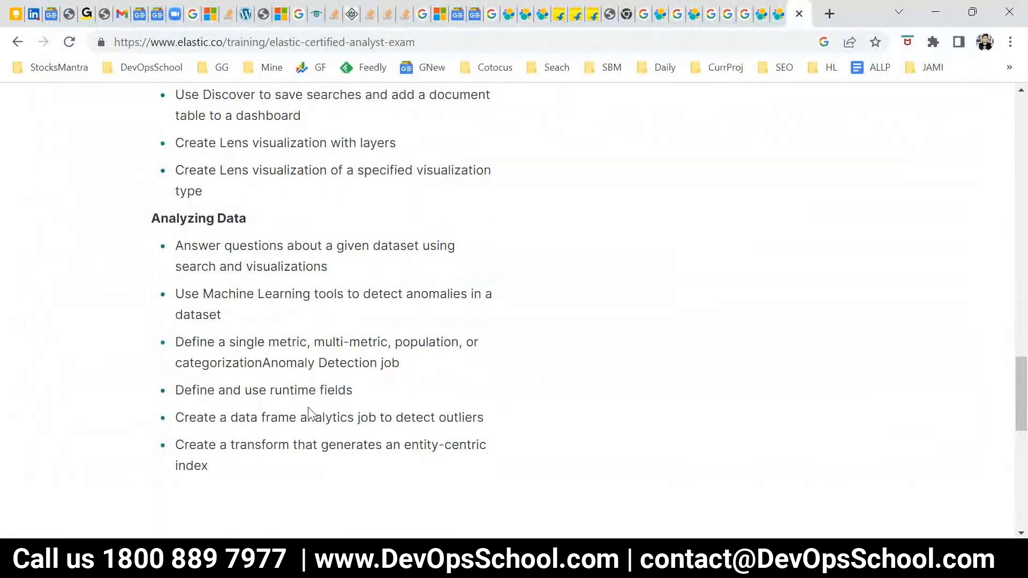
pyautogui.scroll(-3)
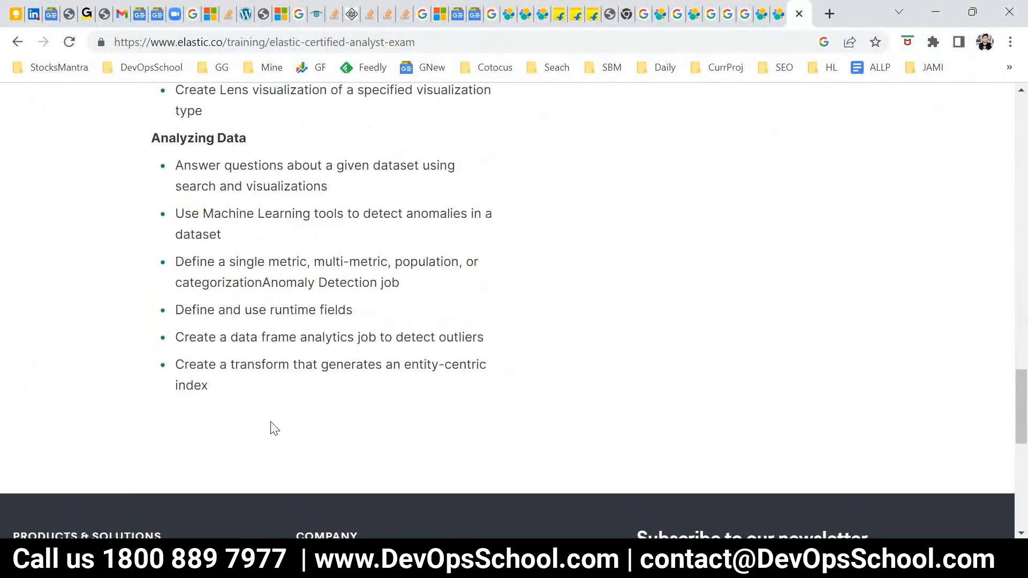
pyautogui.scroll(3)
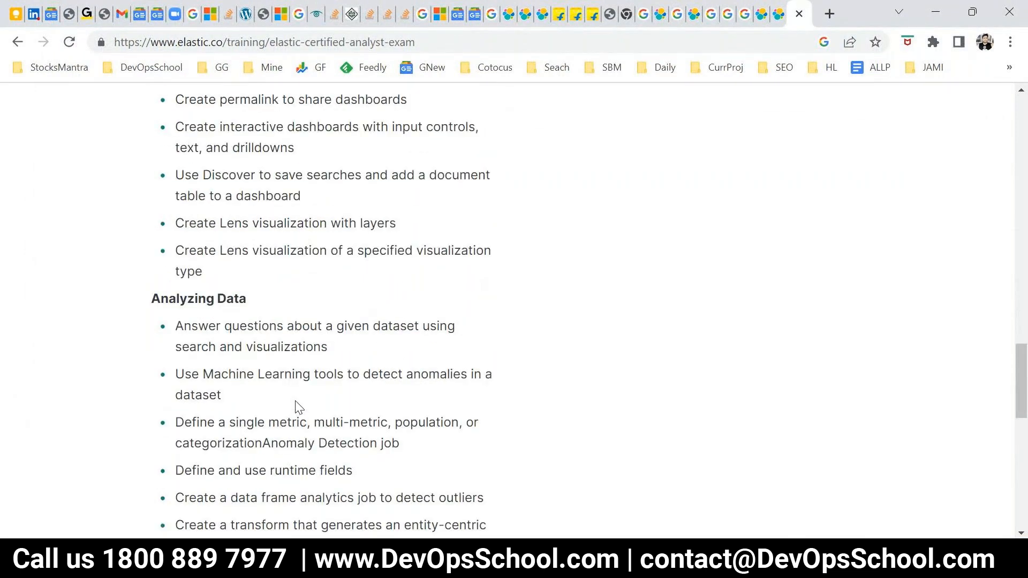
pyautogui.scroll(3)
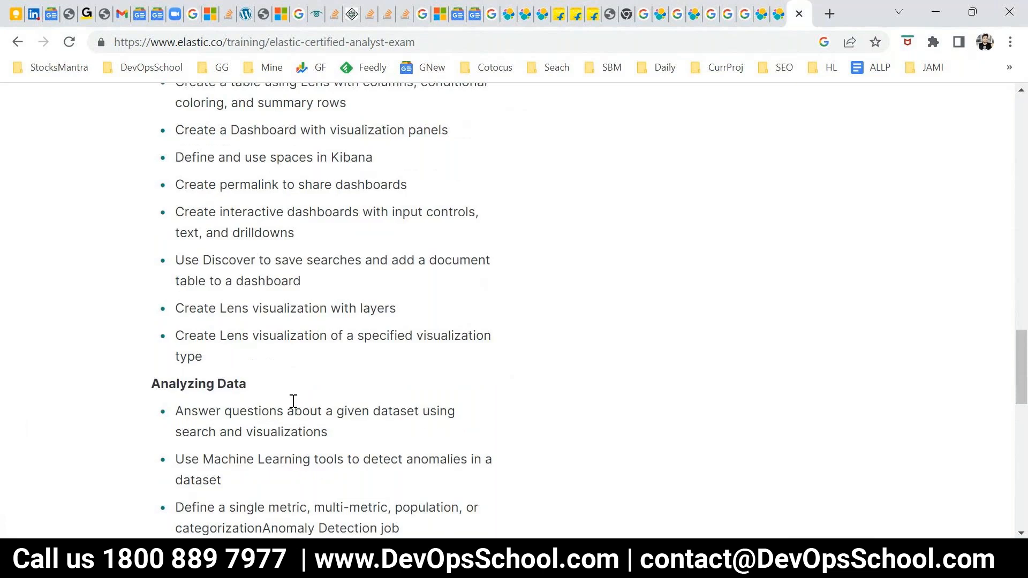
pyautogui.scroll(-3)
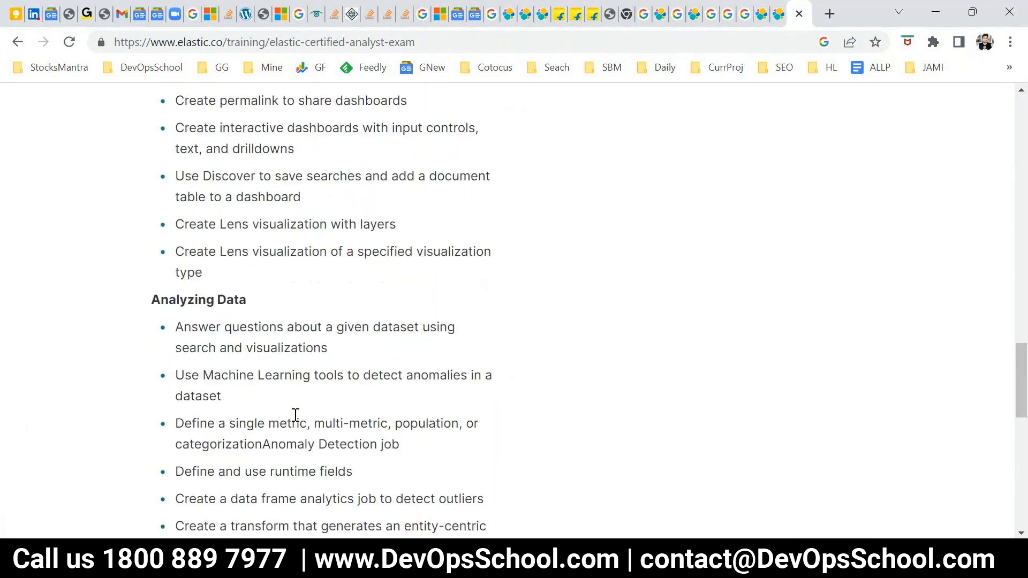
pyautogui.scroll(3)
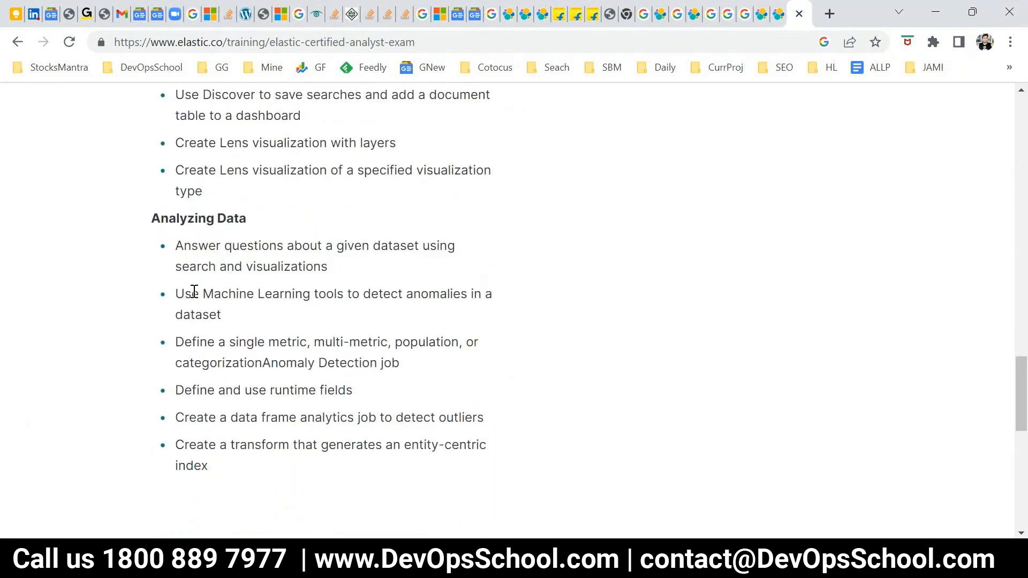
pyautogui.doubleClick(215, 292)
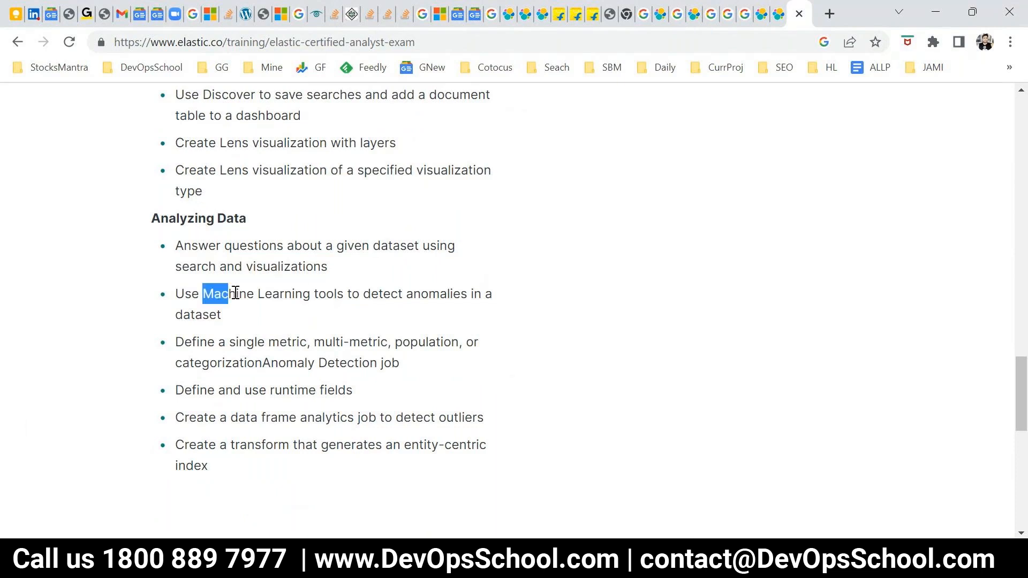
pyautogui.moveTo(204, 294); pyautogui.dragTo(308, 294)
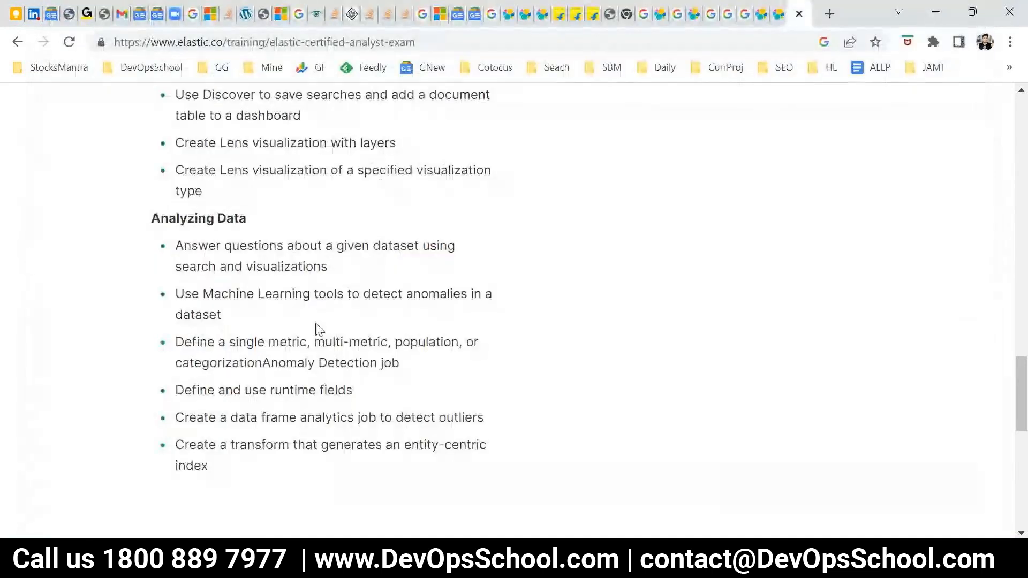
pyautogui.doubleClick(330, 292)
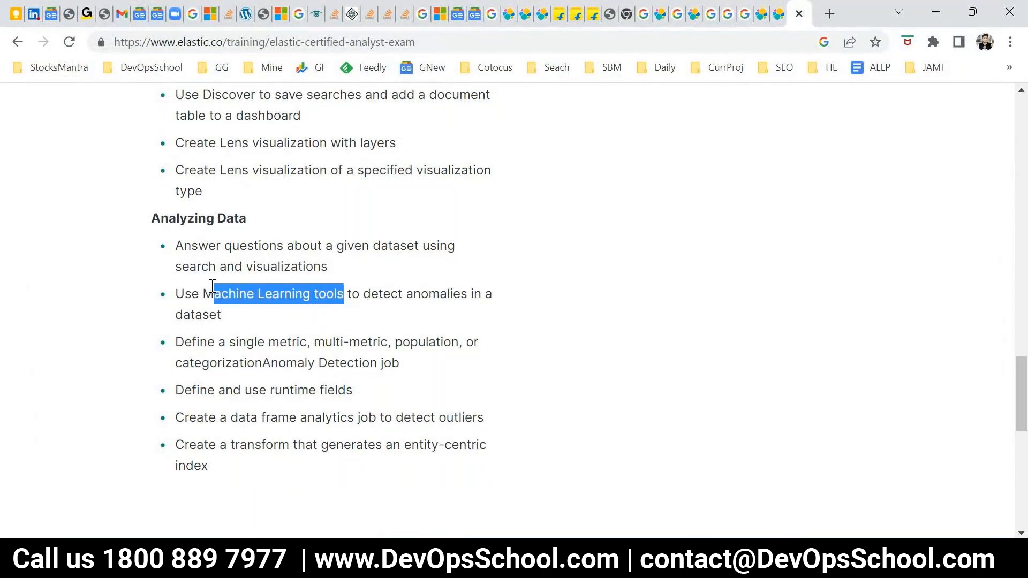
pyautogui.click(365, 294)
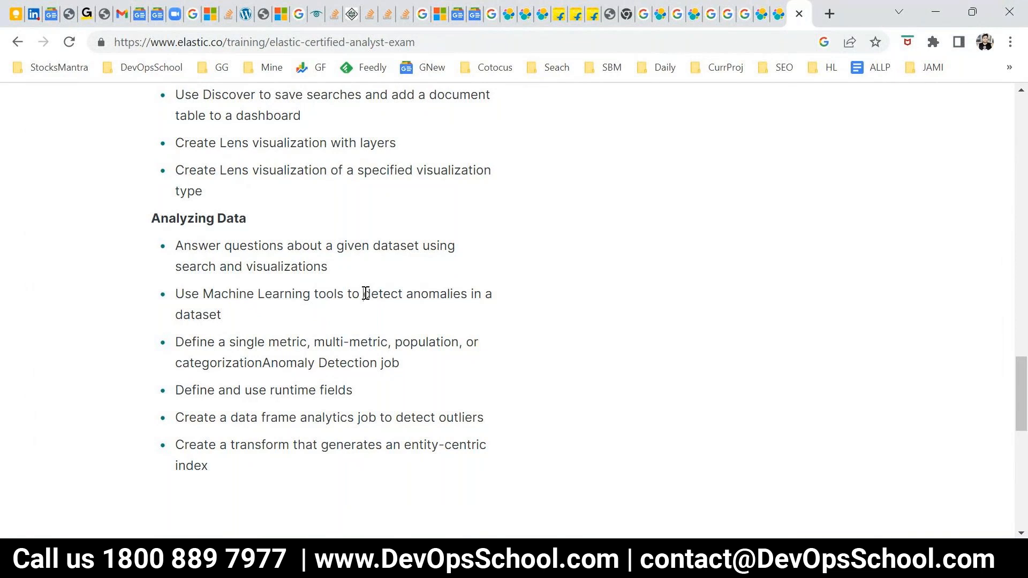
pyautogui.moveTo(364, 293); pyautogui.dragTo(222, 315)
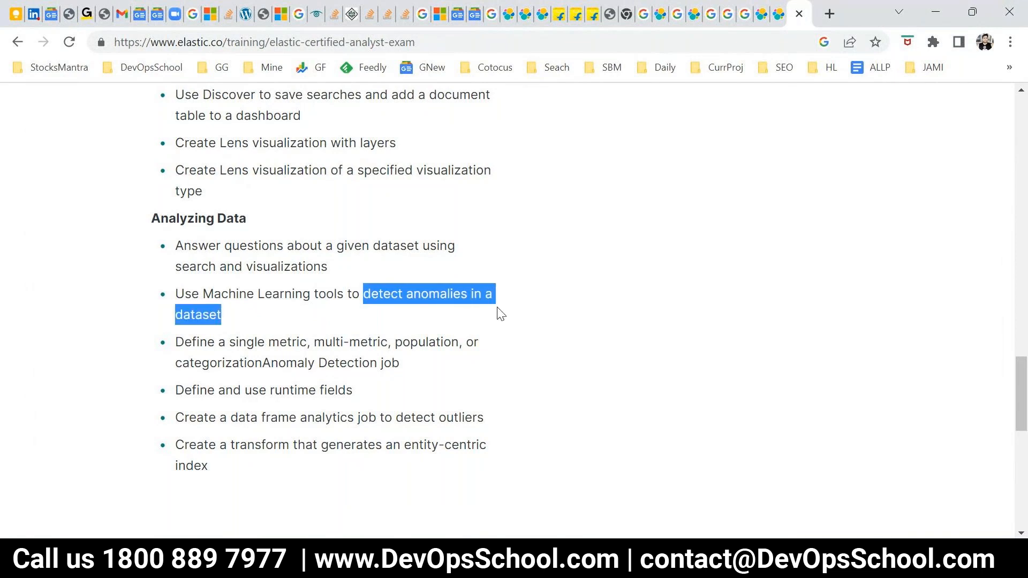
pyautogui.moveTo(471, 325)
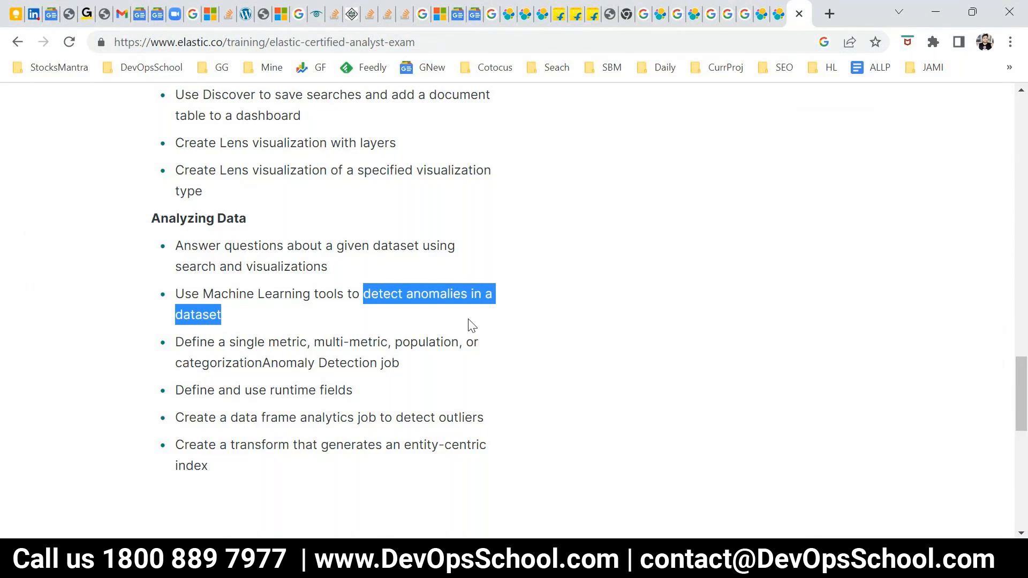
pyautogui.moveTo(421, 321)
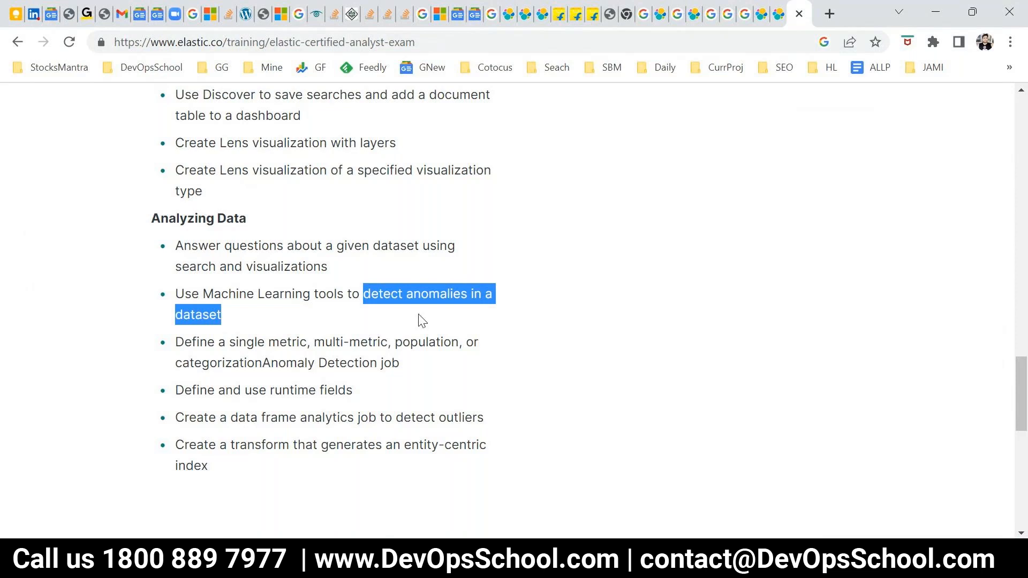
pyautogui.click(304, 301)
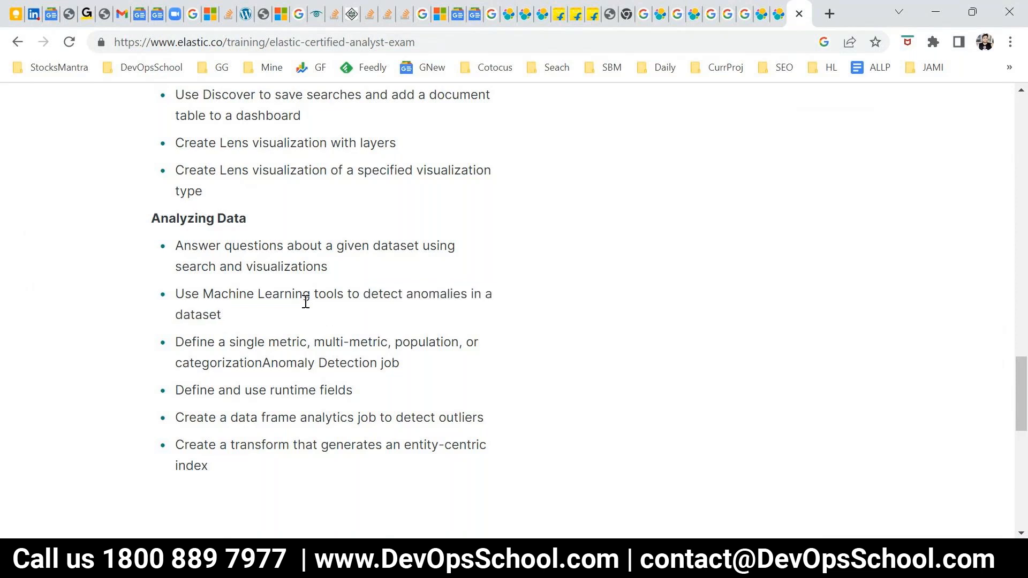
pyautogui.moveTo(176, 293); pyautogui.dragTo(221, 315)
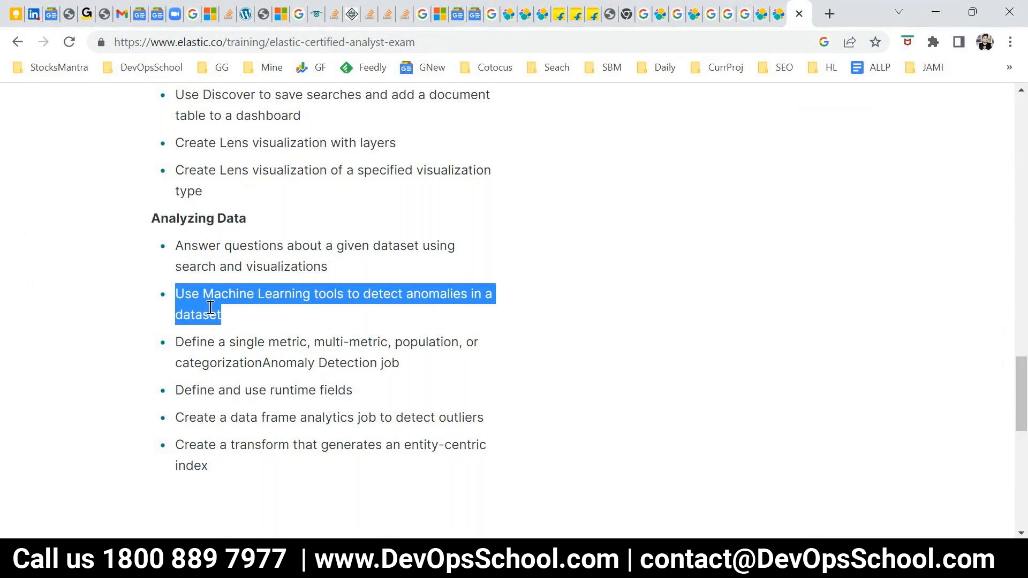
pyautogui.click(180, 294)
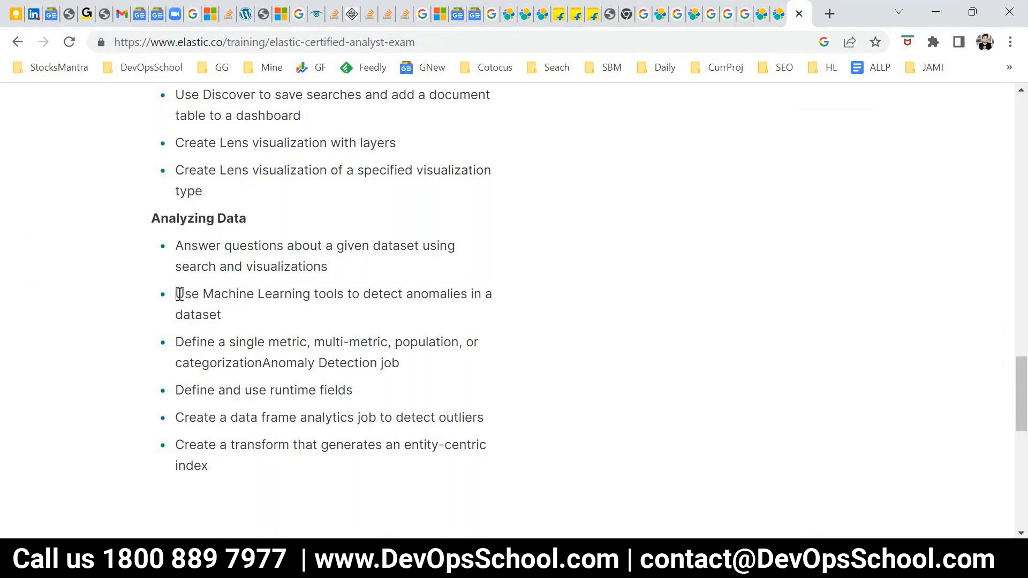
pyautogui.moveTo(176, 294); pyautogui.dragTo(221, 314)
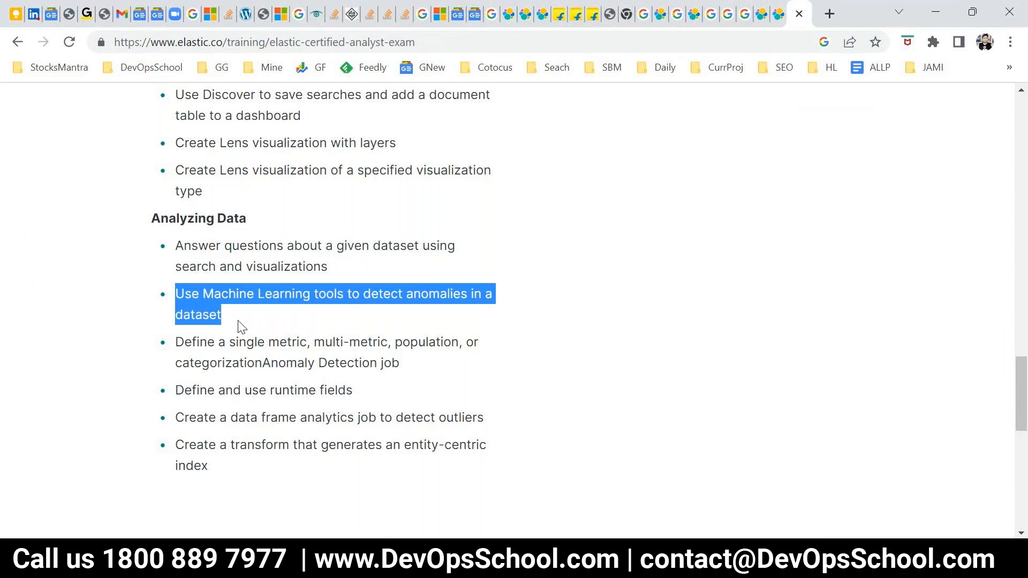
pyautogui.moveTo(542, 303)
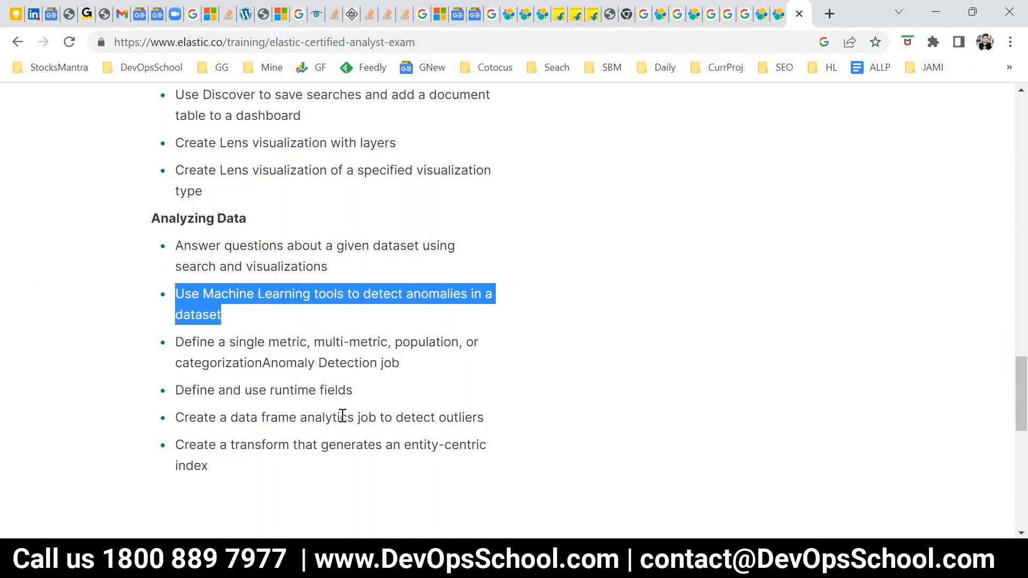
pyautogui.moveTo(241, 320)
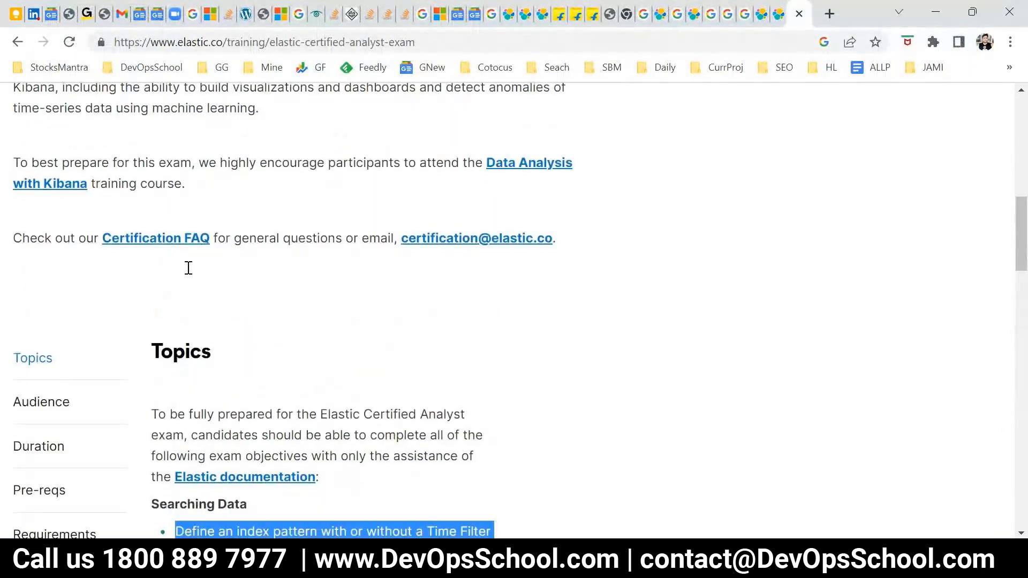
pyautogui.scroll(-3)
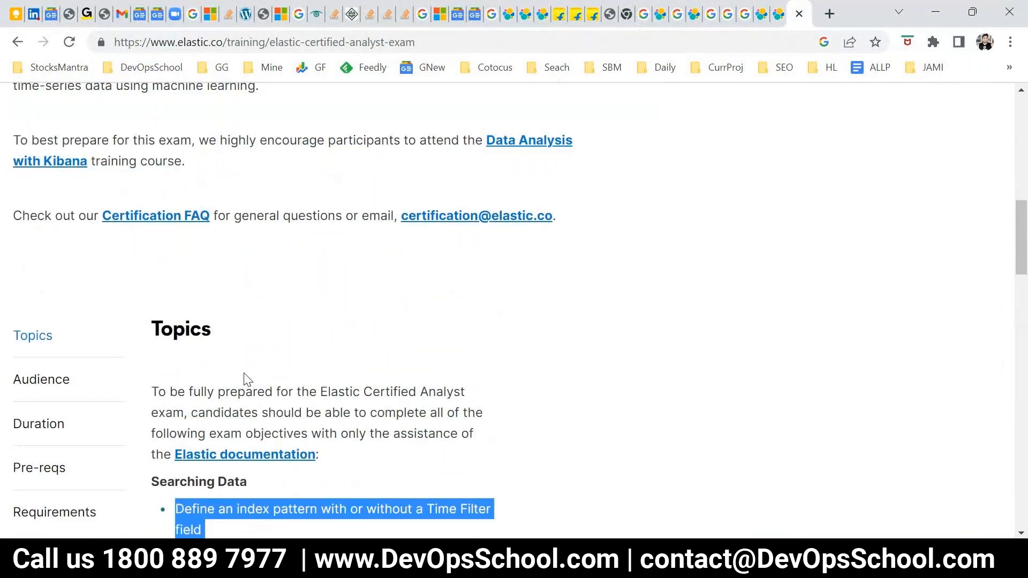
pyautogui.scroll(-3)
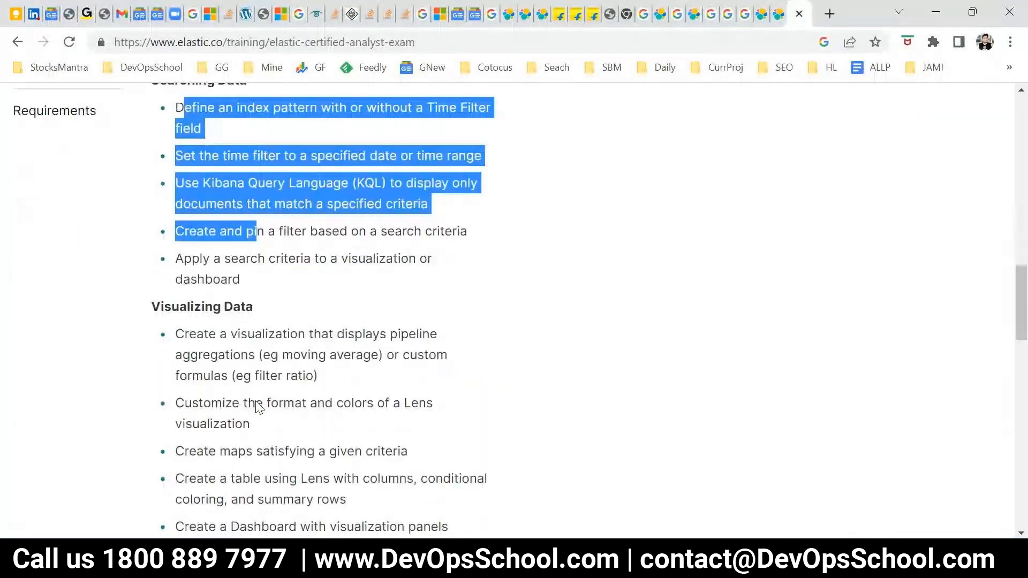
pyautogui.scroll(-3)
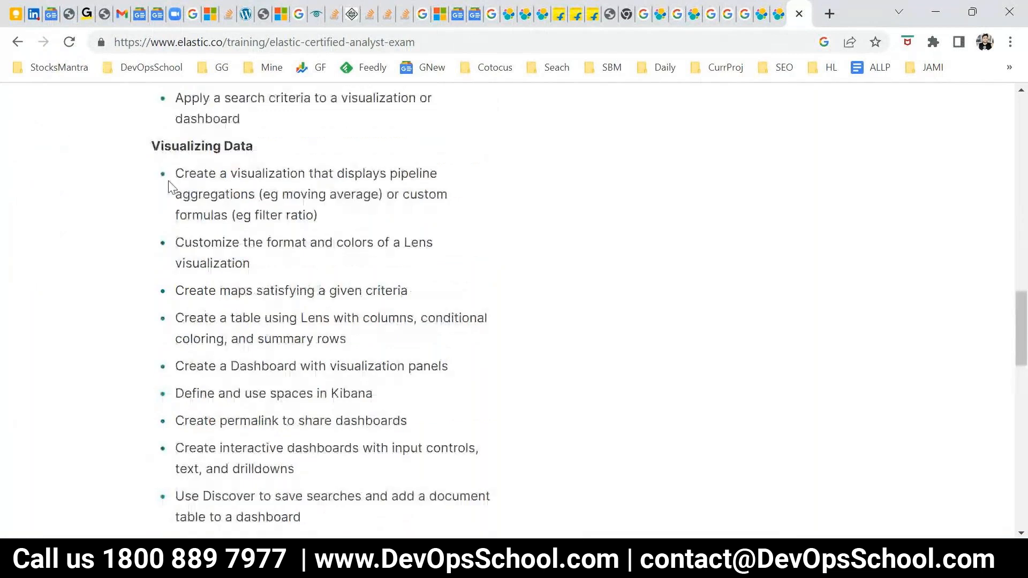
pyautogui.scroll(-3)
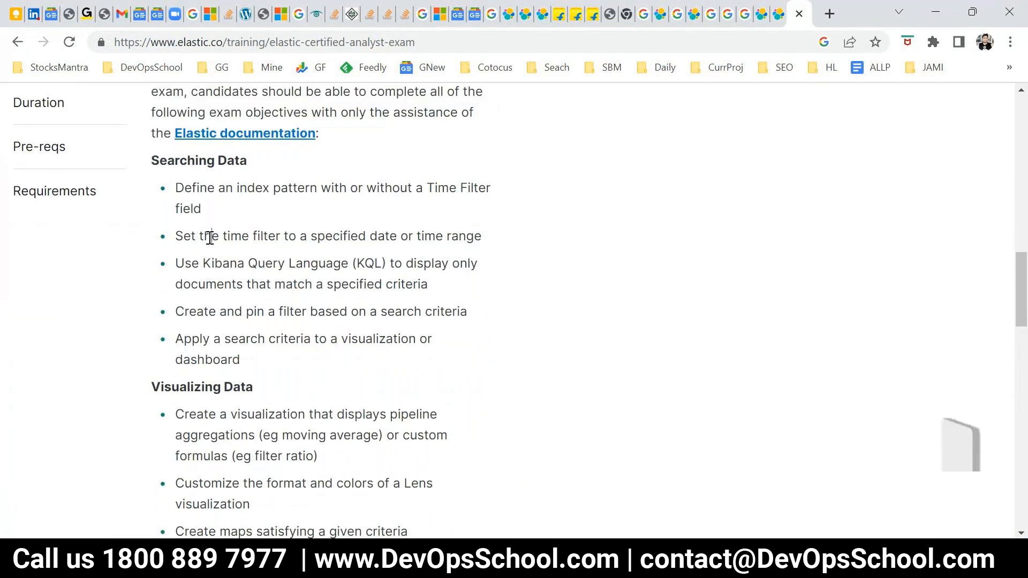
pyautogui.scroll(-3)
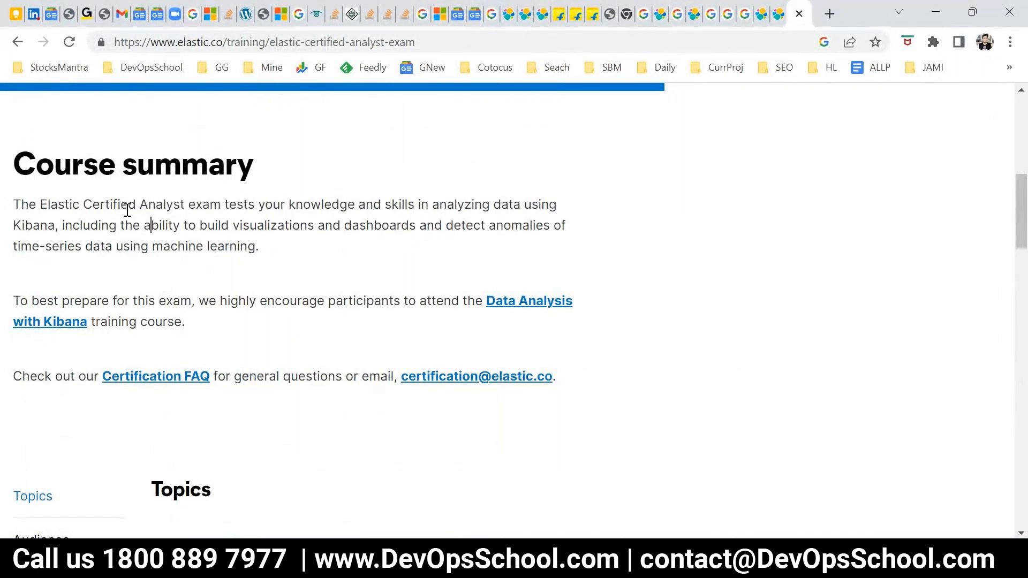
pyautogui.moveTo(186, 230)
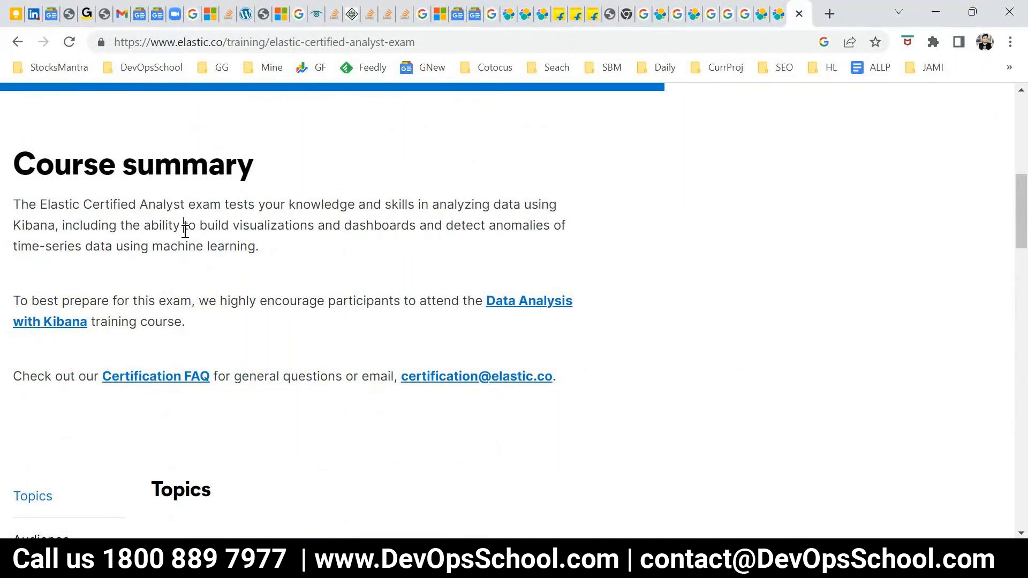
pyautogui.moveTo(181, 216)
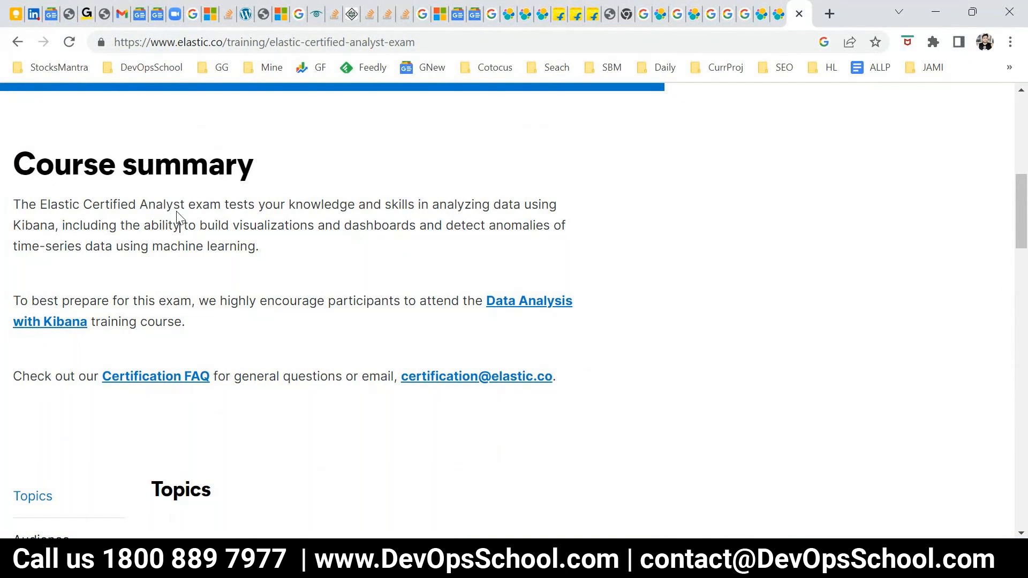
pyautogui.doubleClick(161, 204)
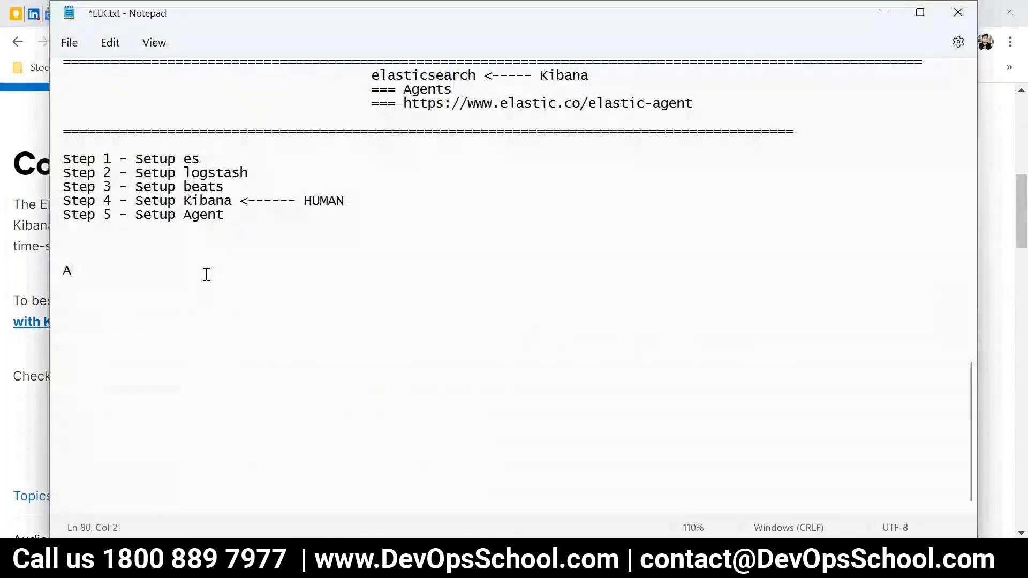
# Write 'Admin -> Analyst' on a new line below the five setup steps and highlight it.
pyautogui.write('dm')
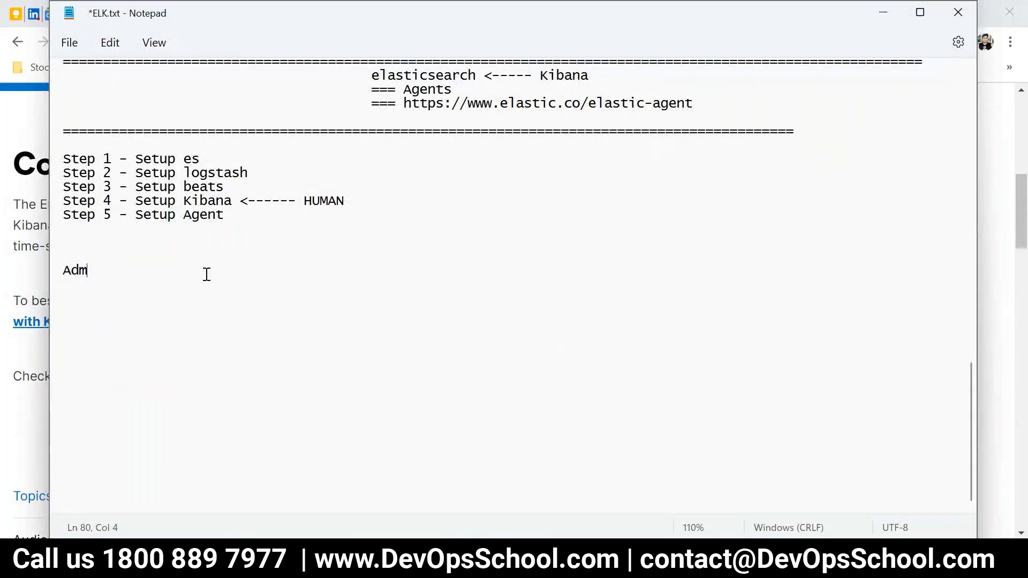
pyautogui.write('ind --')
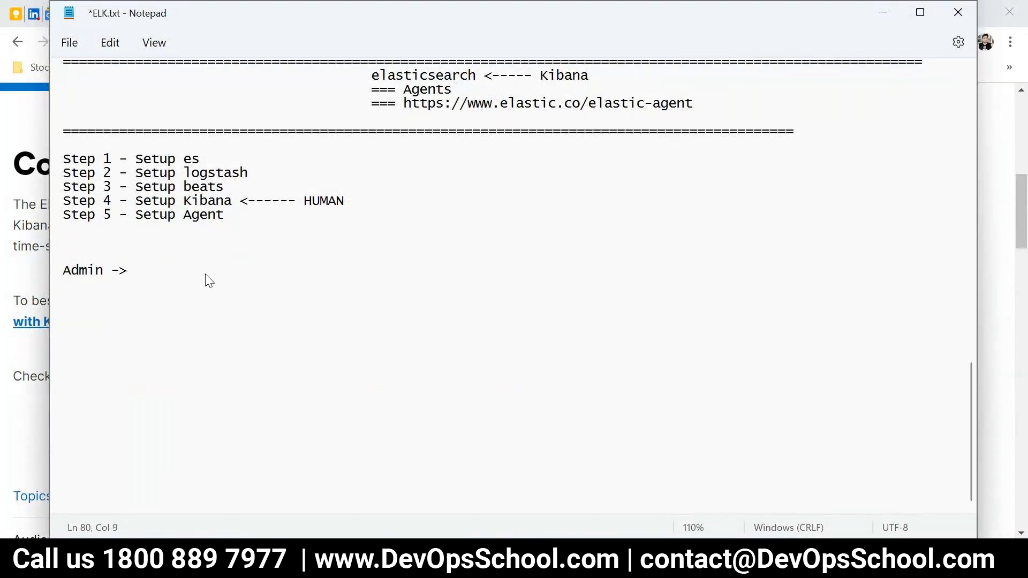
pyautogui.write('Analyst')
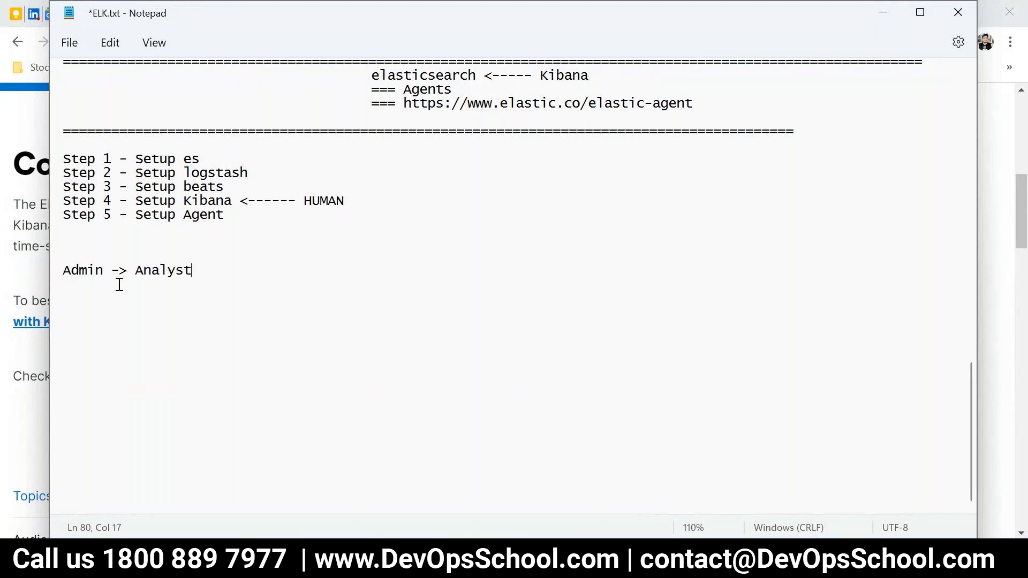
pyautogui.doubleClick(82, 269)
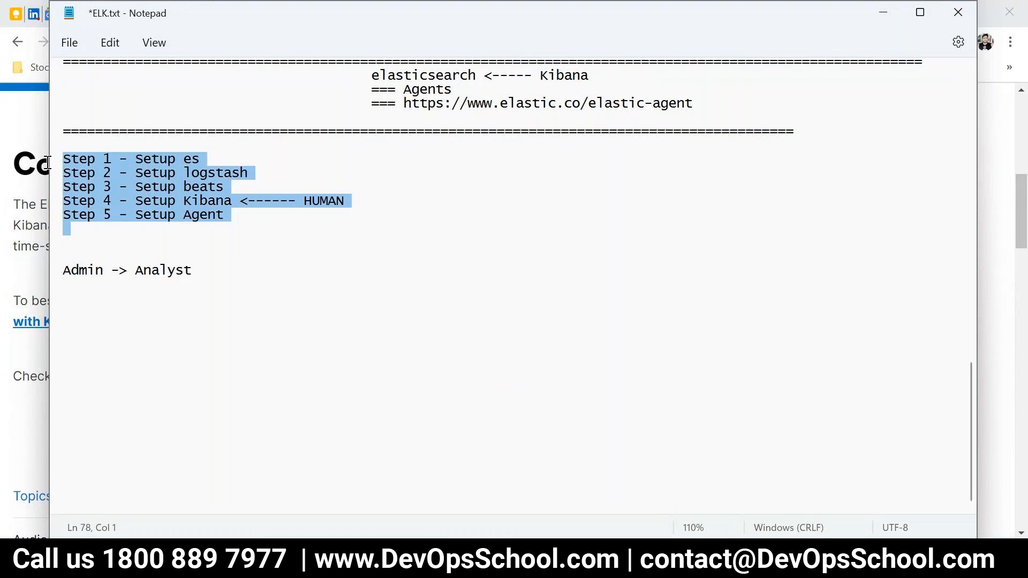
pyautogui.doubleClick(162, 270)
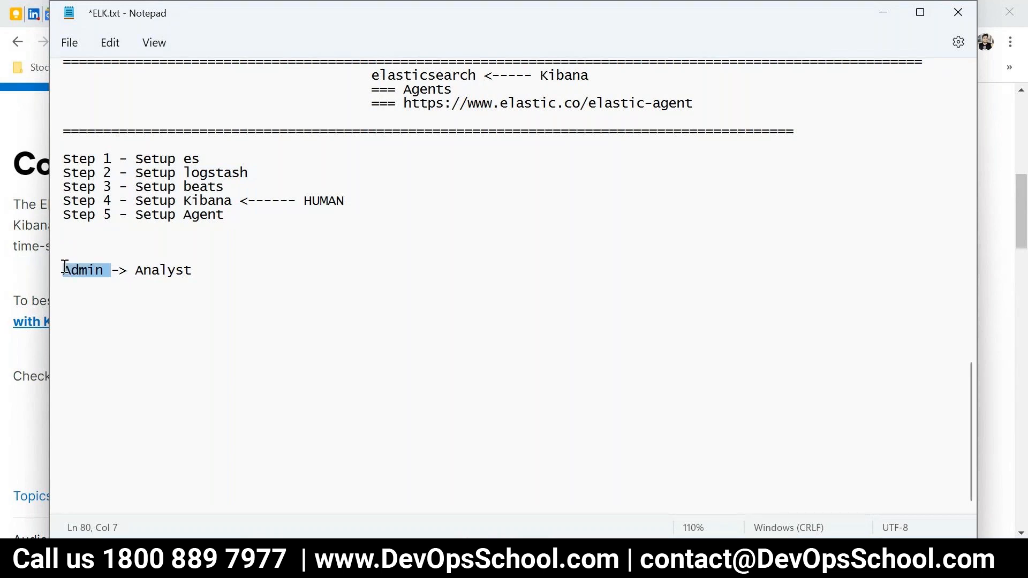
pyautogui.click(320, 367)
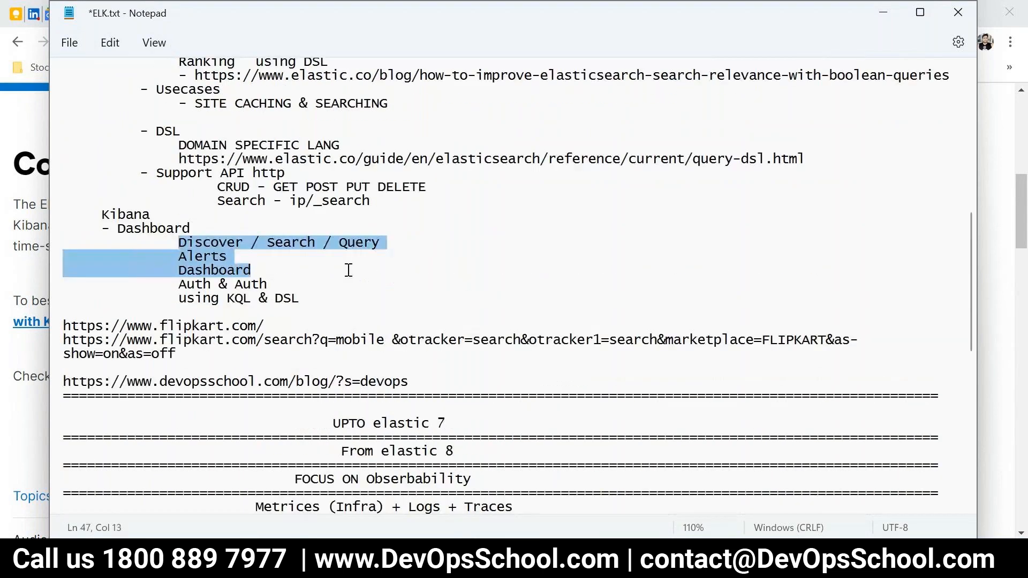
# Save ELK.txt with Ctrl+S and highlight the 'UPTO elastic 7' and 'From elastic 8' lines.
pyautogui.press('ctrl+s')
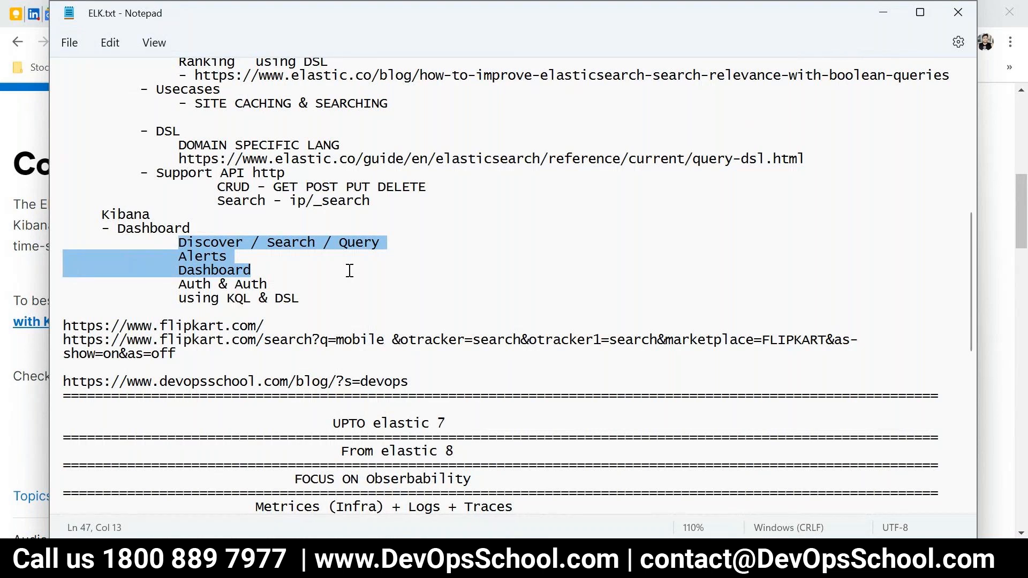
pyautogui.scroll(-3)
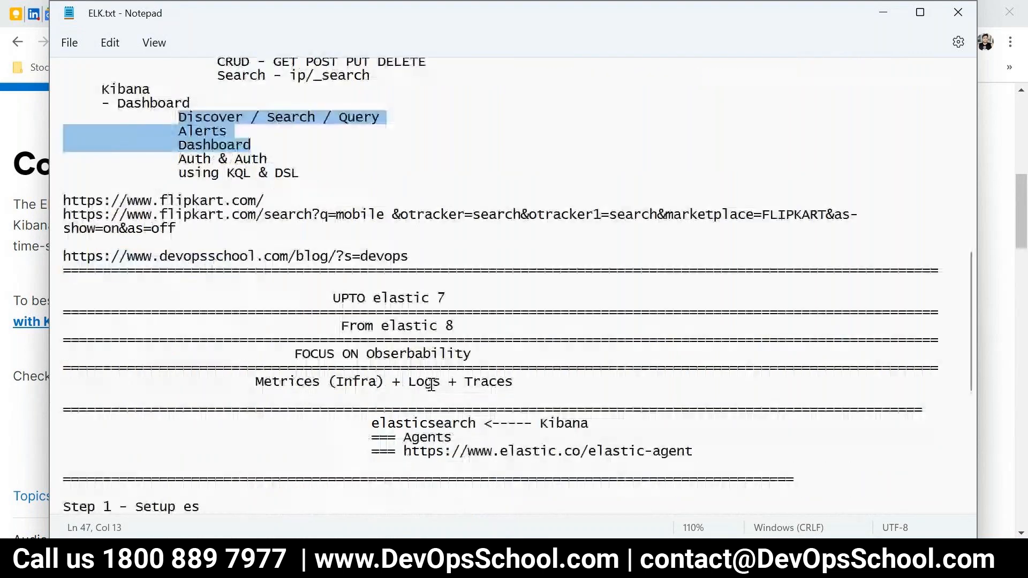
pyautogui.doubleClick(396, 325)
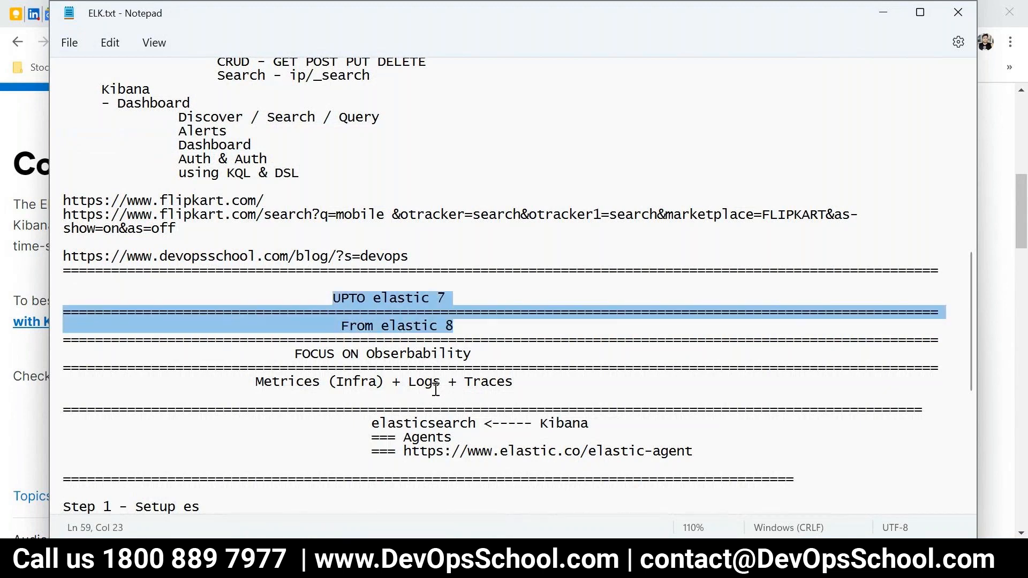
pyautogui.click(459, 298)
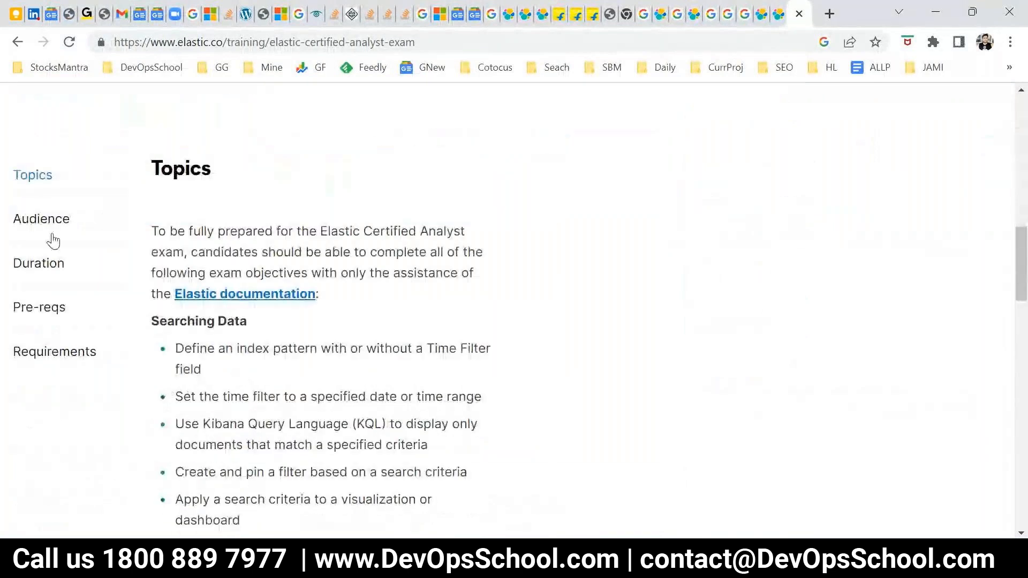
# Switch between the Duration and Topics sections, ending on the two-hour Duration note.
pyautogui.click(38, 262)
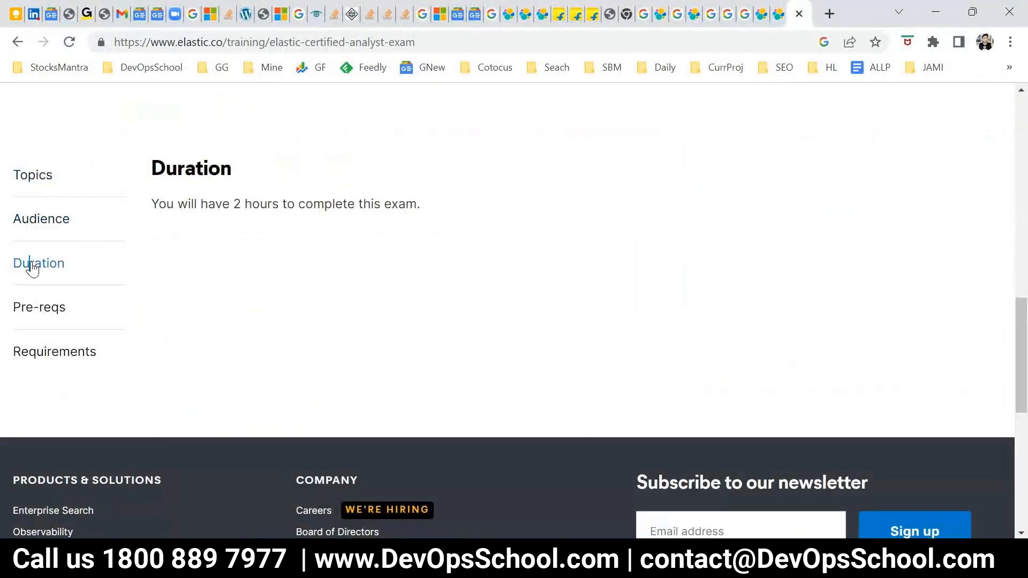
pyautogui.click(39, 307)
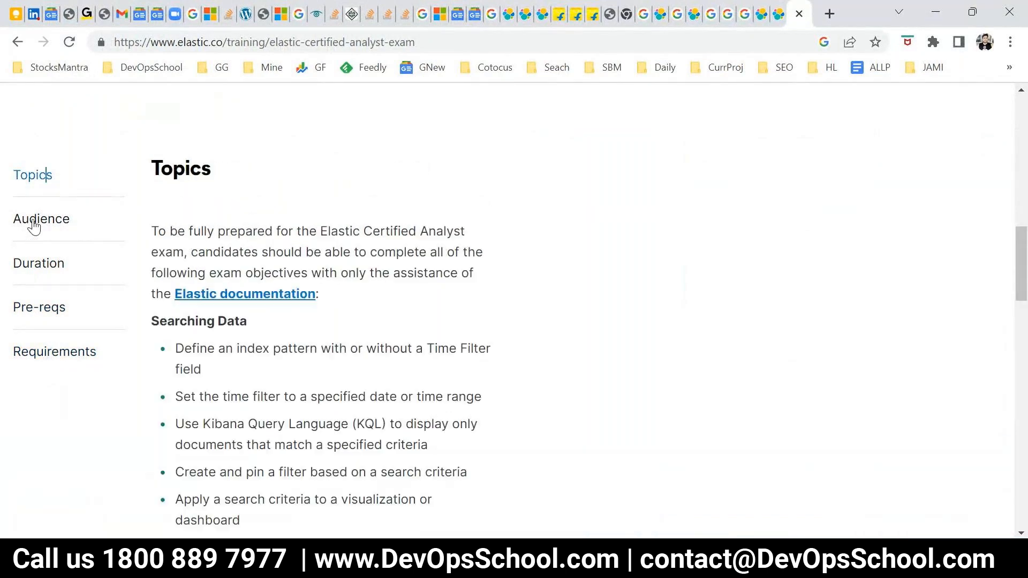
pyautogui.scroll(-3)
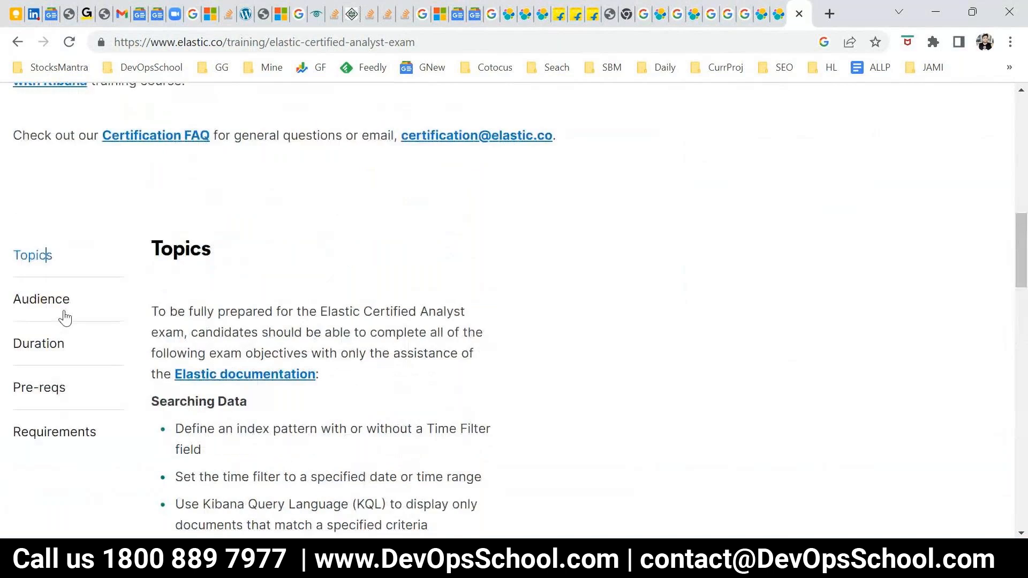
pyautogui.click(38, 343)
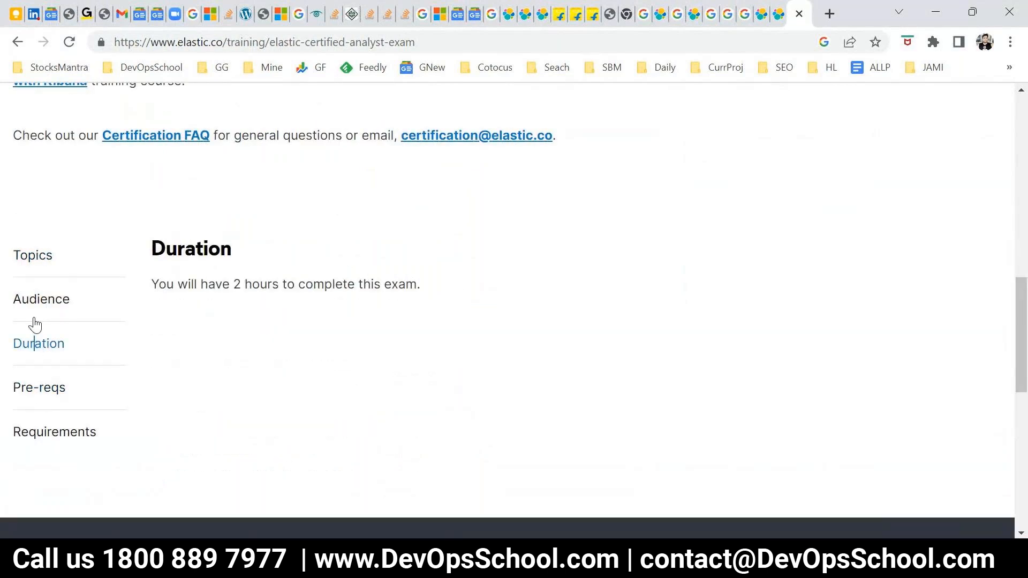
pyautogui.click(40, 299)
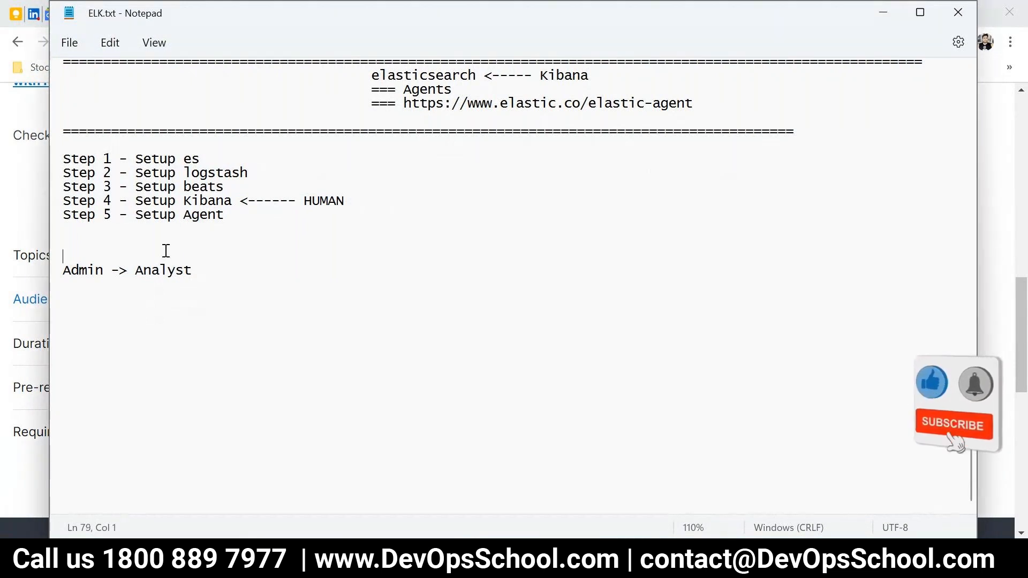
# Add a row of '=' characters as a separator beneath the 'Admin -> Analyst' line in ELK.txt.
pyautogui.click(951, 424)
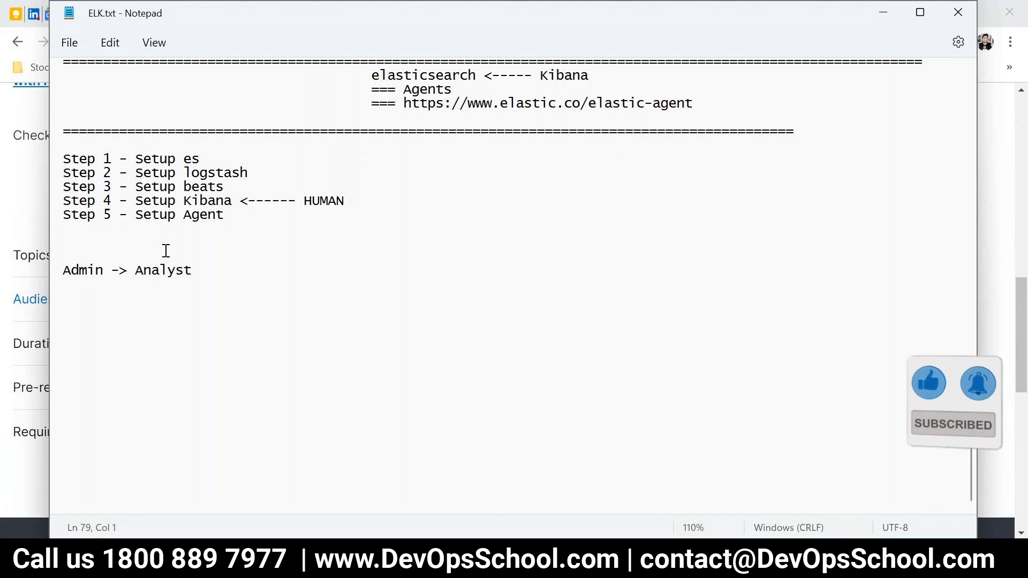
pyautogui.click(62, 254)
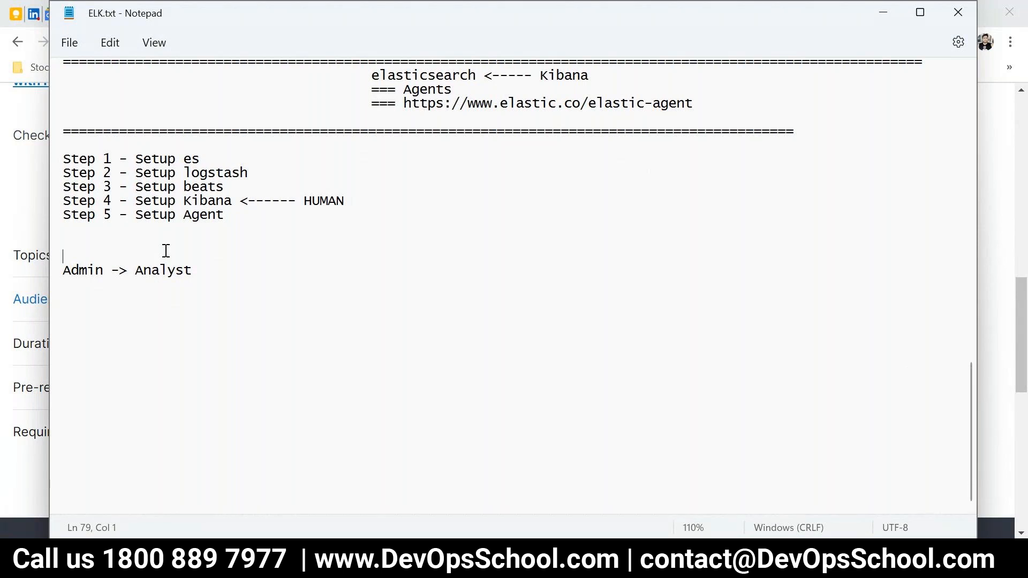
pyautogui.moveTo(307, 240)
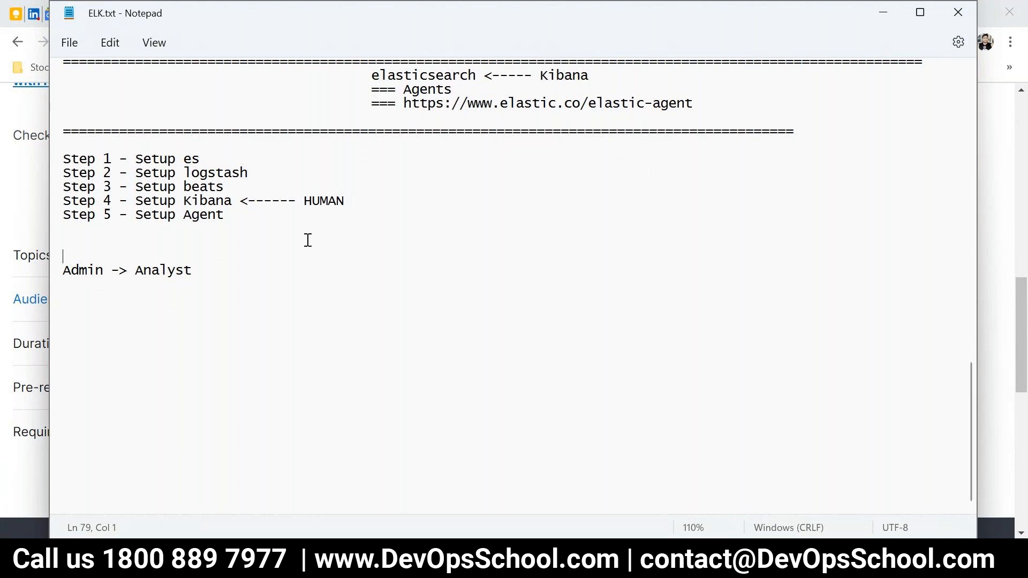
pyautogui.moveTo(910, 143)
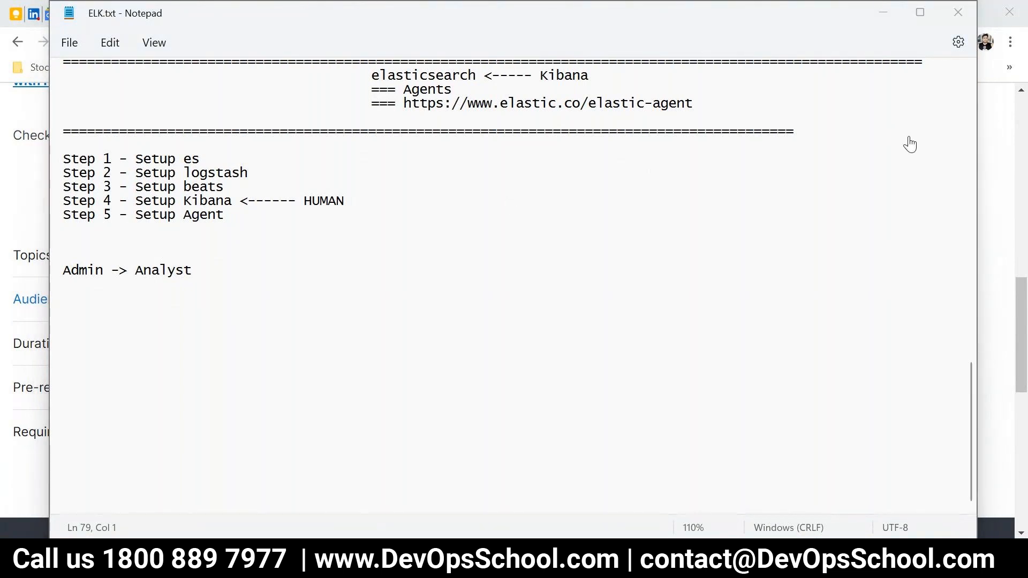
pyautogui.moveTo(848, 99)
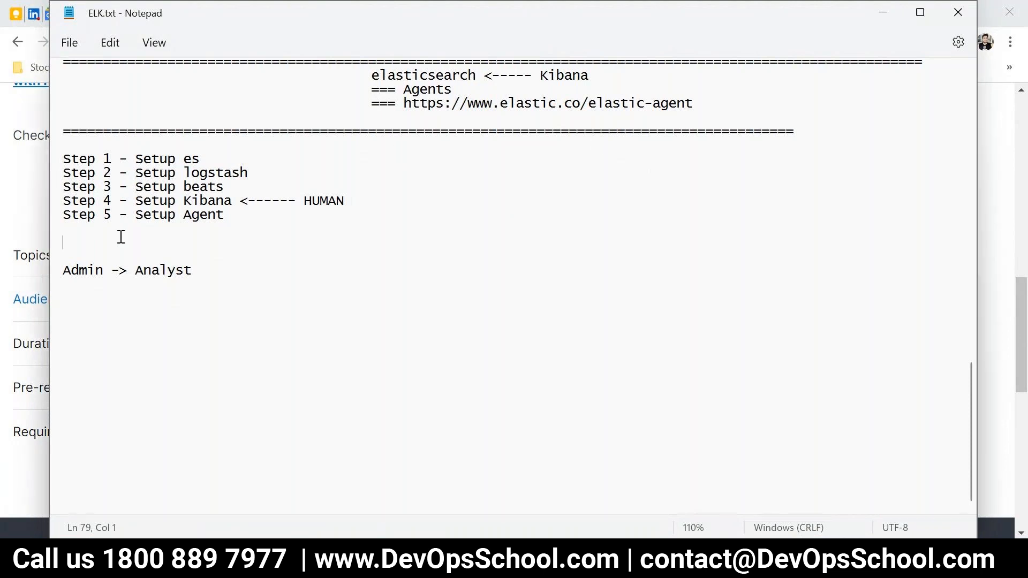
pyautogui.tripleClick(127, 269)
pyautogui.write('=========================================')
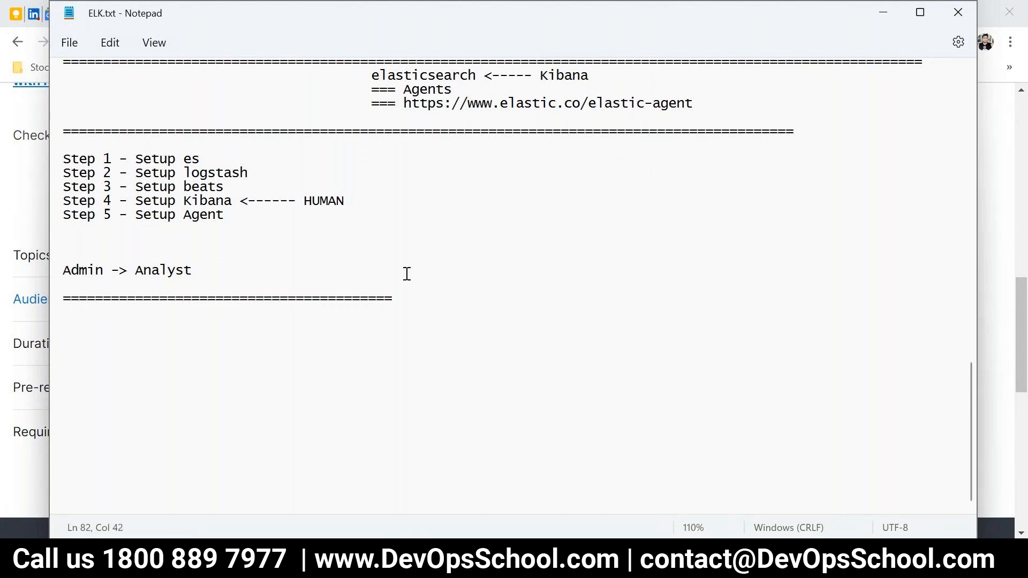
pyautogui.moveTo(312, 274)
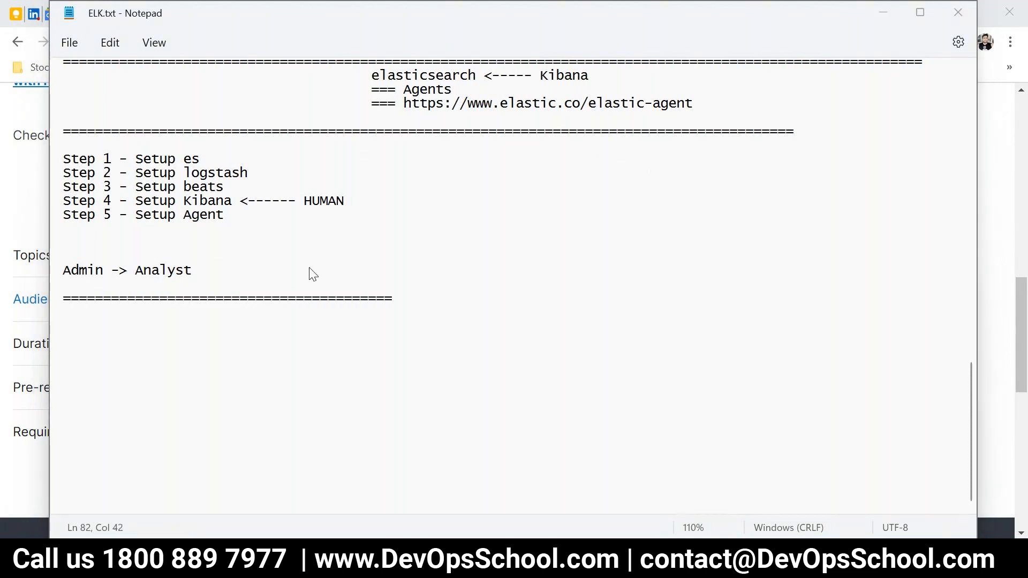
pyautogui.scroll(-3)
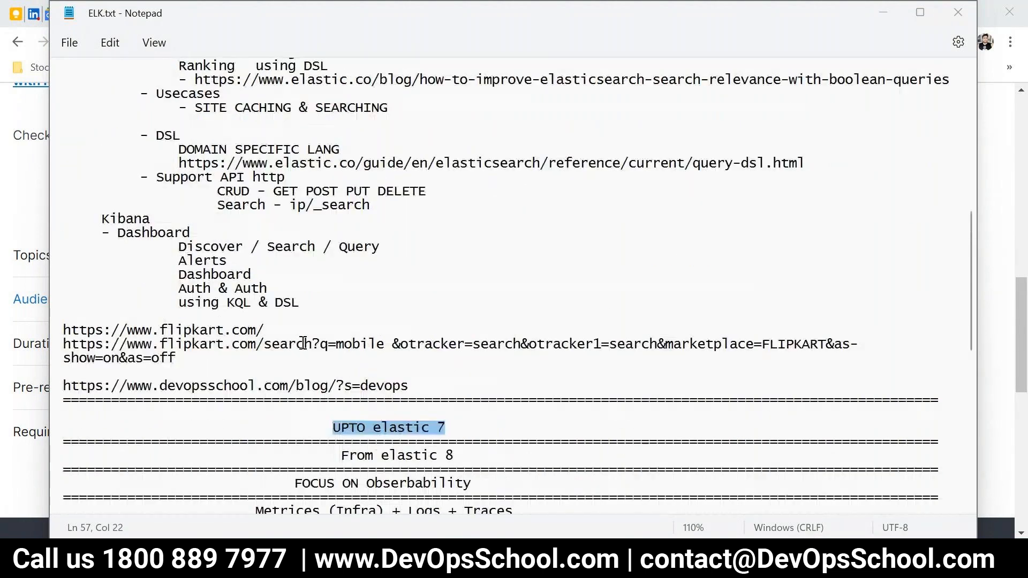
pyautogui.scroll(-3)
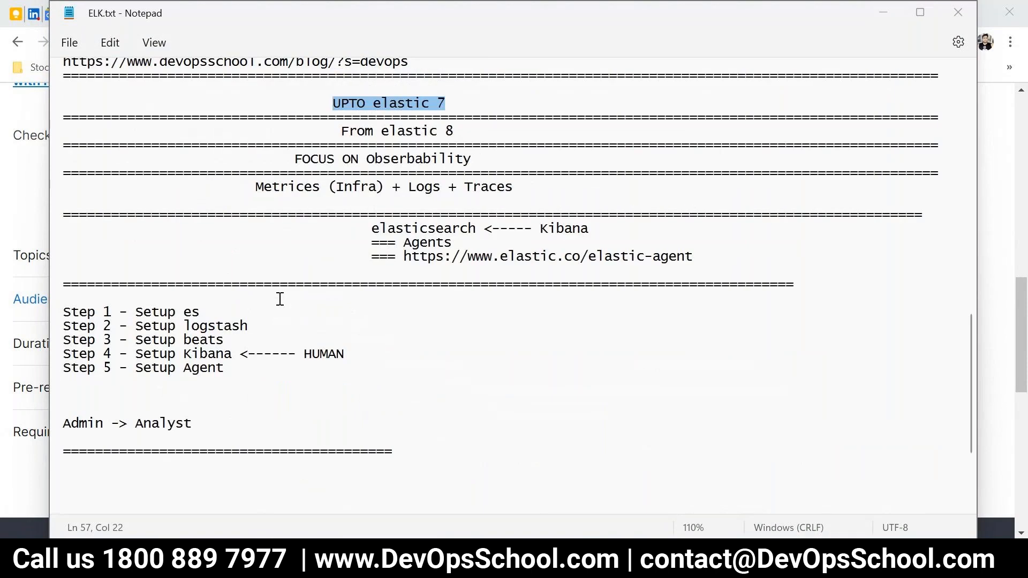
pyautogui.doubleClick(418, 157)
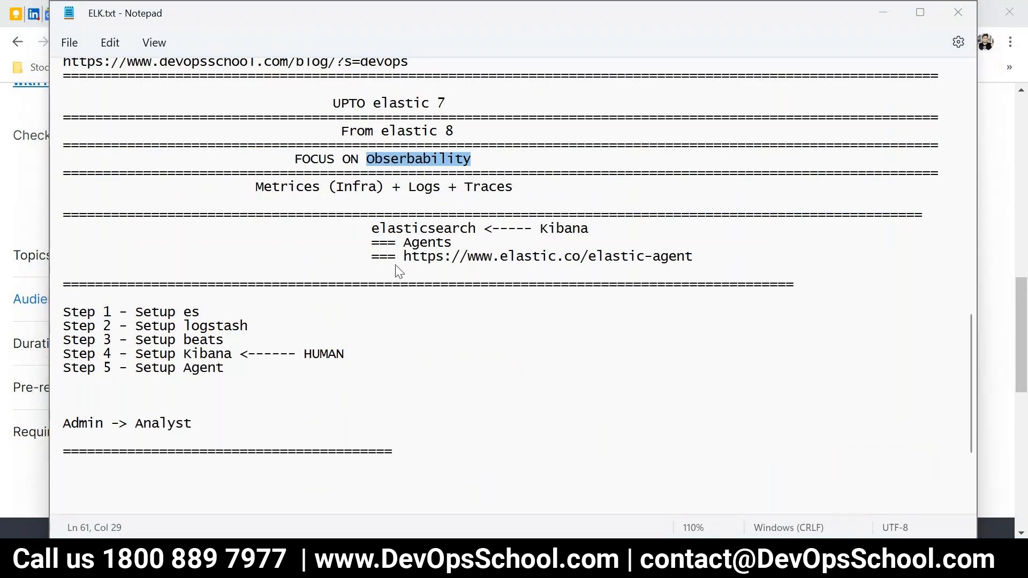
pyautogui.moveTo(915, 276)
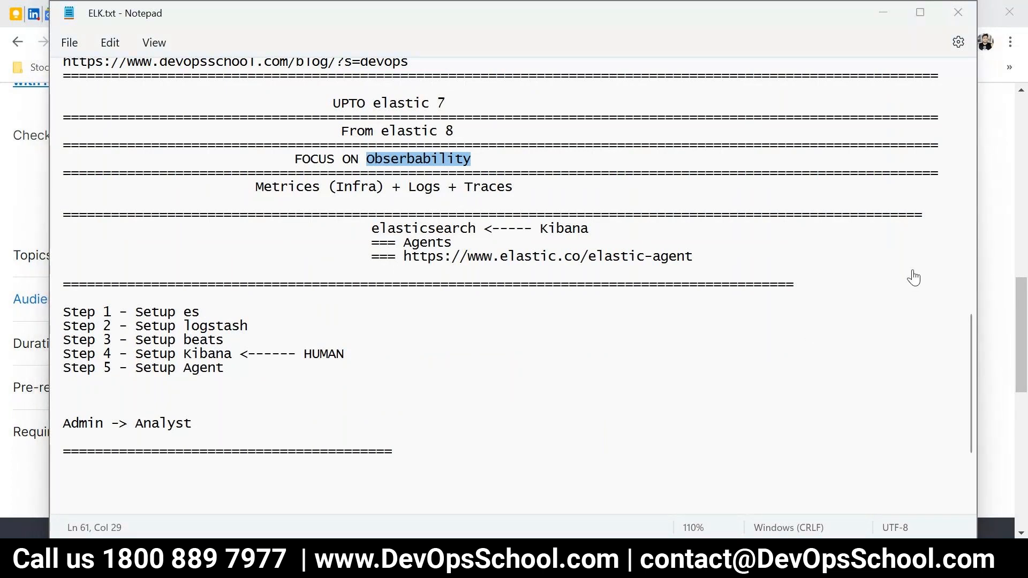
pyautogui.moveTo(559, 291)
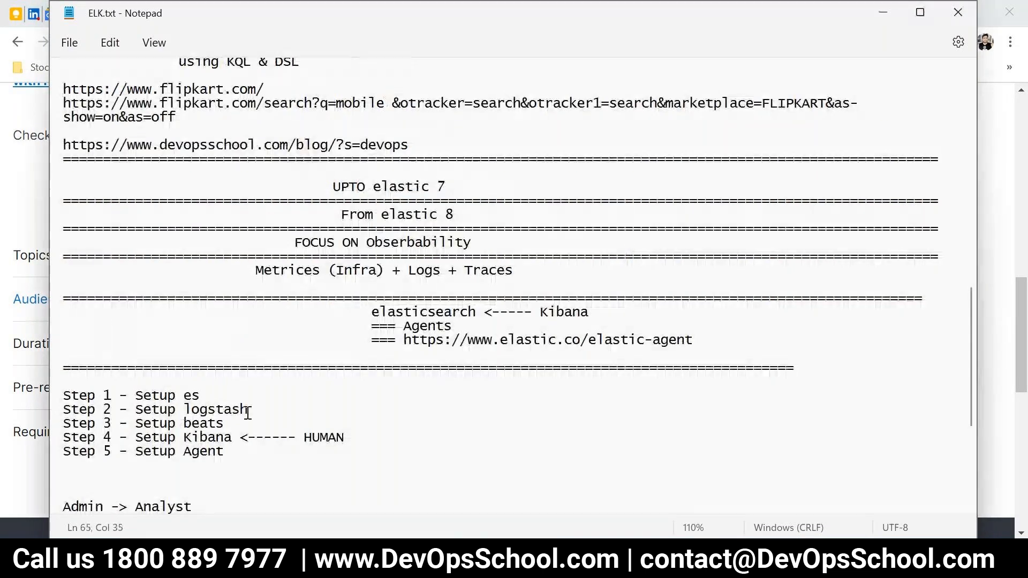
pyautogui.scroll(-3)
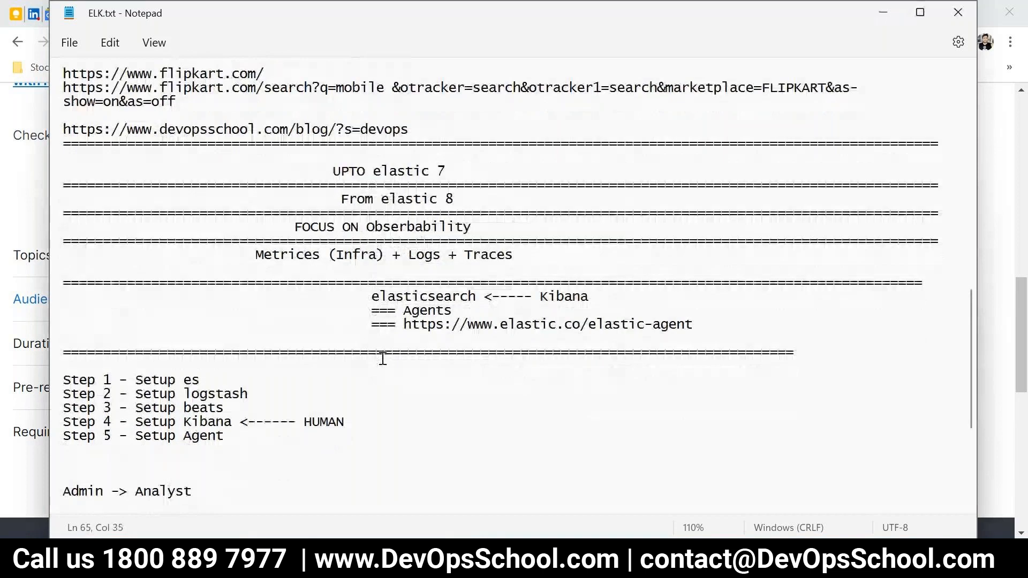
pyautogui.scroll(-3)
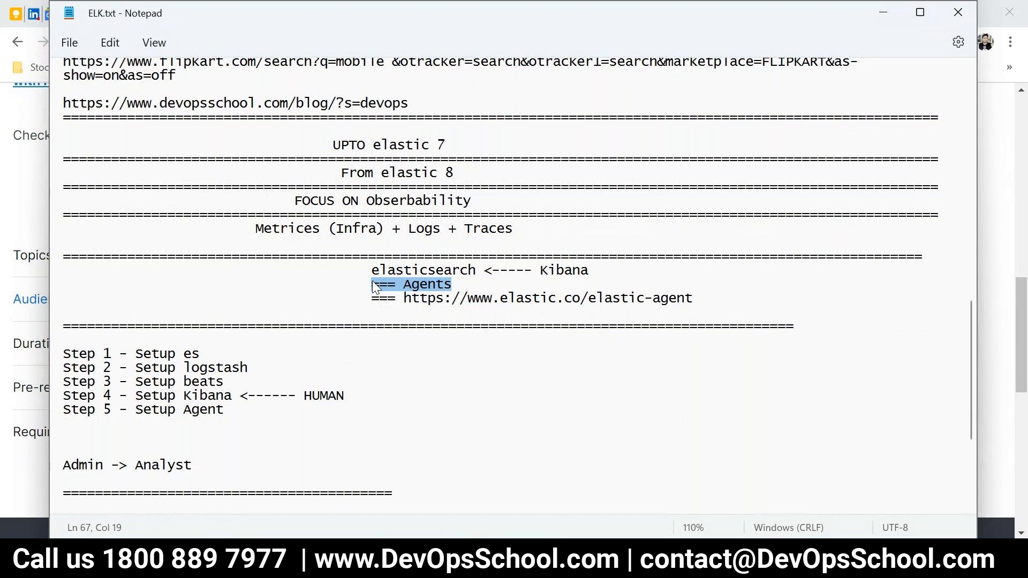
pyautogui.moveTo(636, 348)
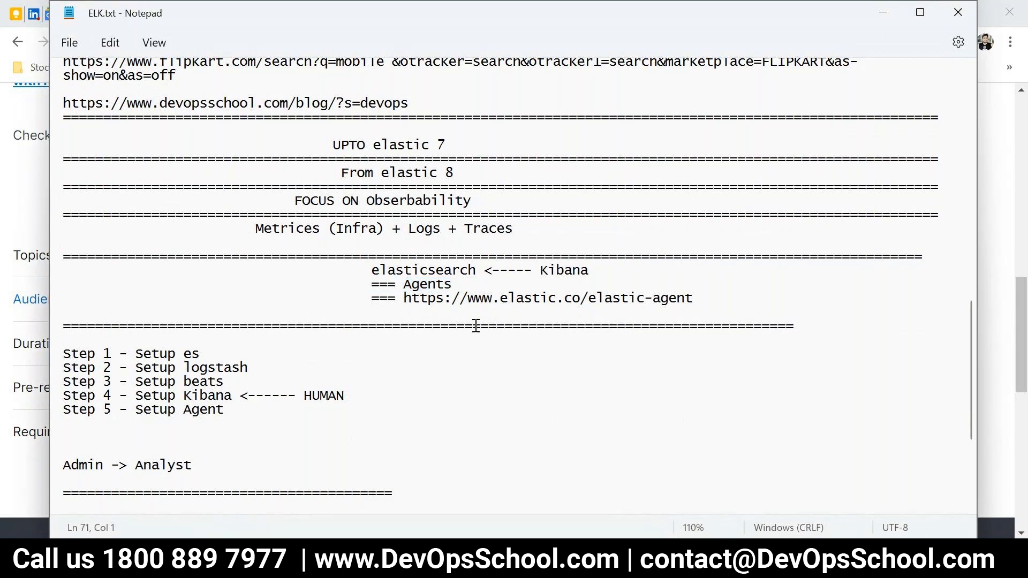
pyautogui.click(65, 339)
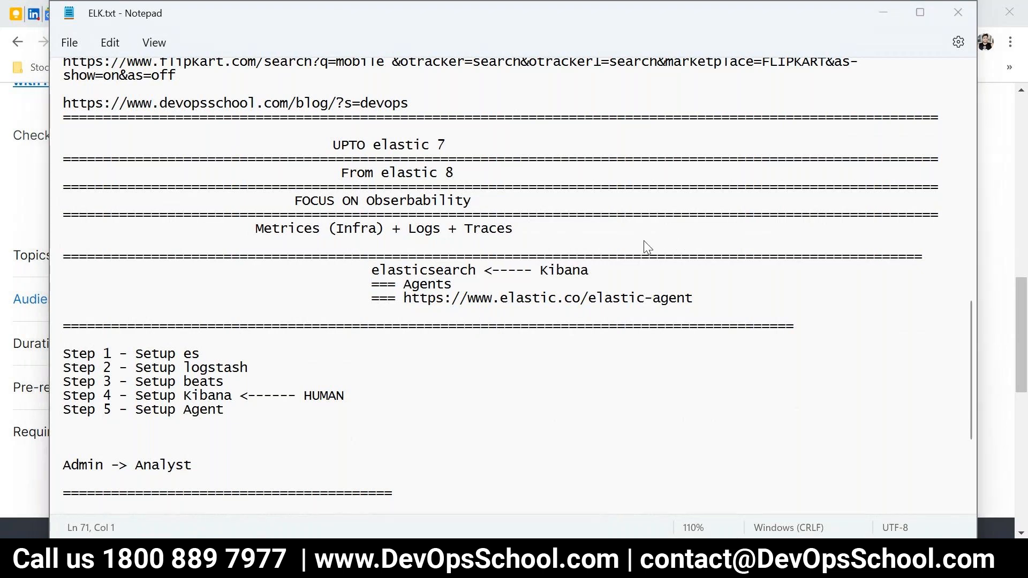
pyautogui.moveTo(782, 437)
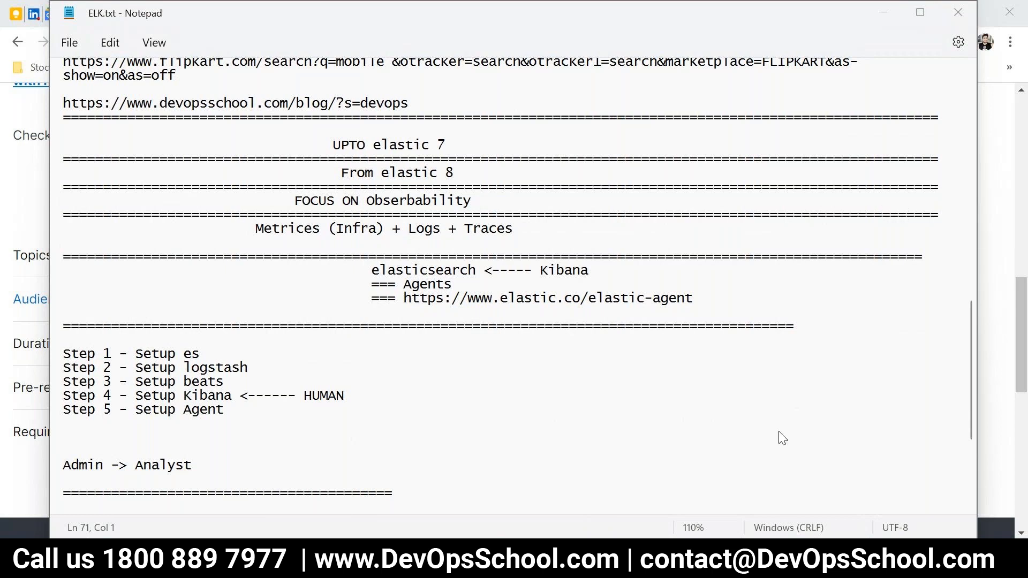
pyautogui.moveTo(646, 373)
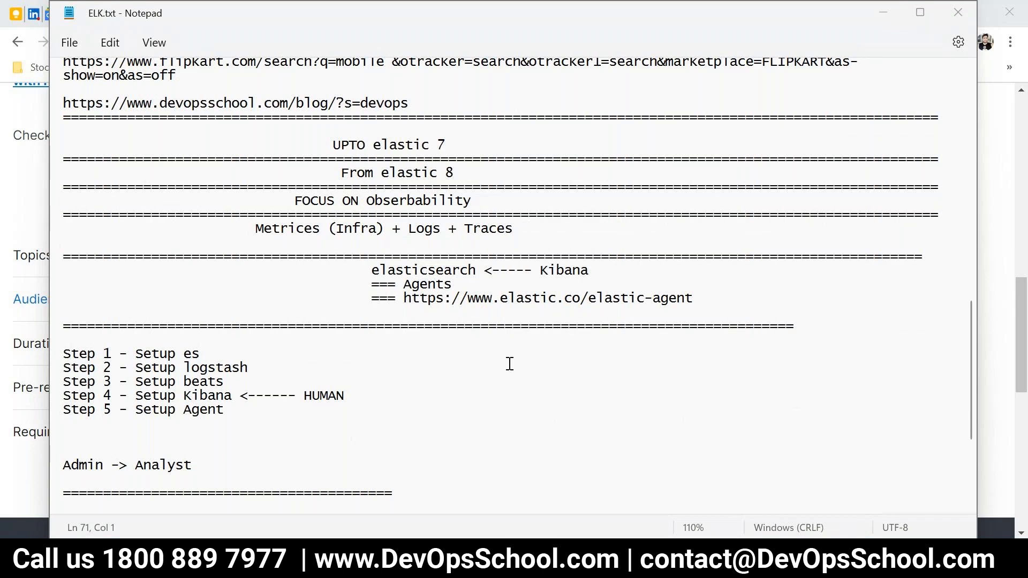
pyautogui.moveTo(846, 46)
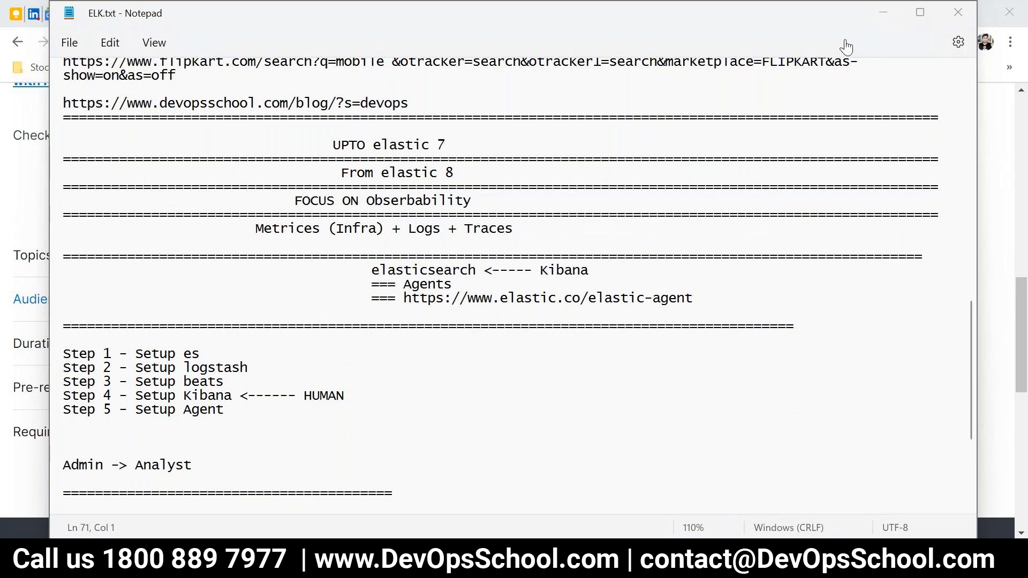
pyautogui.moveTo(767, 275)
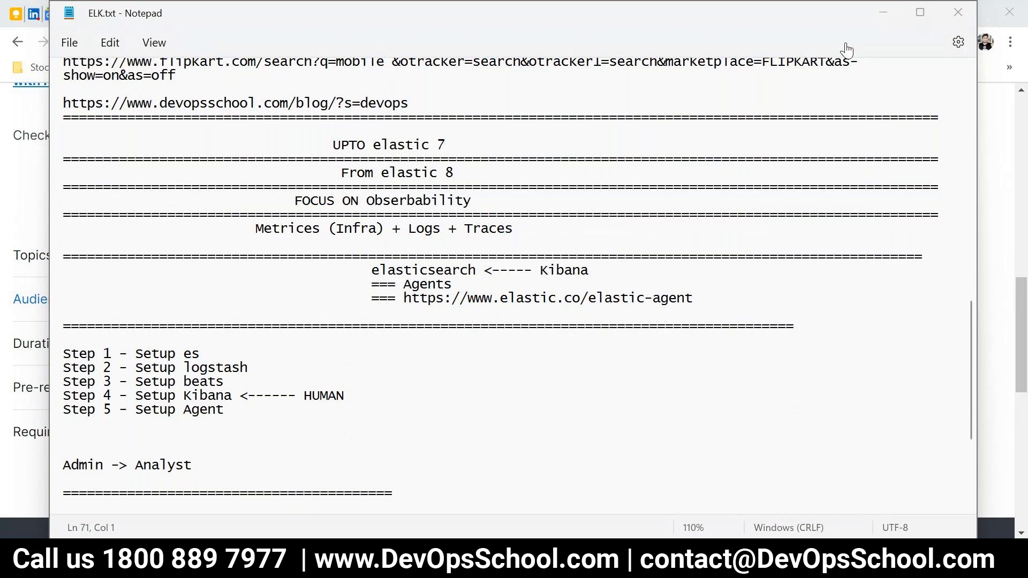
pyautogui.moveTo(554, 245)
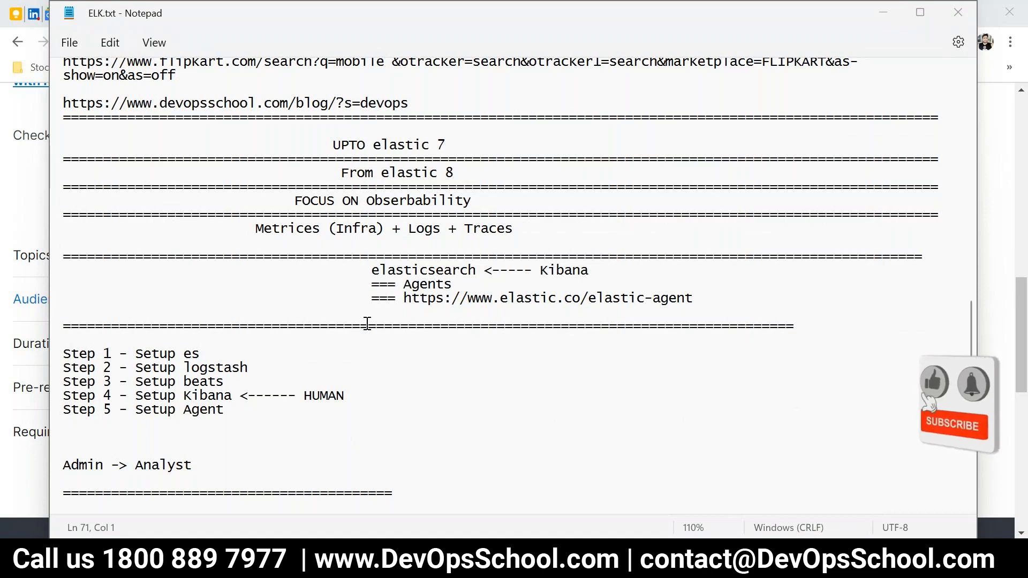
pyautogui.click(931, 382)
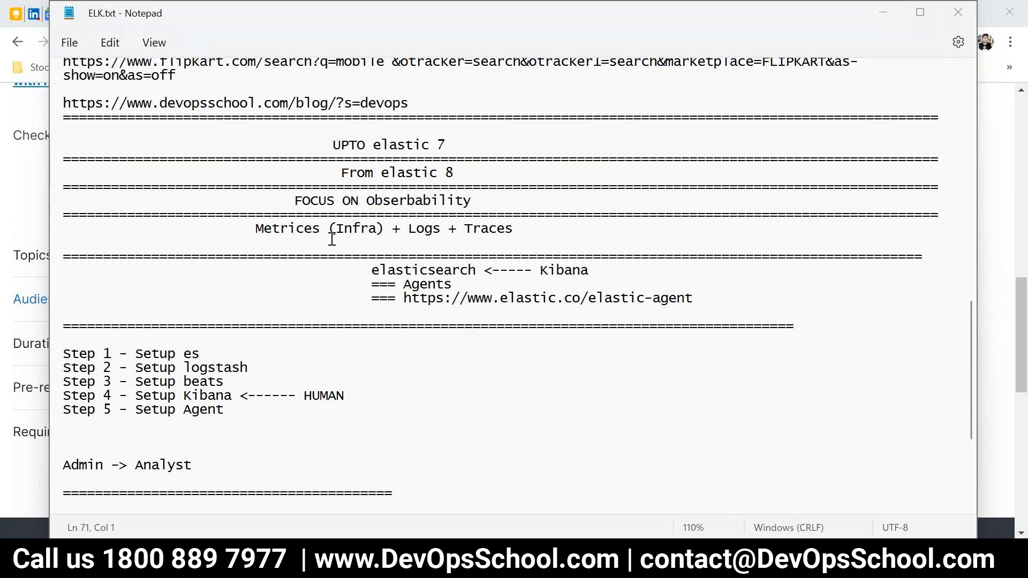
pyautogui.moveTo(218, 476)
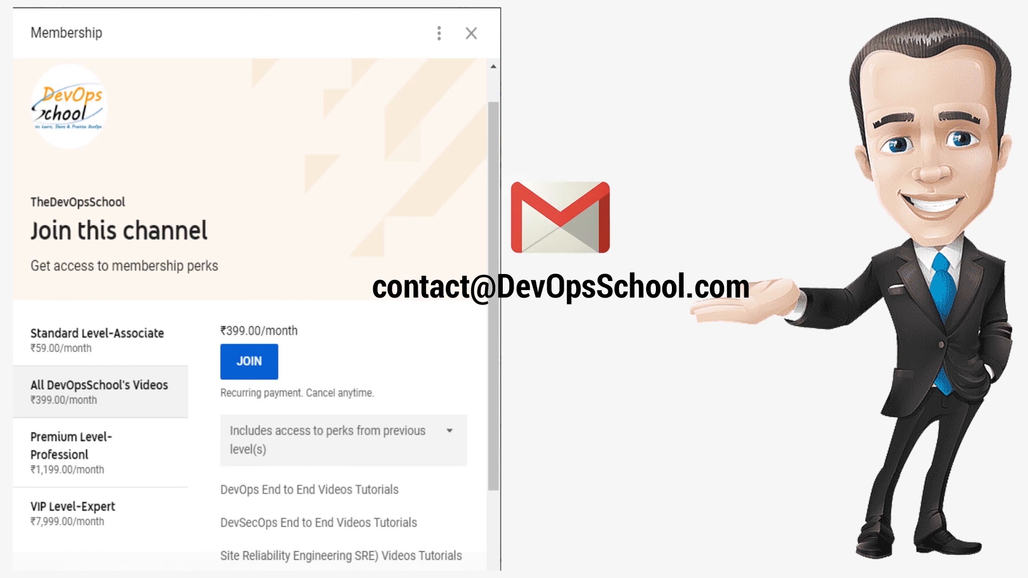
pyautogui.click(471, 34)
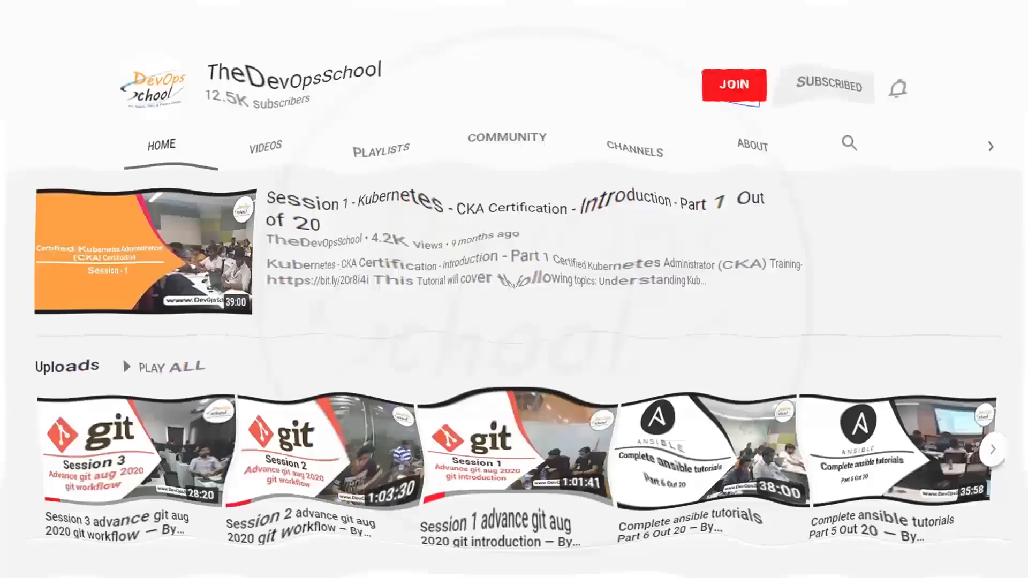